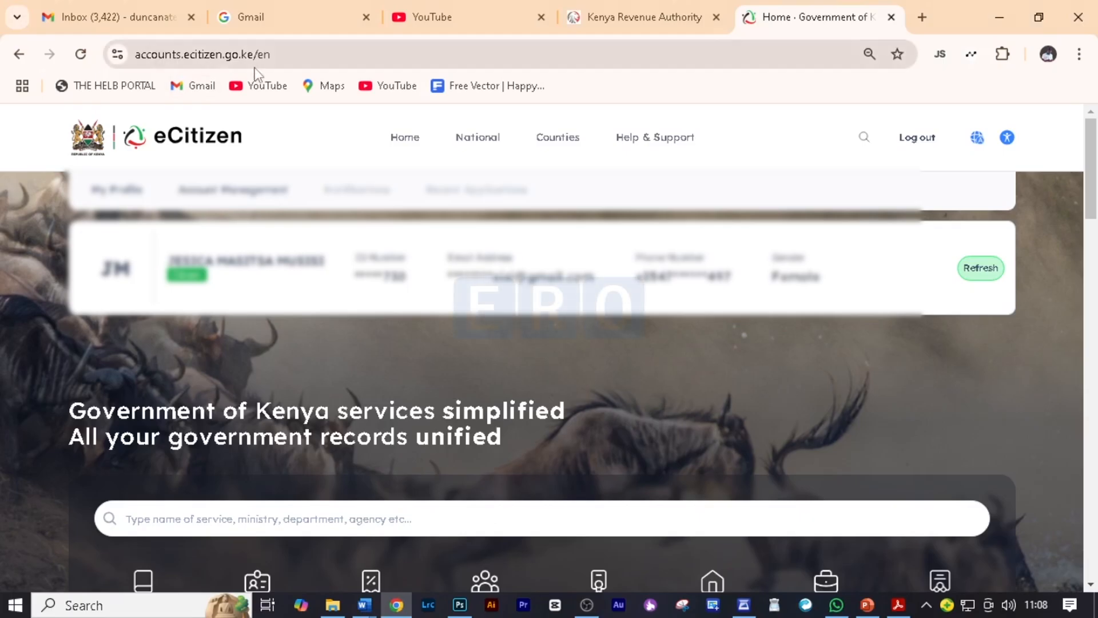
Scroll the eCitizen services list and open the Kenya Revenue Authority portal.
scroll(down, 3)
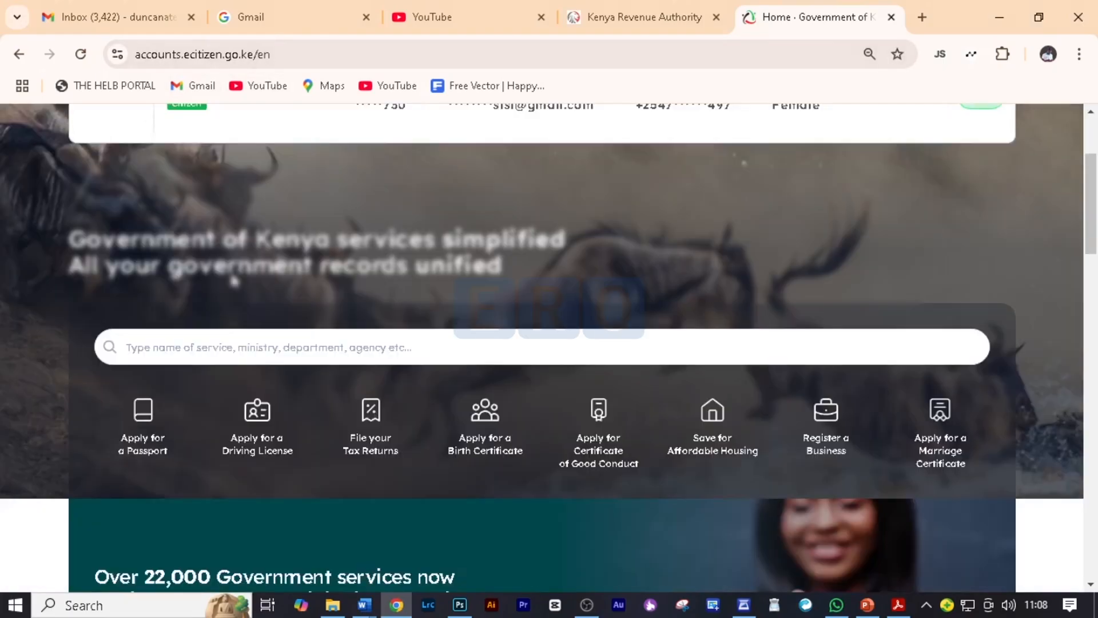
scroll(down, 3)
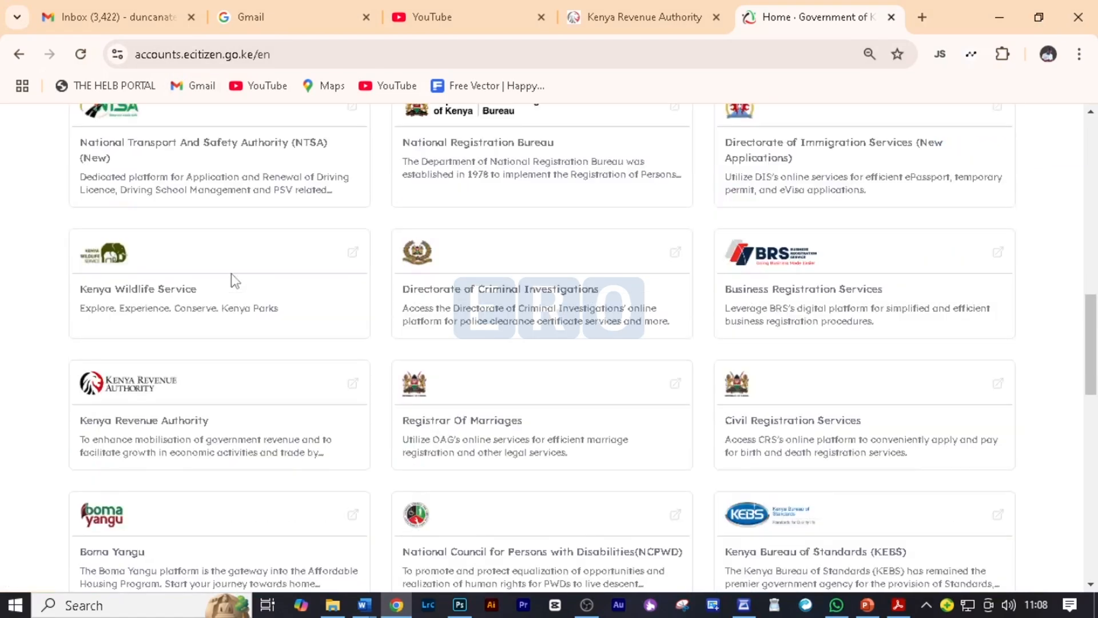
mouse_move(144, 390)
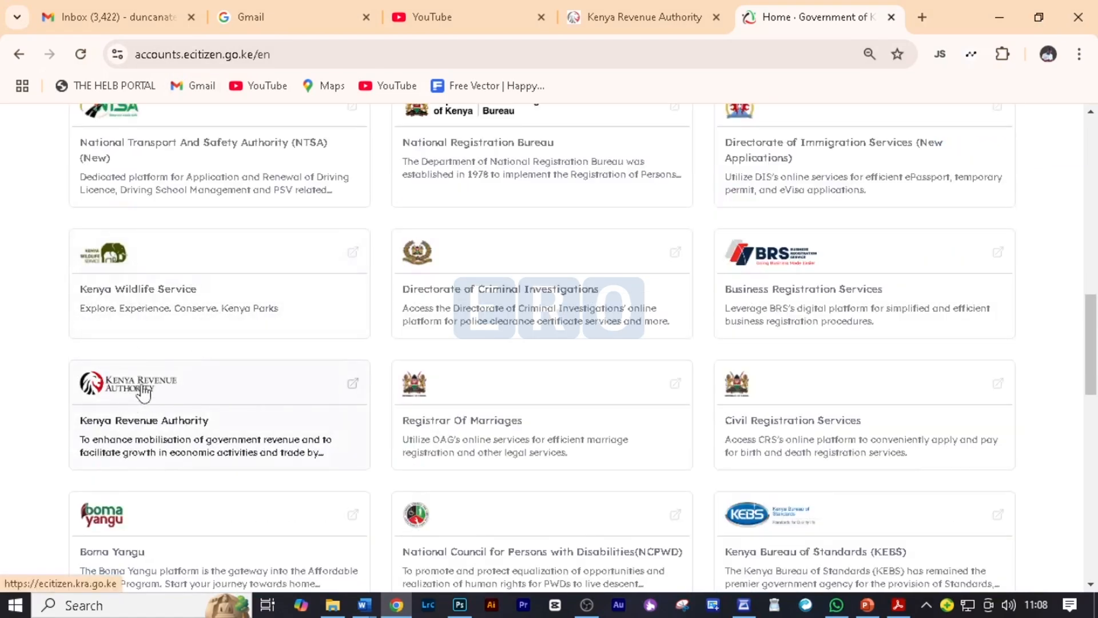
click(143, 385)
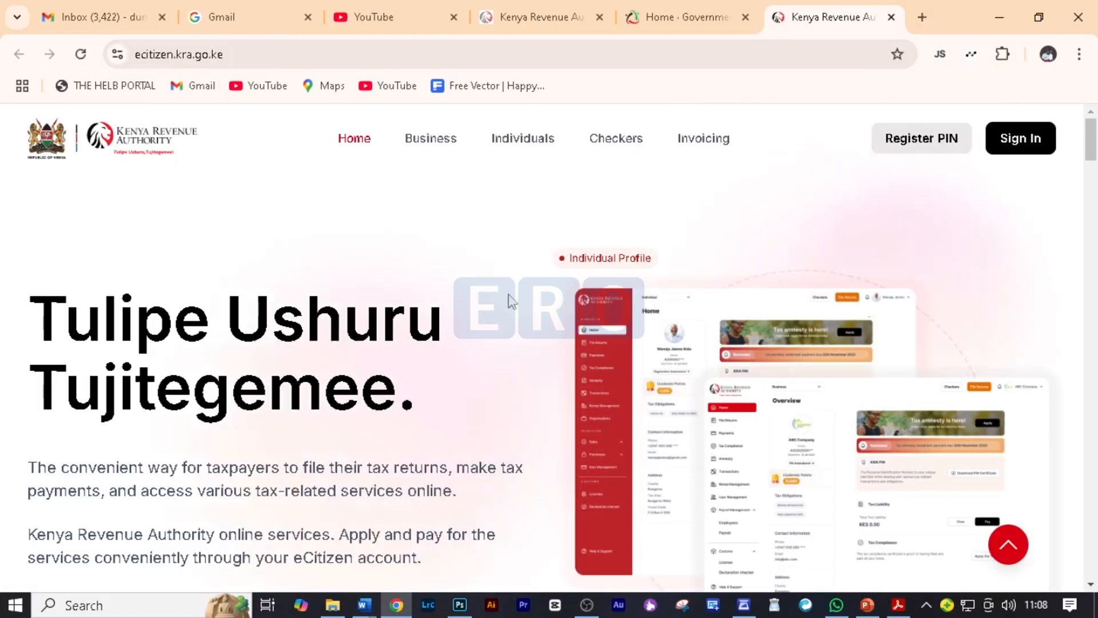
mouse_move(1020, 138)
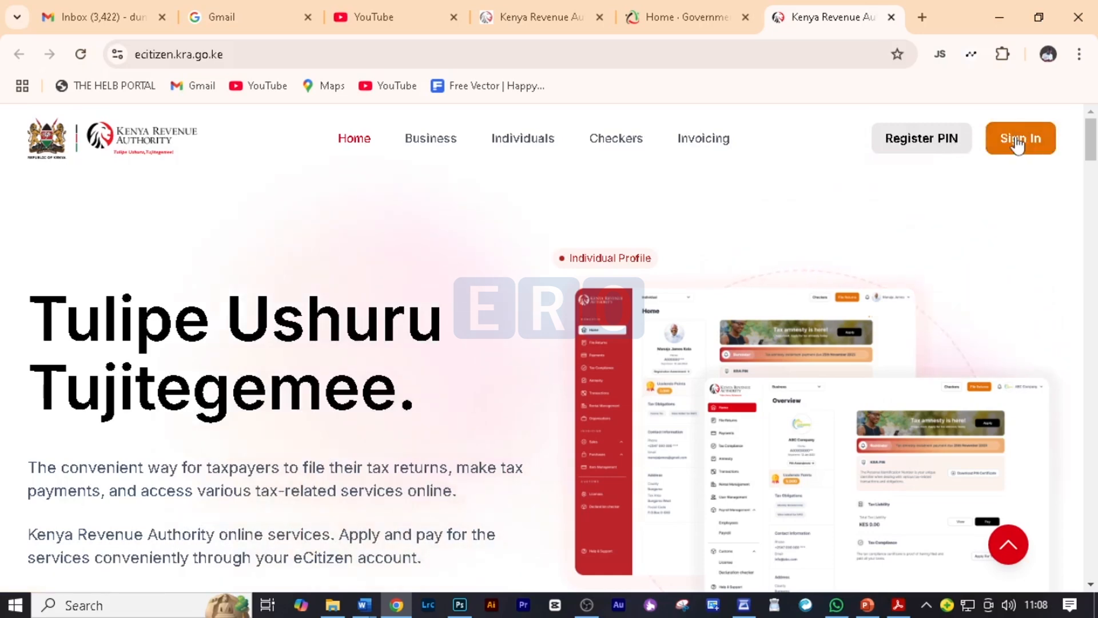
Sign in to the KRA portal with the eCitizen account, approving the consent screen.
click(1020, 138)
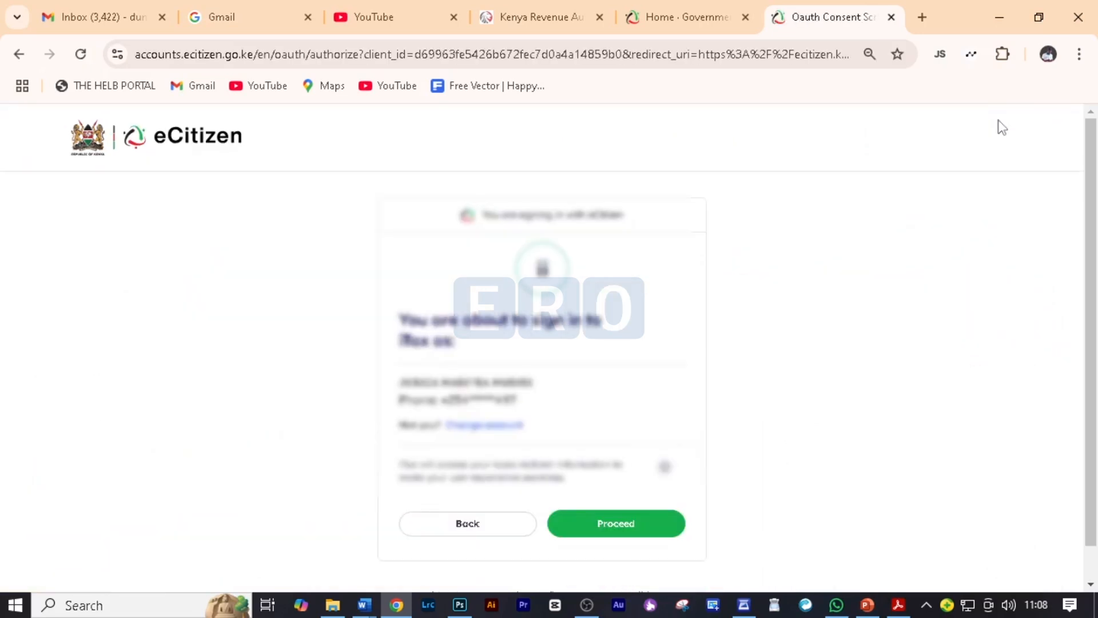
click(615, 524)
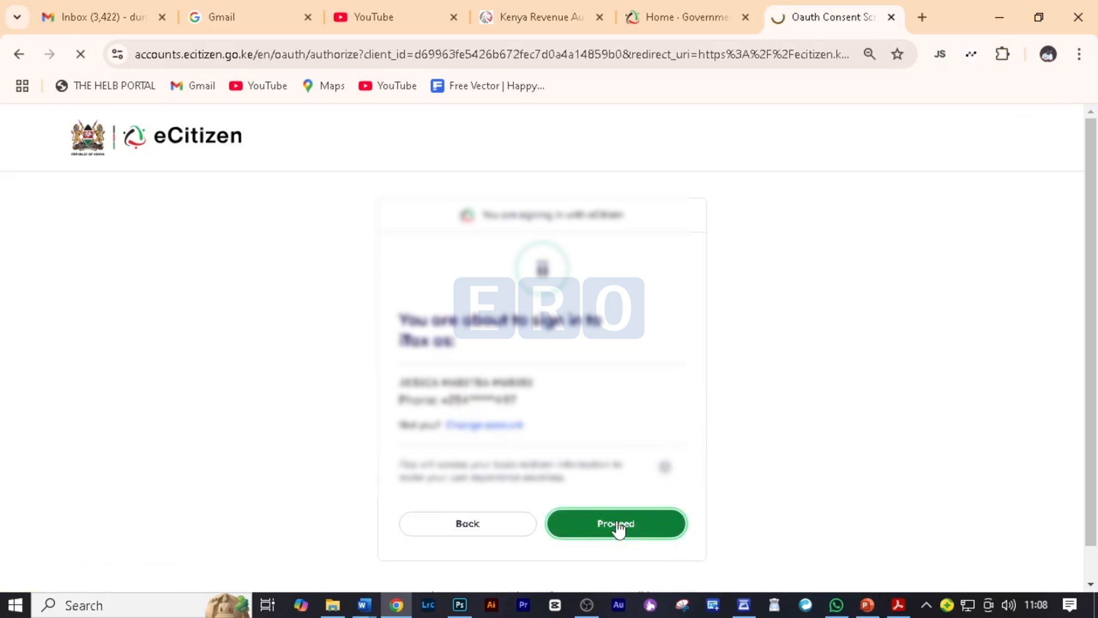
click(615, 523)
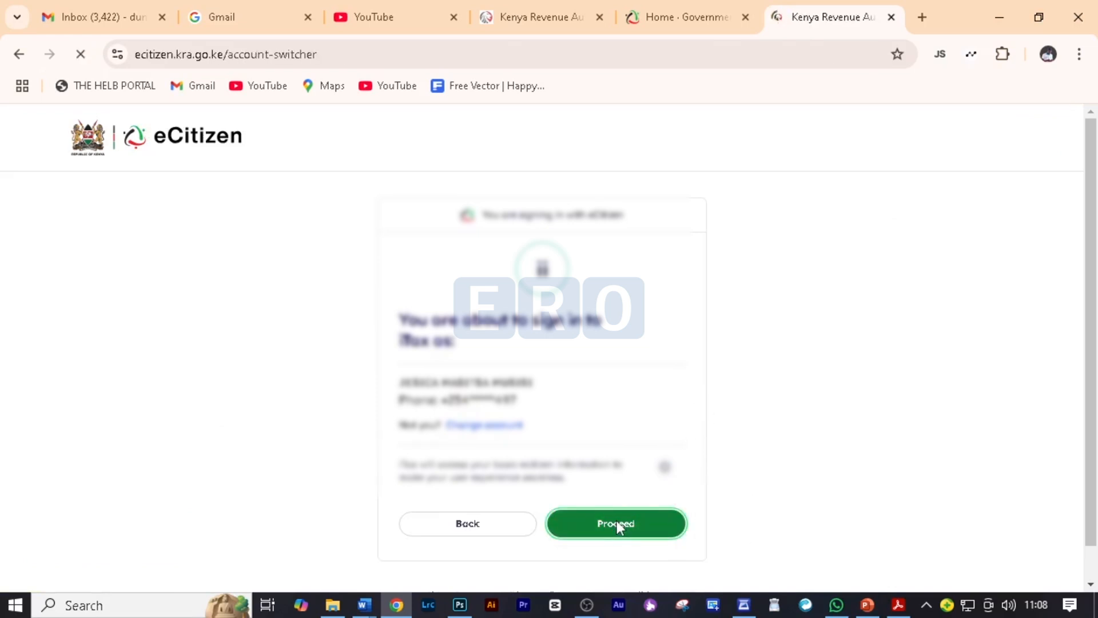
click(615, 524)
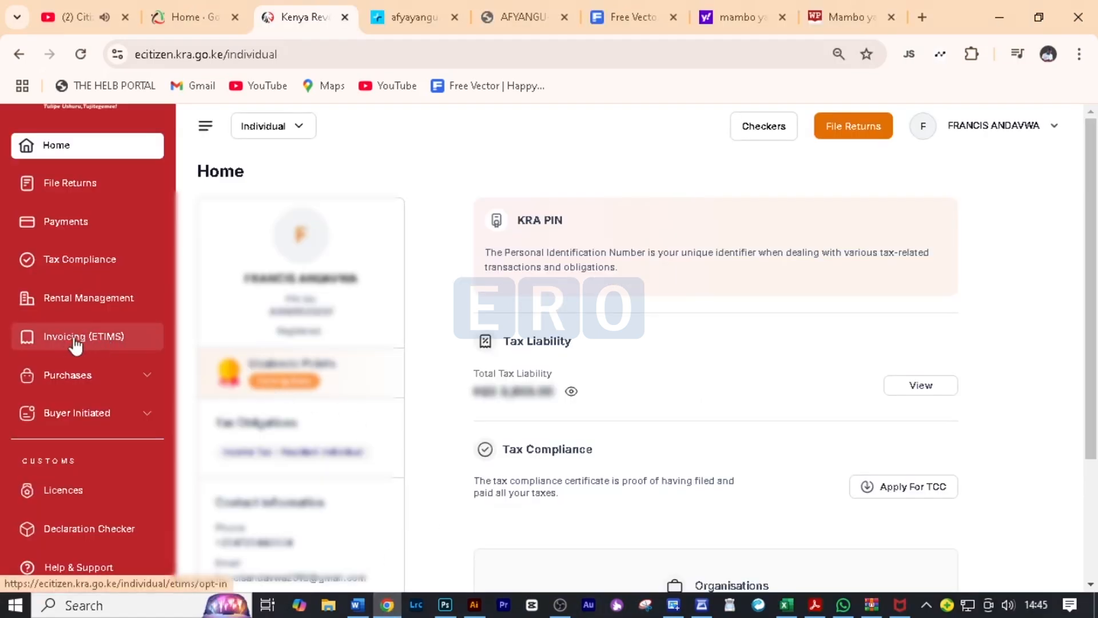
Open Invoicing (eTIMS), accept the Terms and Privacy Policy, and activate e-invoicing.
click(84, 336)
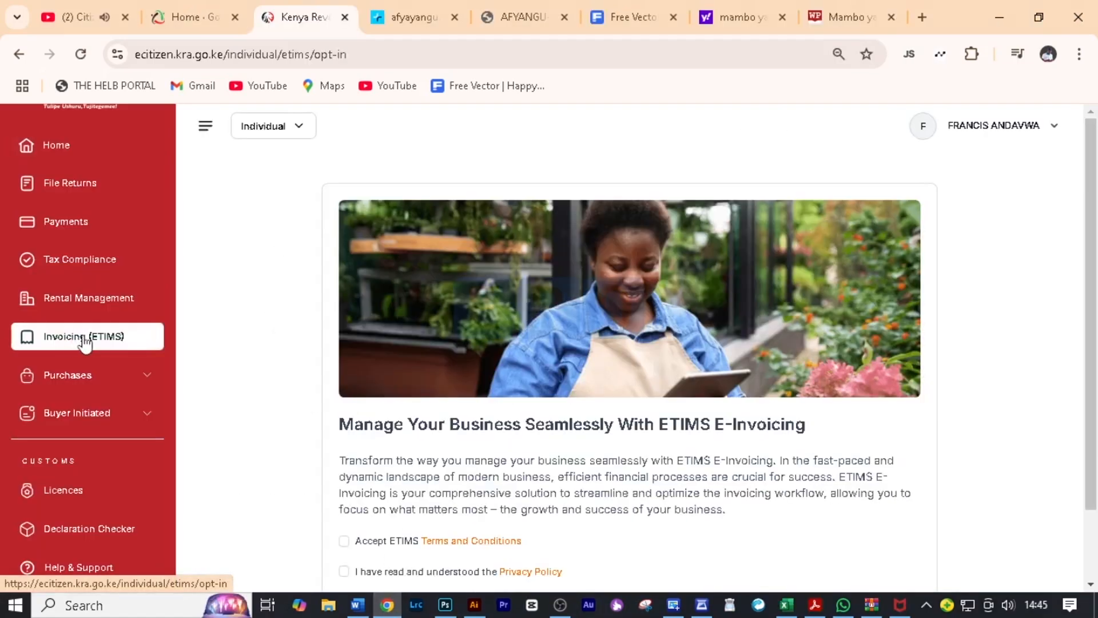
mouse_move(589, 447)
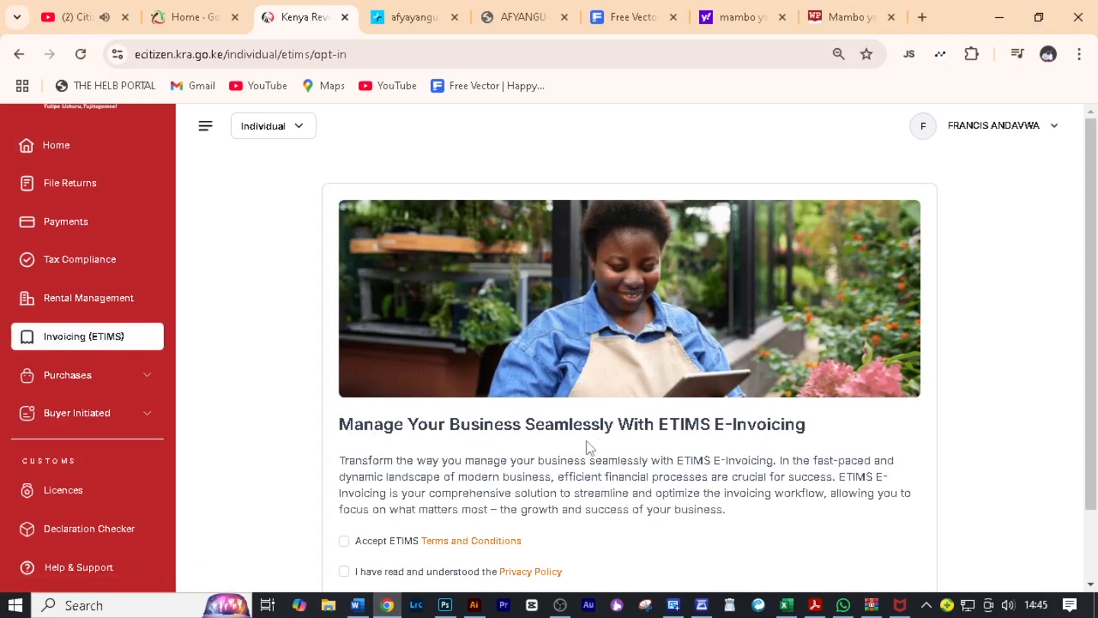
scroll(down, 3)
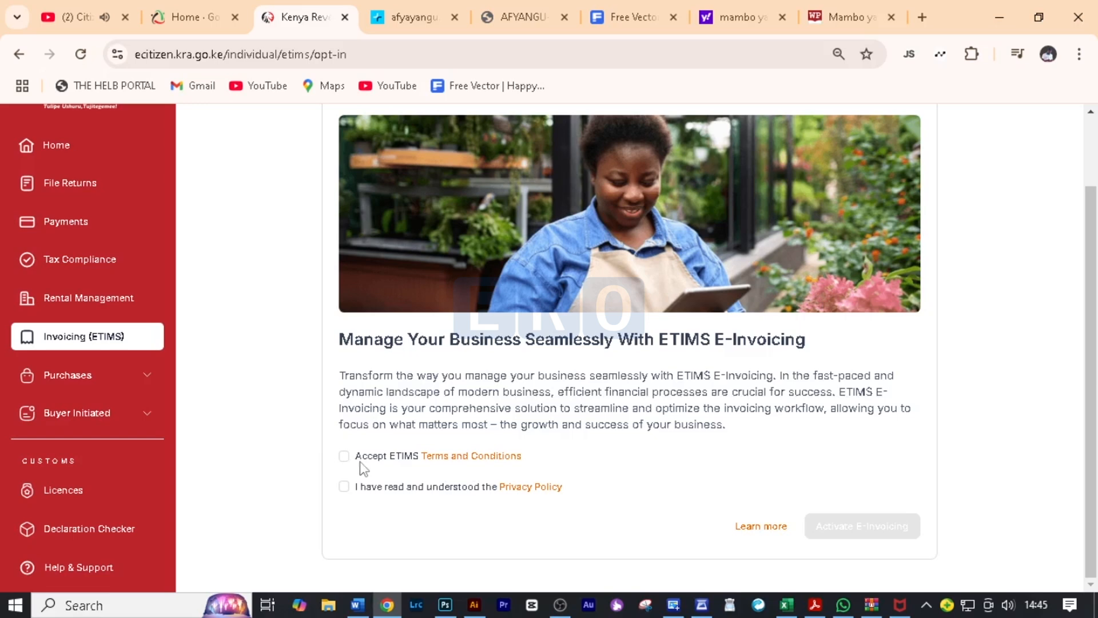
click(344, 456)
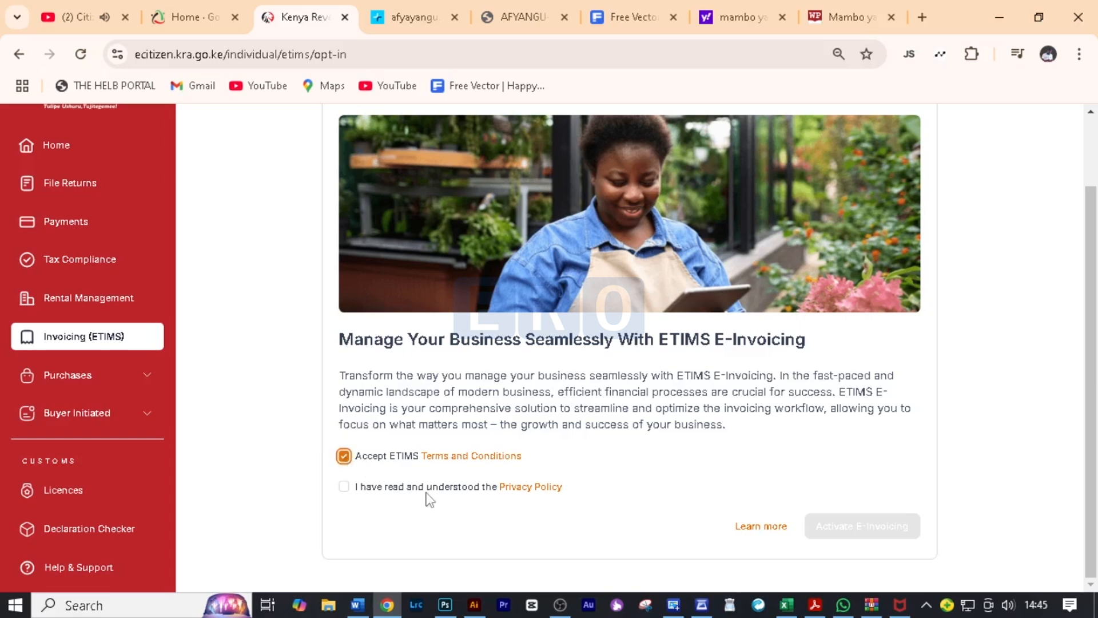
click(344, 486)
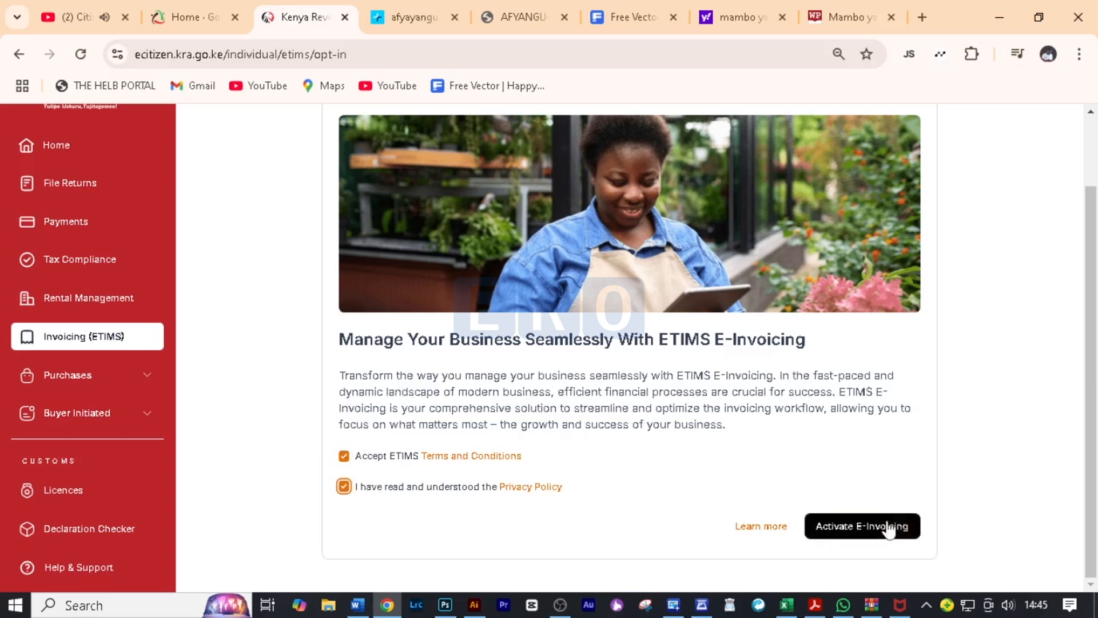
click(862, 526)
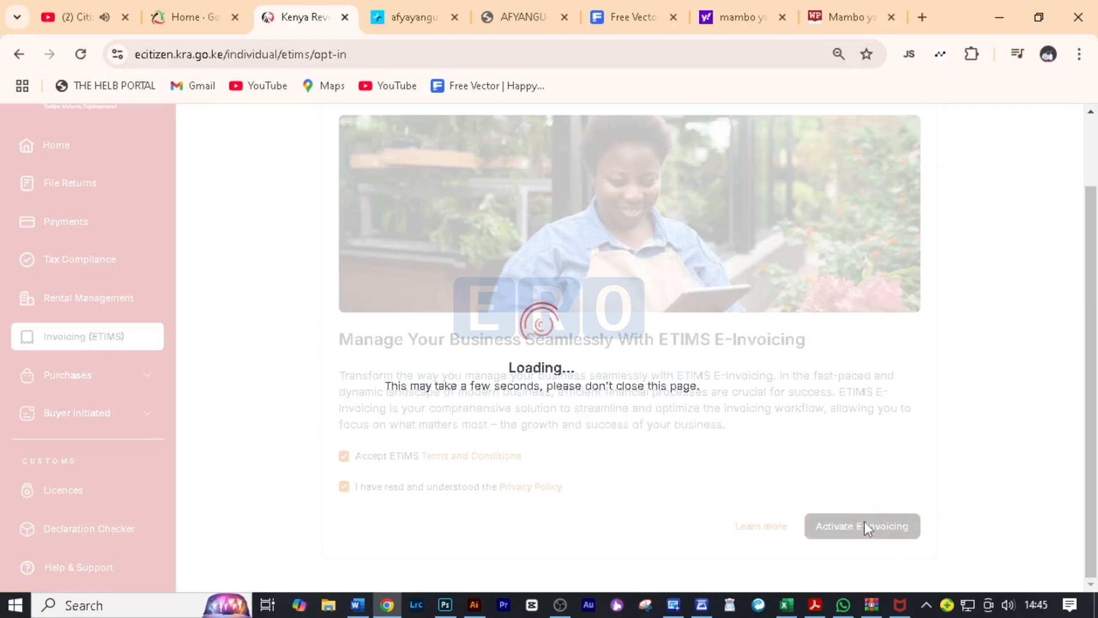
click(862, 526)
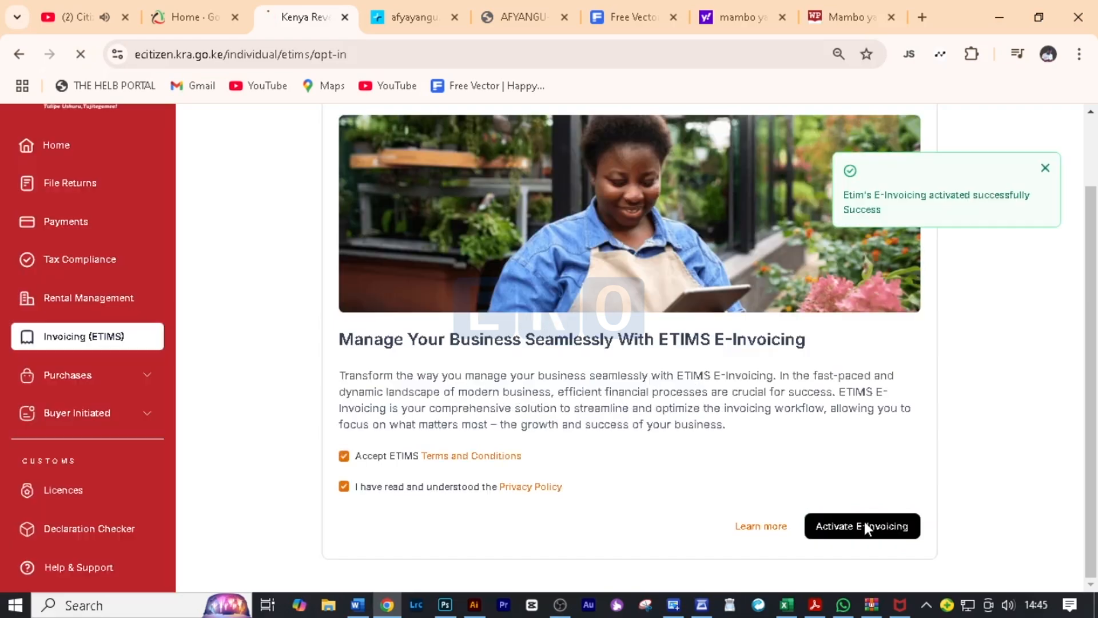
click(862, 527)
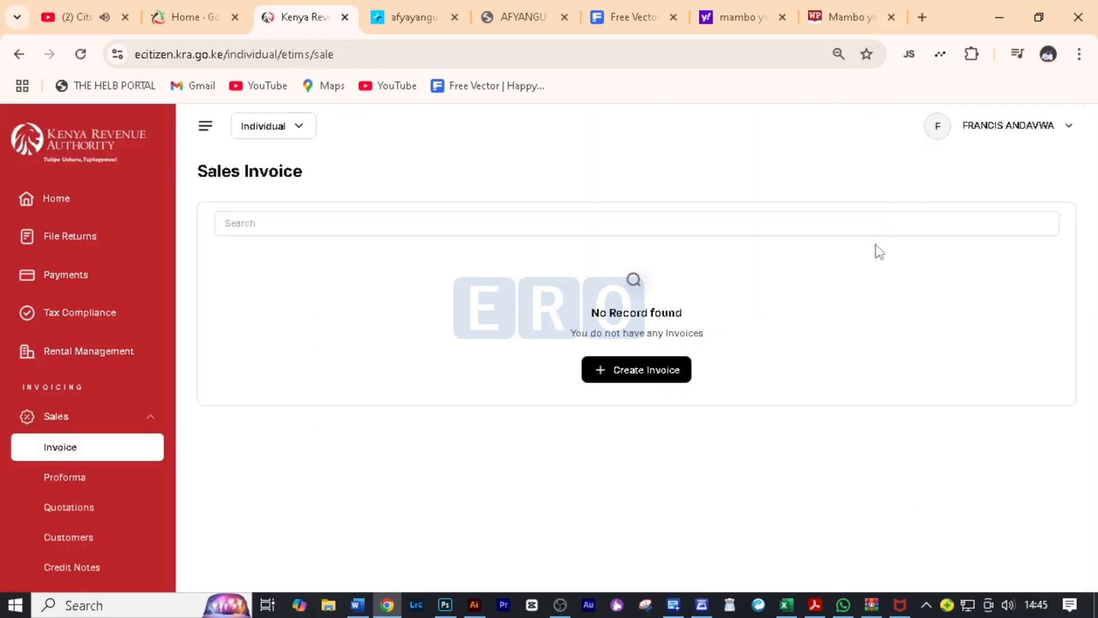
mouse_move(723, 375)
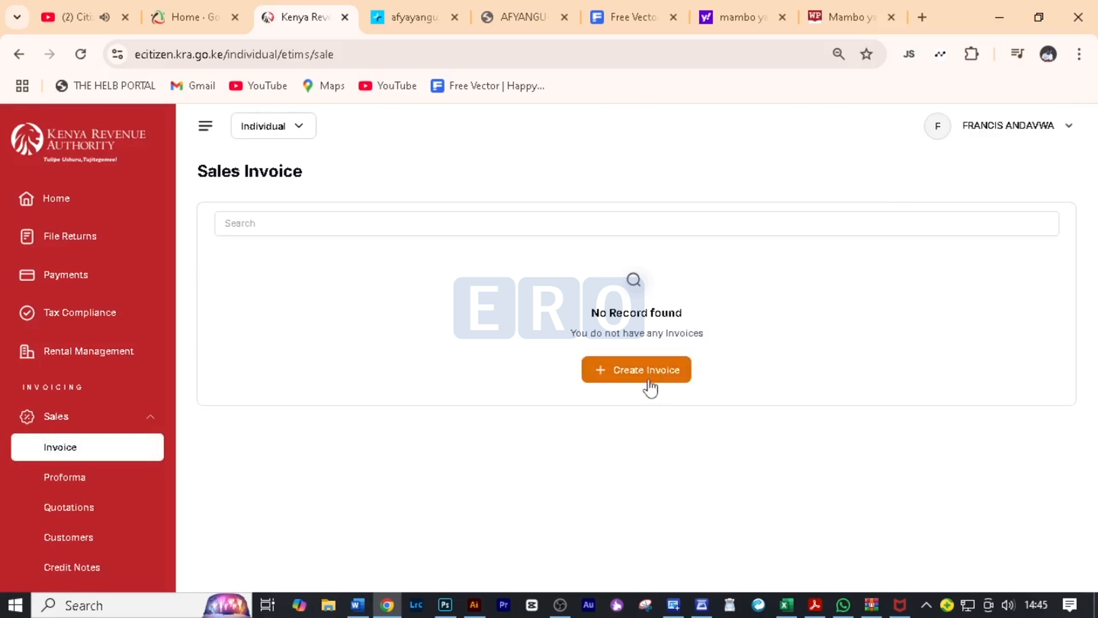
Create a new sales invoice and choose Add New from the Customer Name dropdown.
click(636, 369)
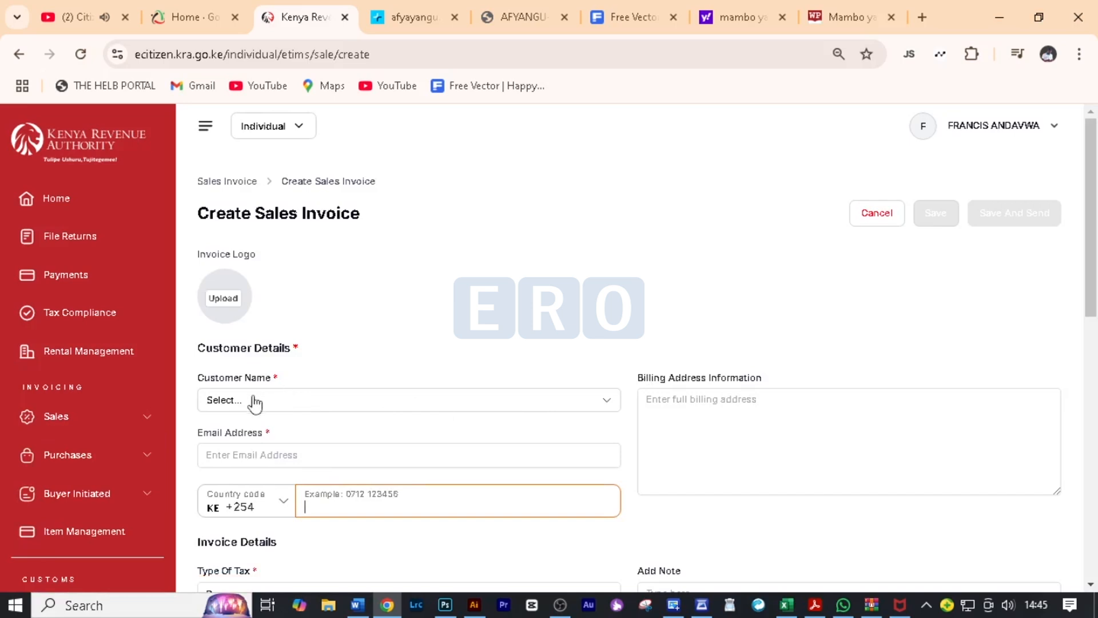
click(409, 399)
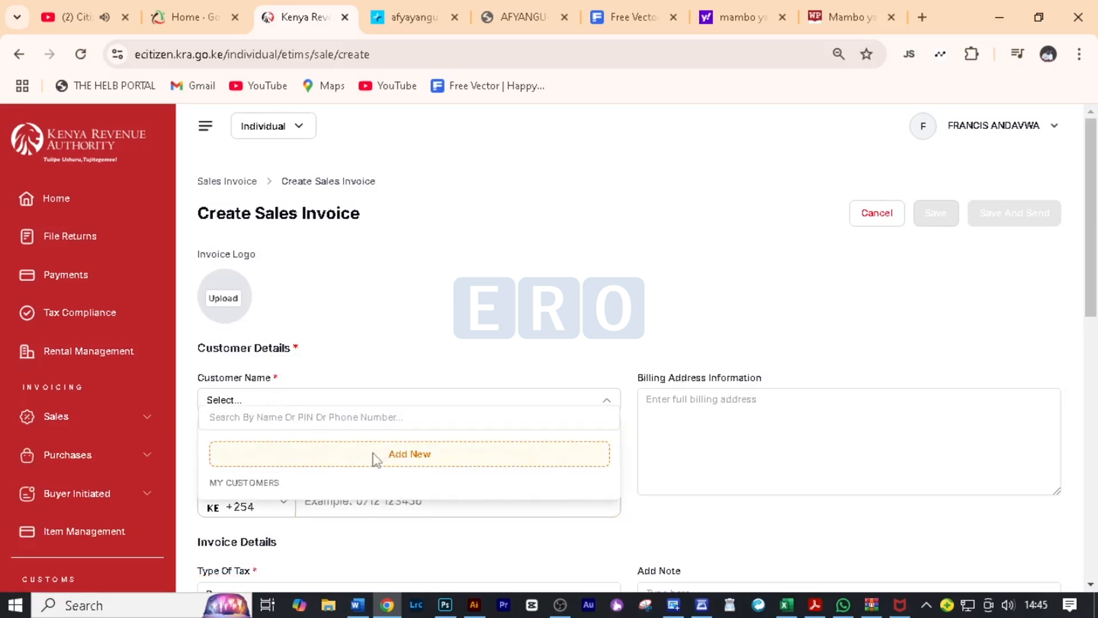
click(409, 453)
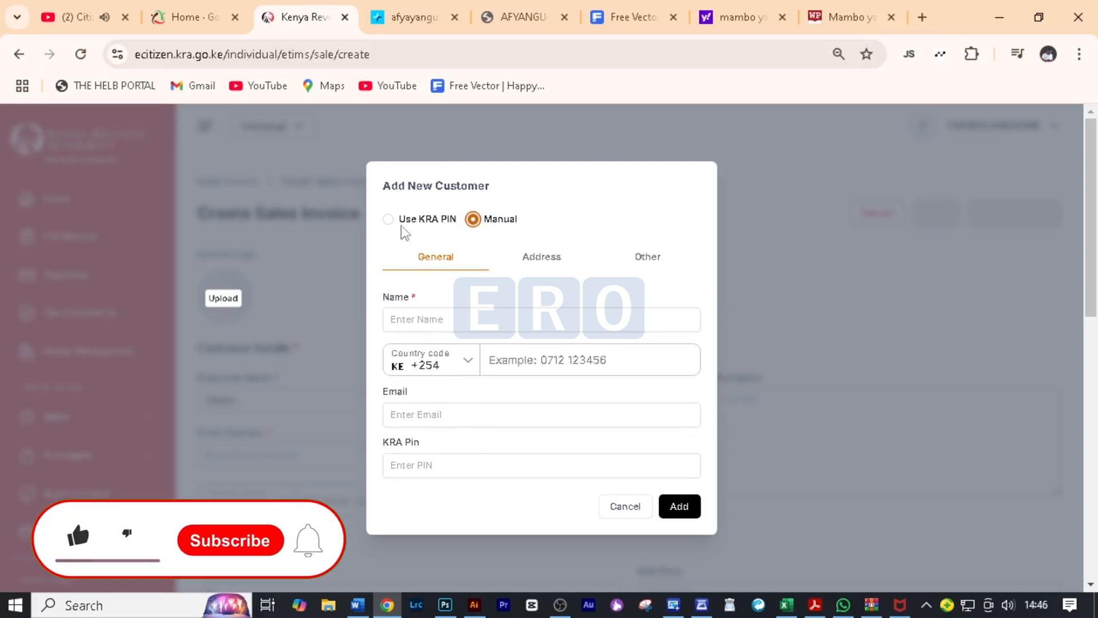
Look up the customer by KRA PIN and fetch its details.
click(388, 218)
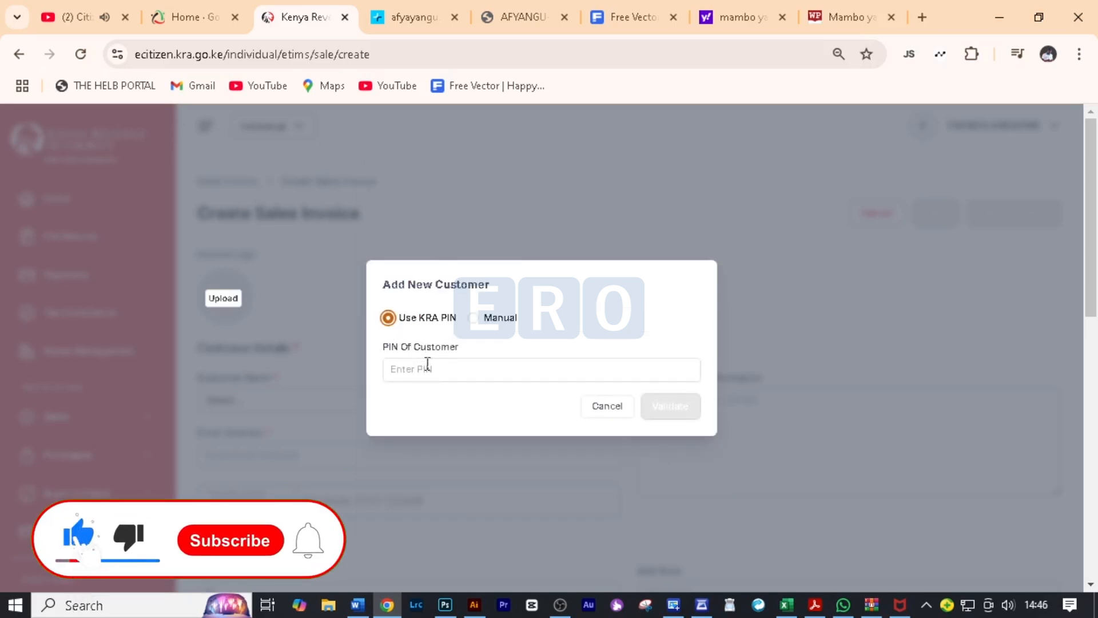
click(540, 370)
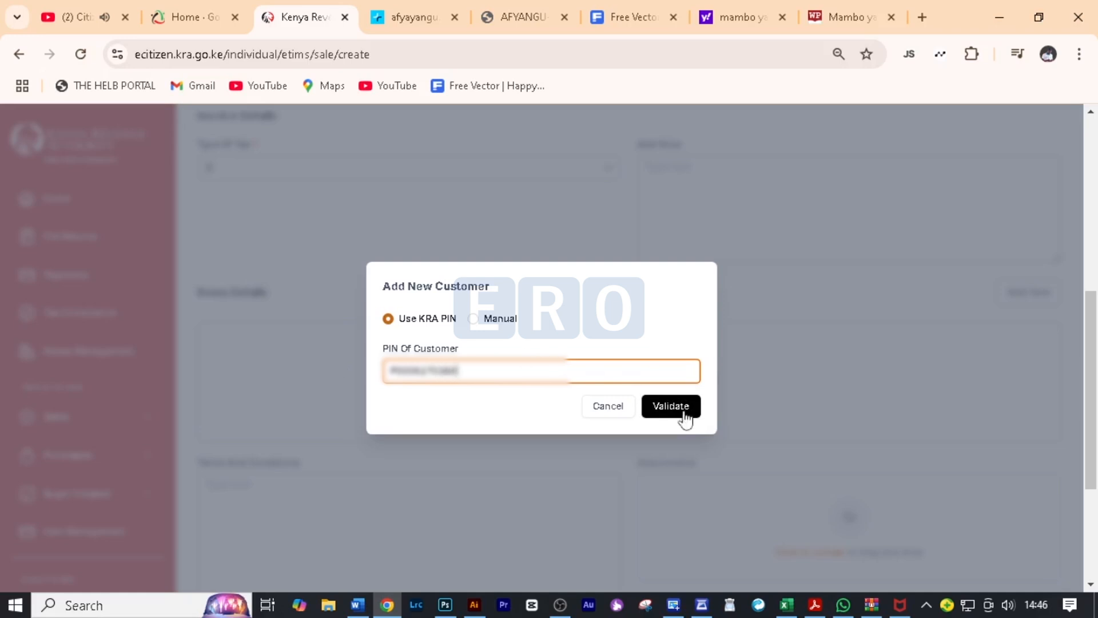
click(671, 406)
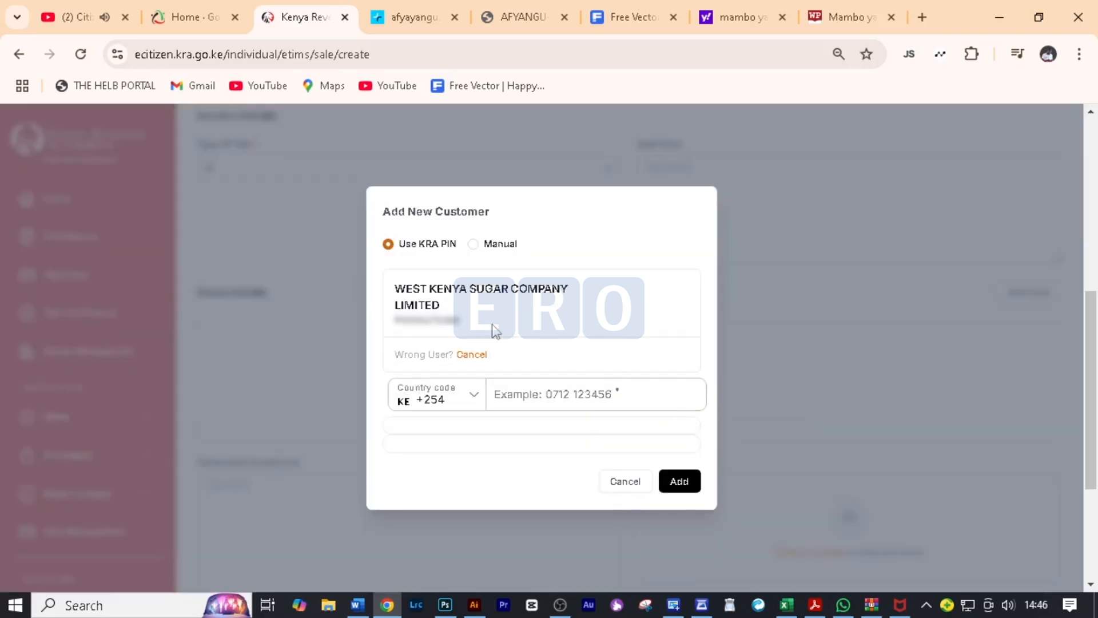
mouse_move(448, 313)
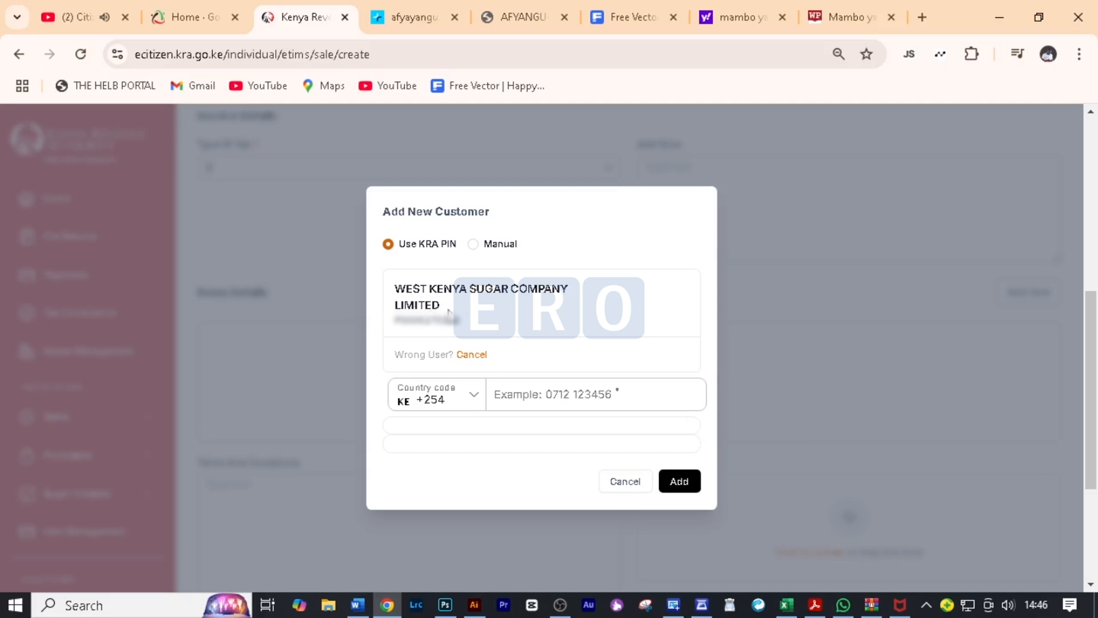
mouse_move(522, 385)
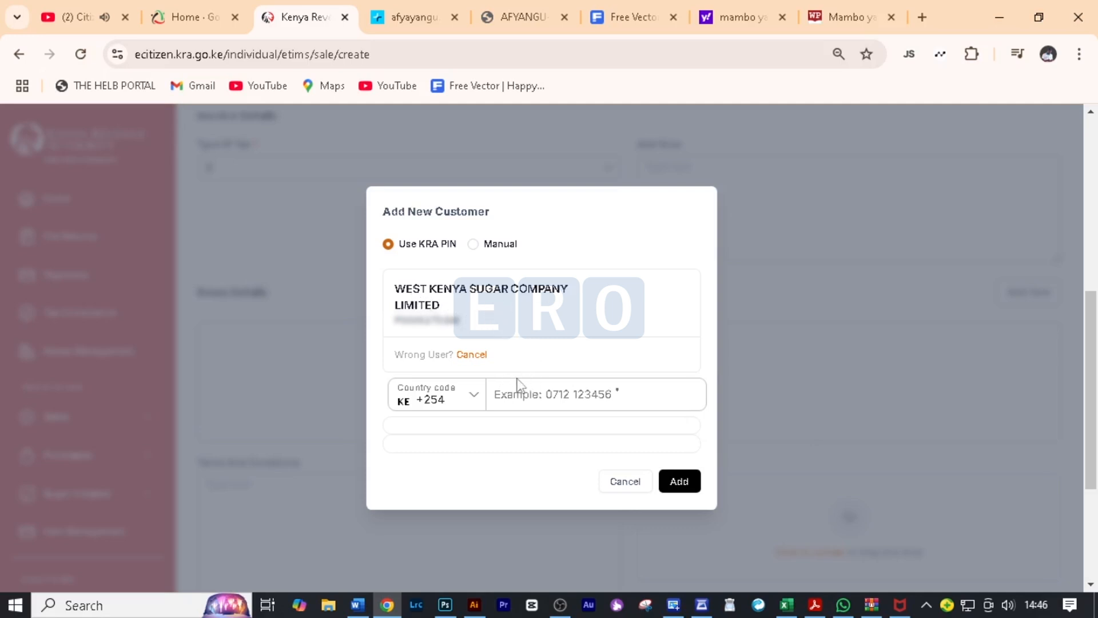
click(678, 481)
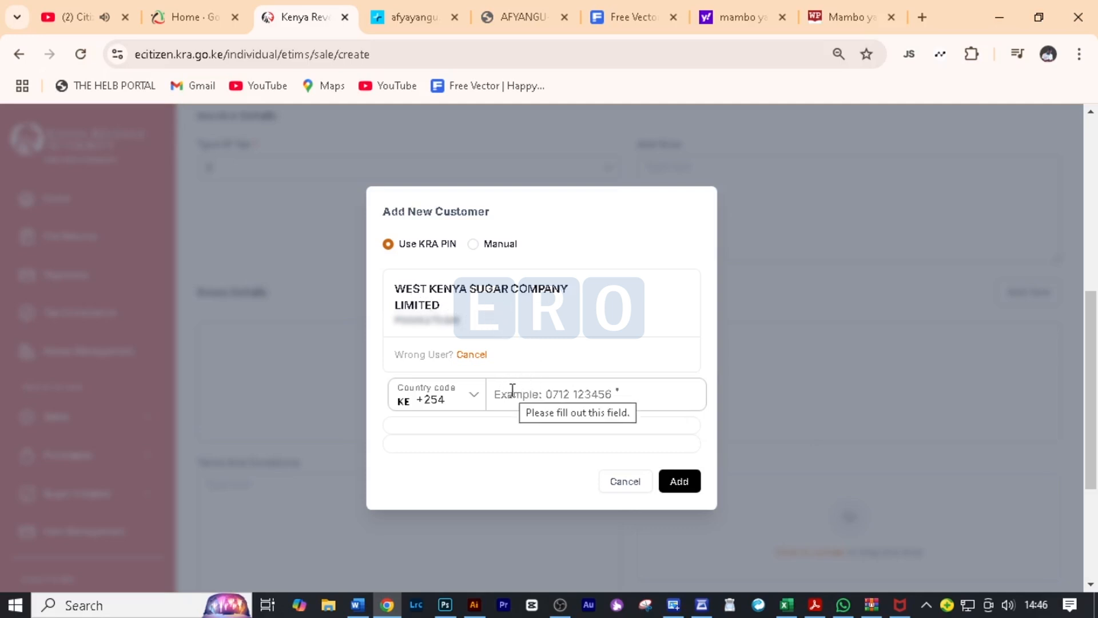
text(205)
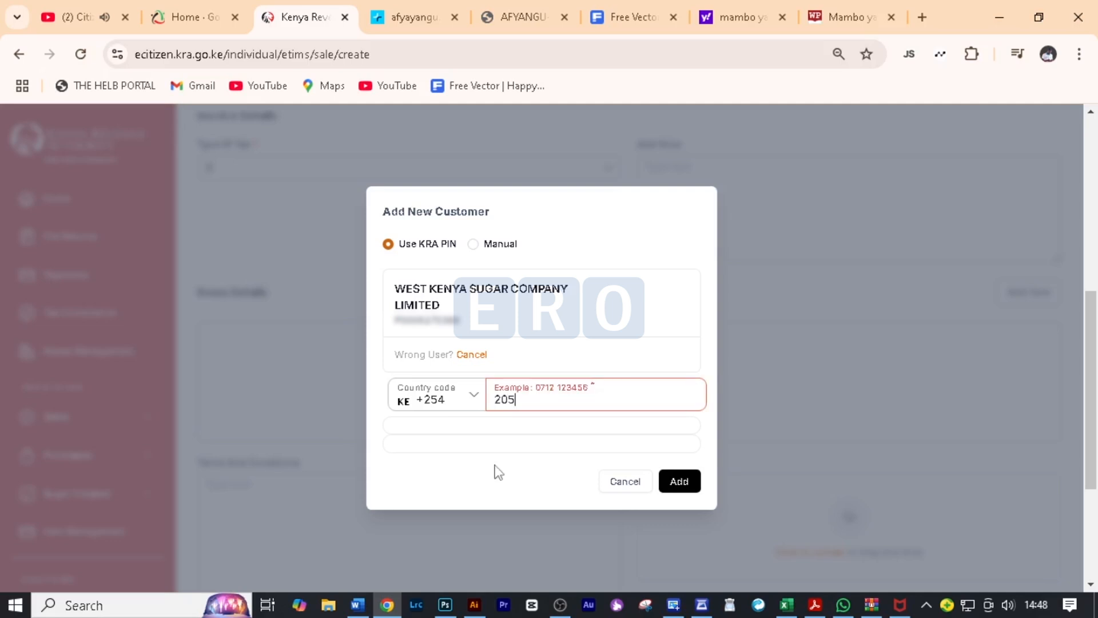
text(620)
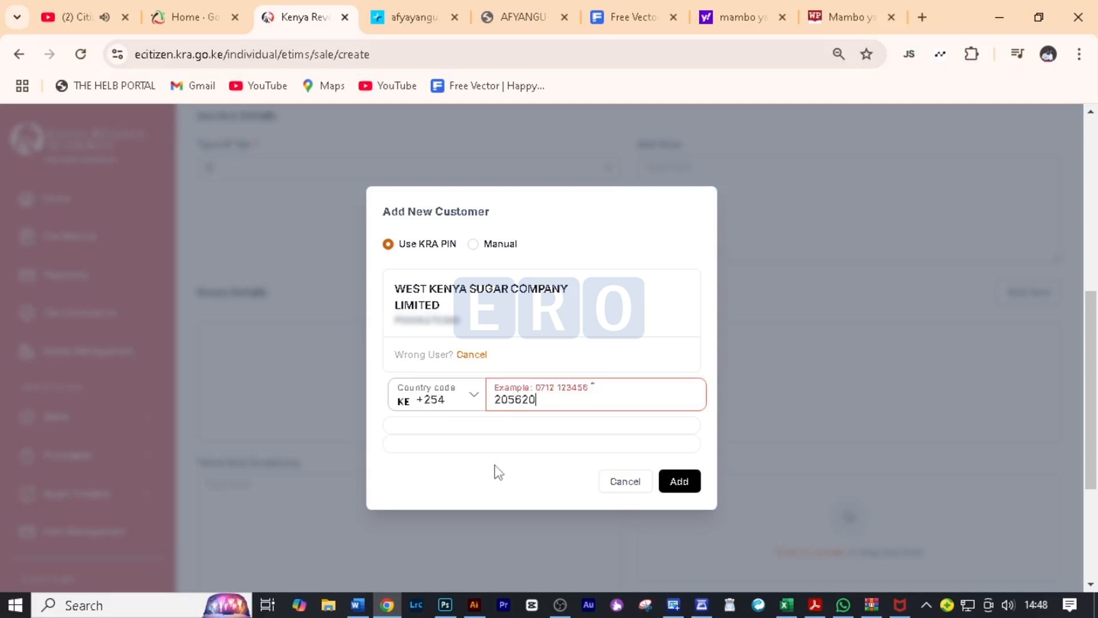
text(0790)
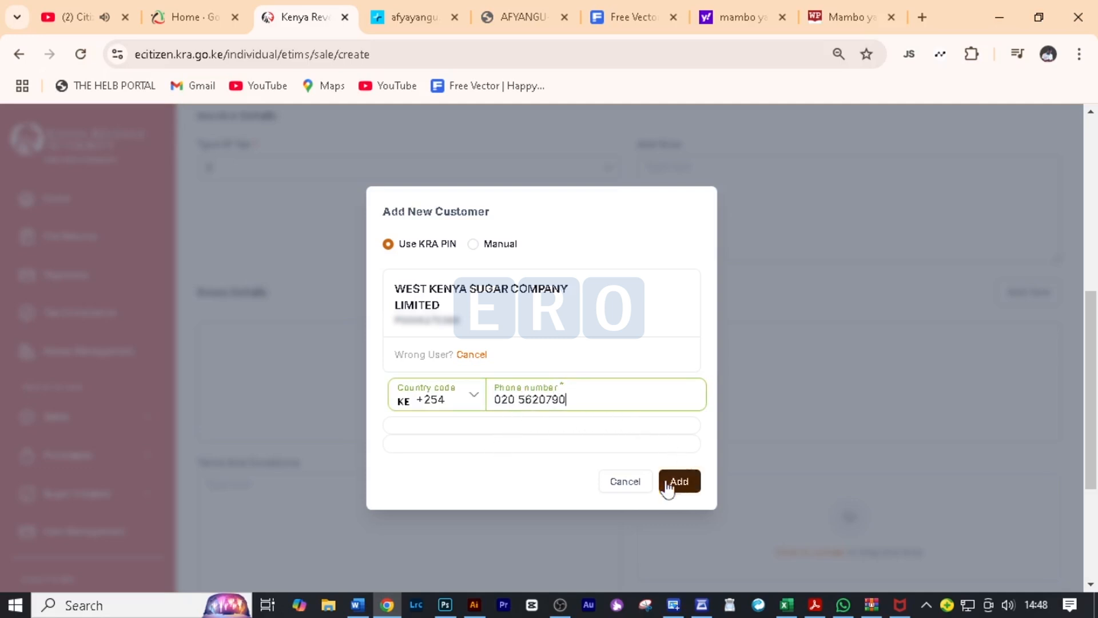
click(678, 481)
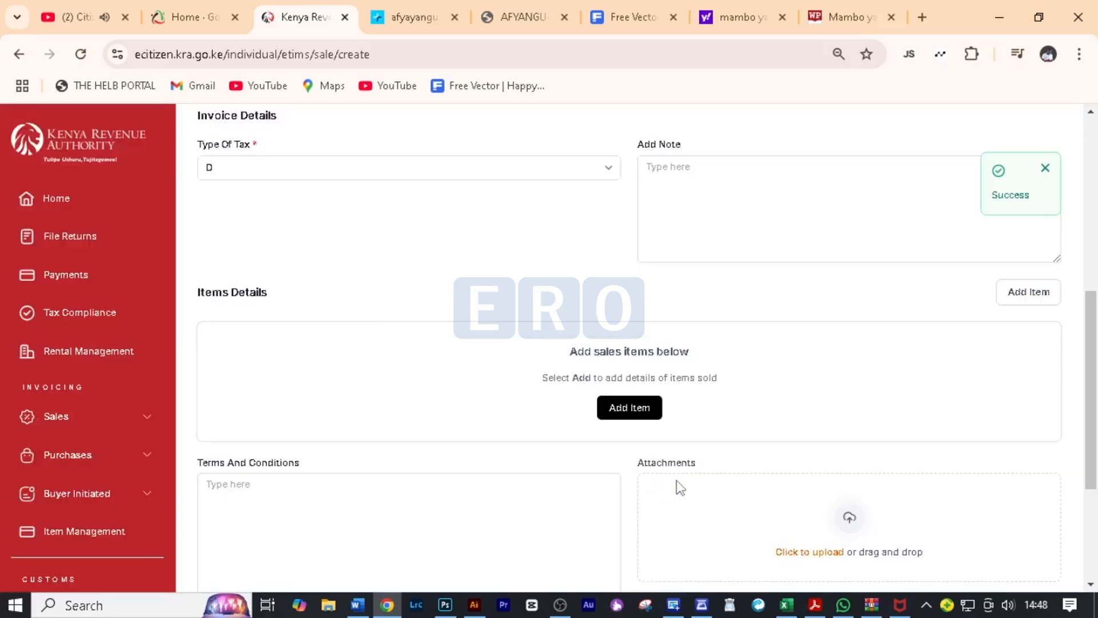
mouse_move(522, 237)
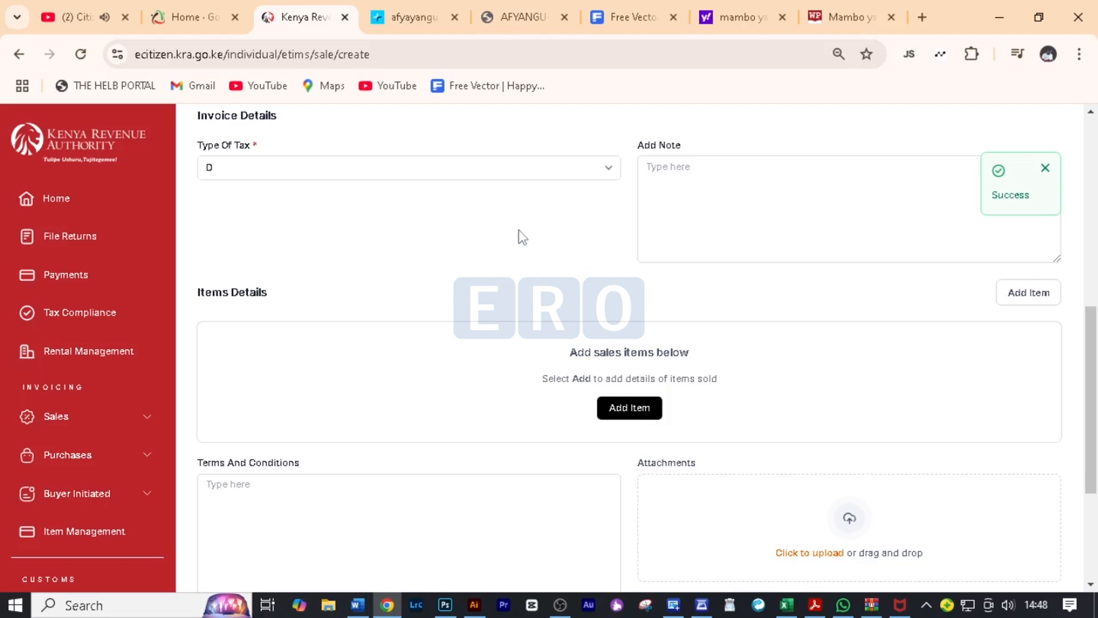
scroll(up, 3)
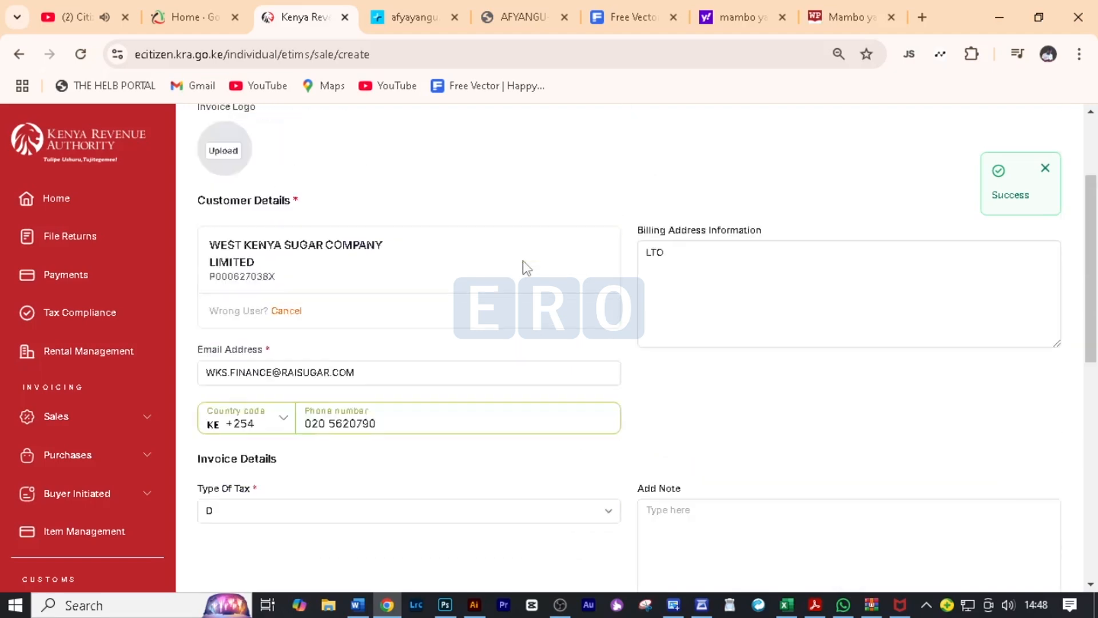
scroll(up, 3)
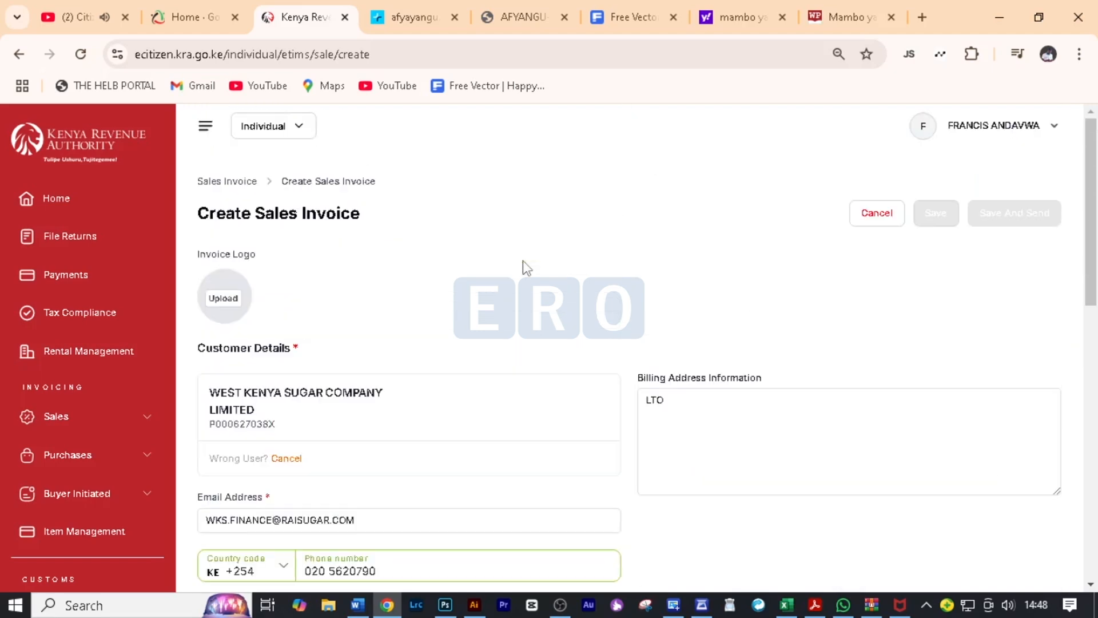
scroll(down, 3)
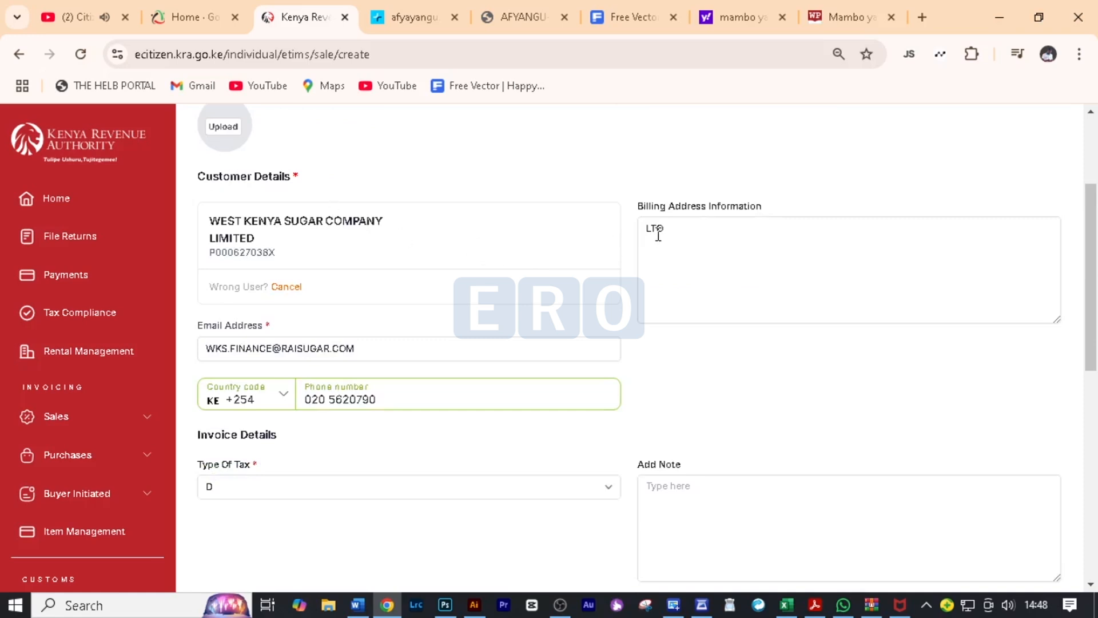
scroll(down, 3)
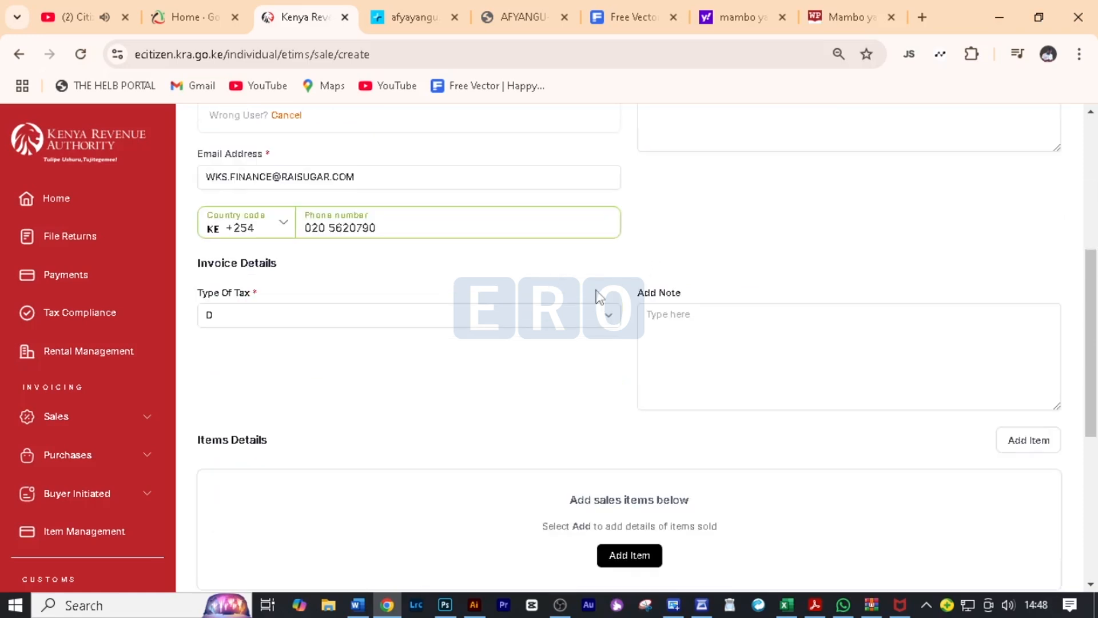
scroll(down, 3)
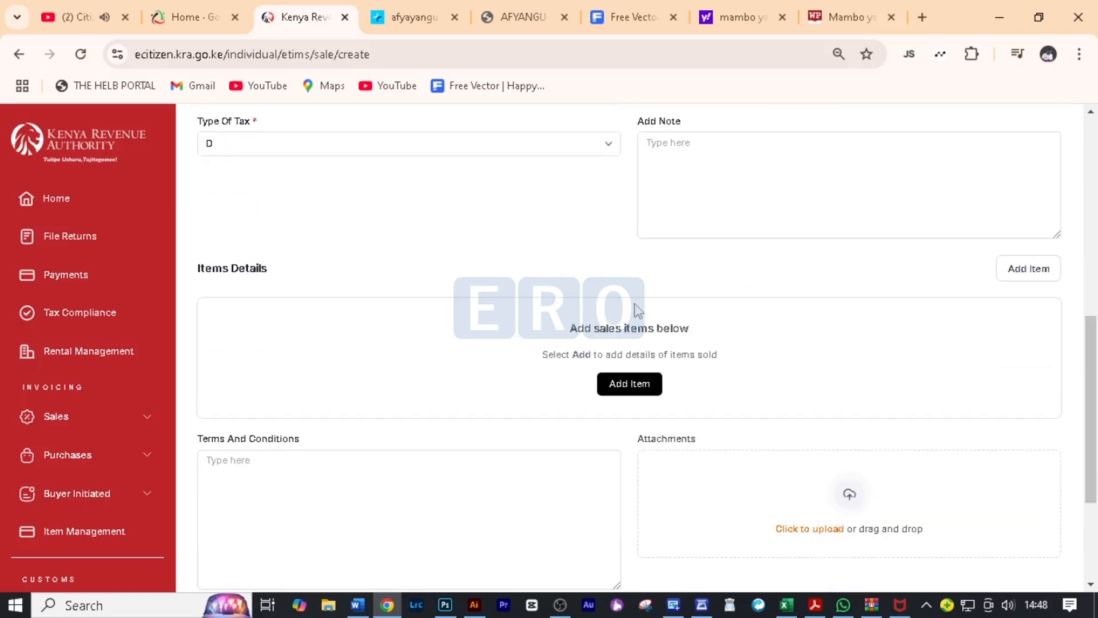
Start a new sales item named SUGARCANE HARVESTING.
click(628, 383)
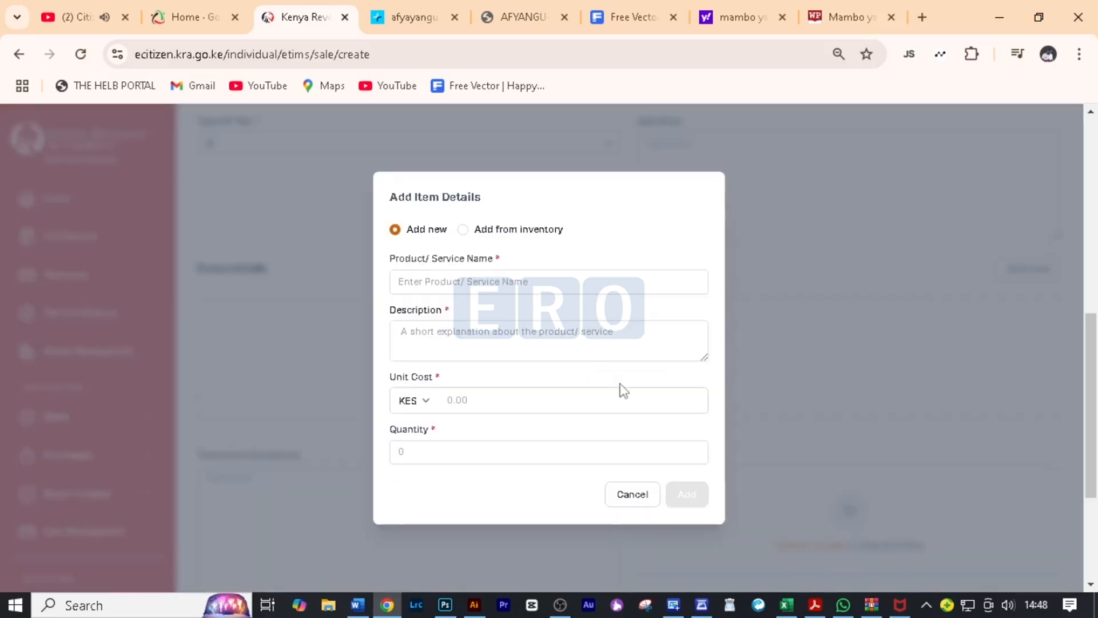
mouse_move(491, 238)
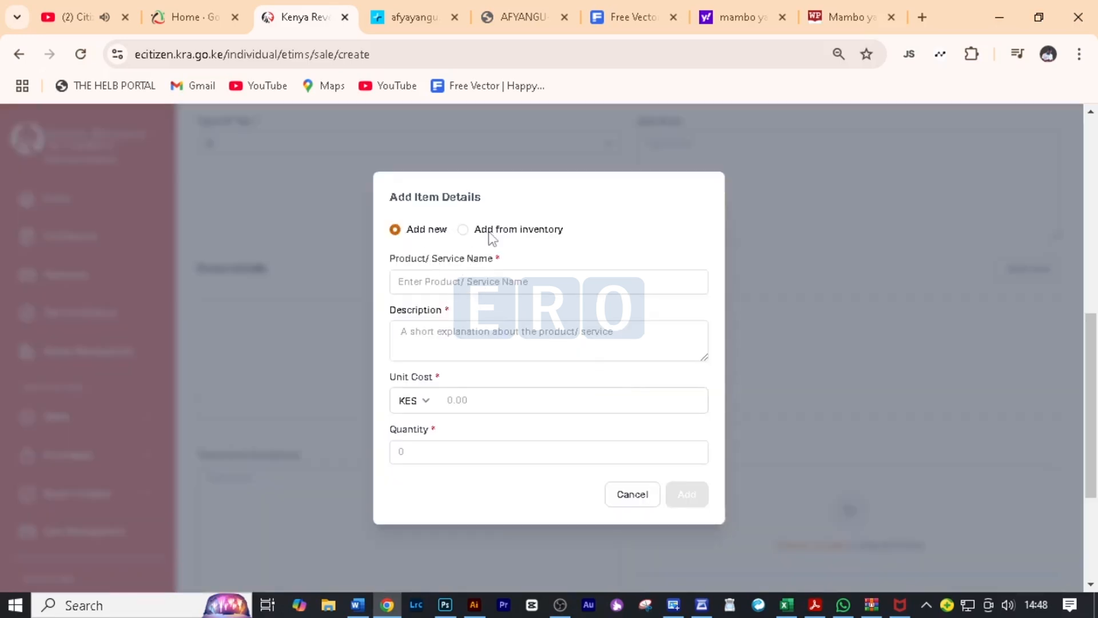
mouse_move(466, 267)
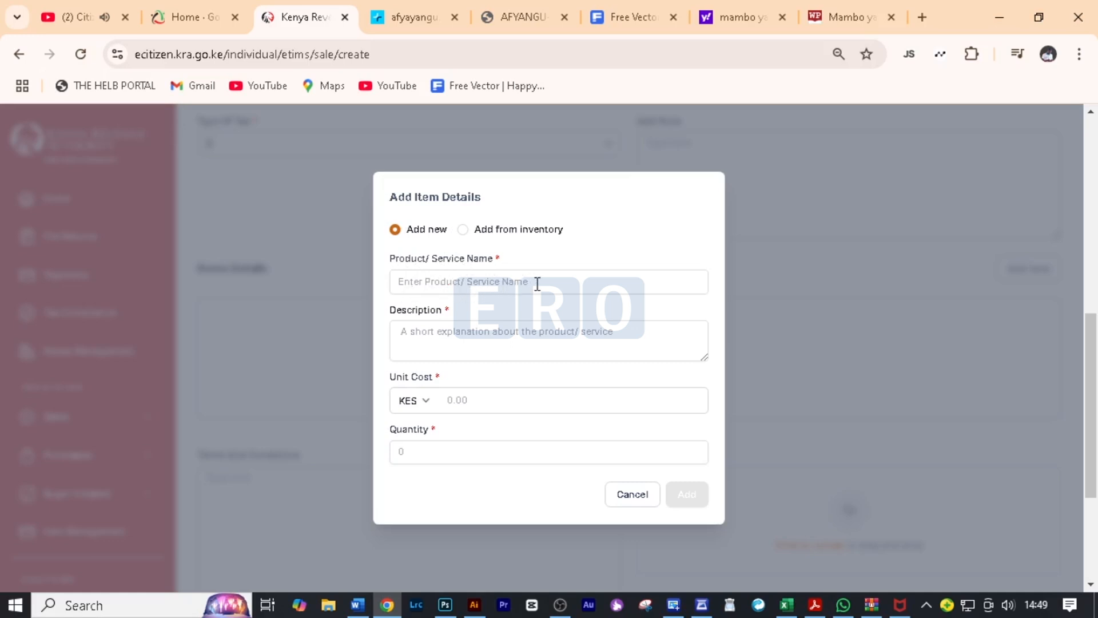
click(549, 281)
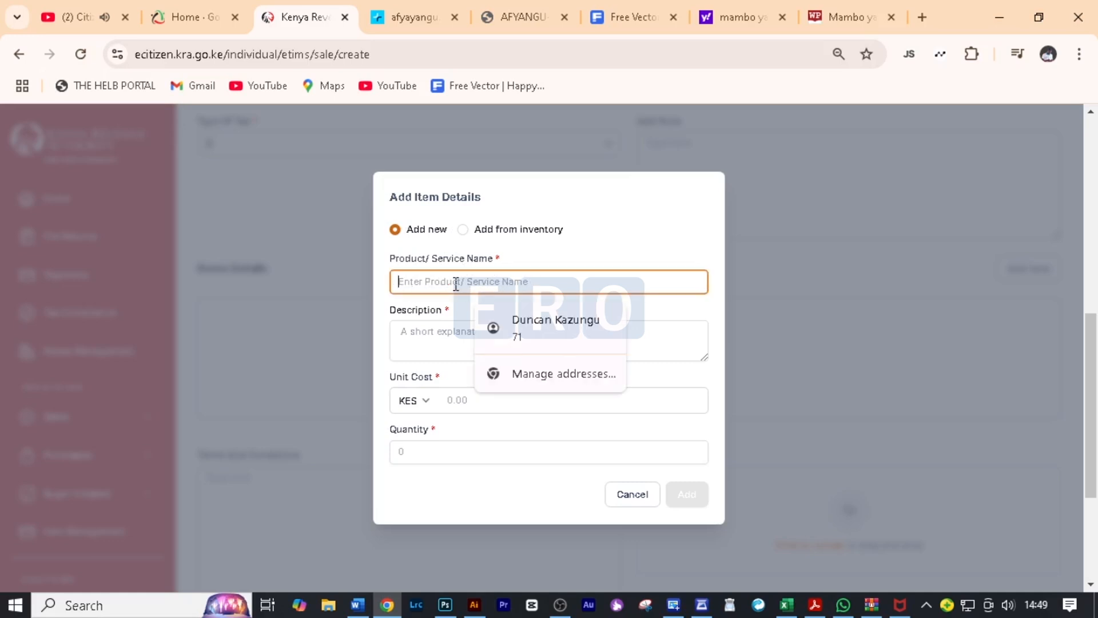
text(SUGAR)
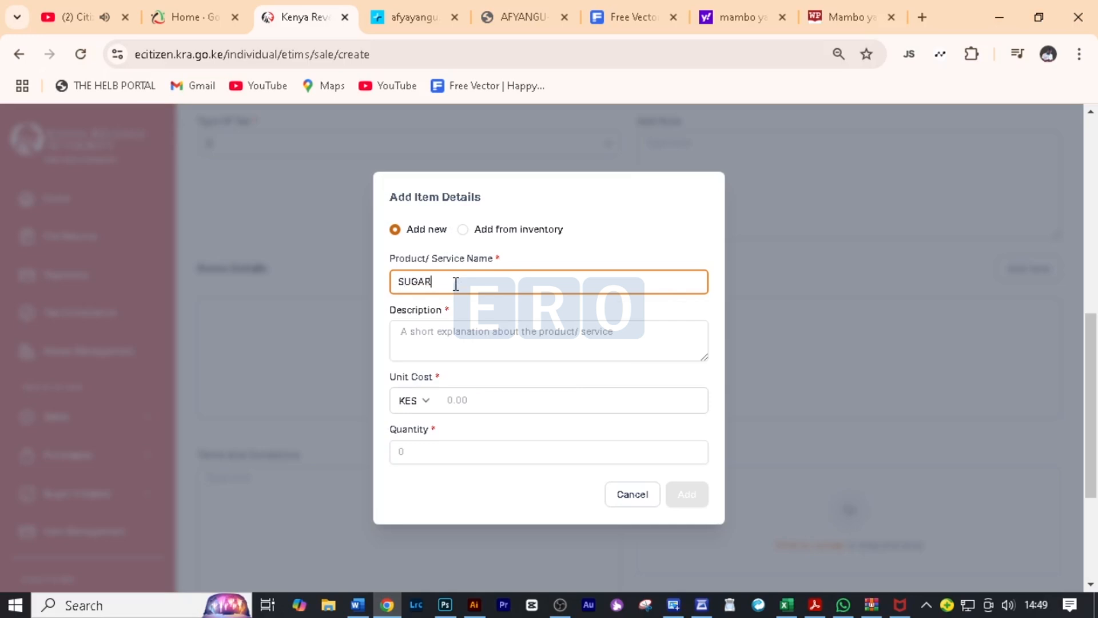
text(CANE)
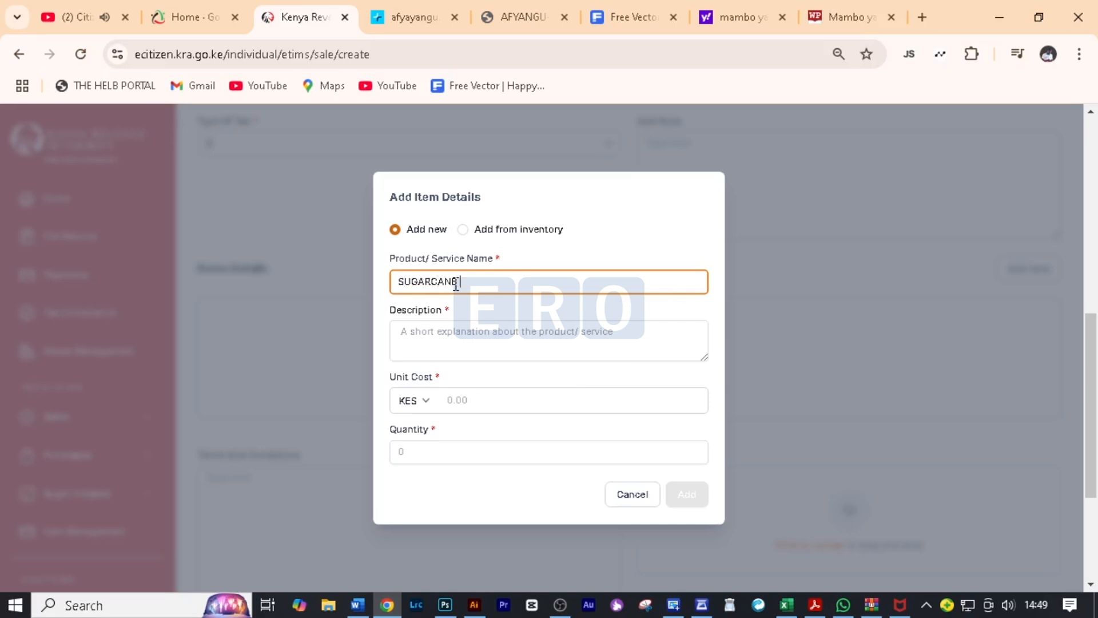
text(HARVESTING)
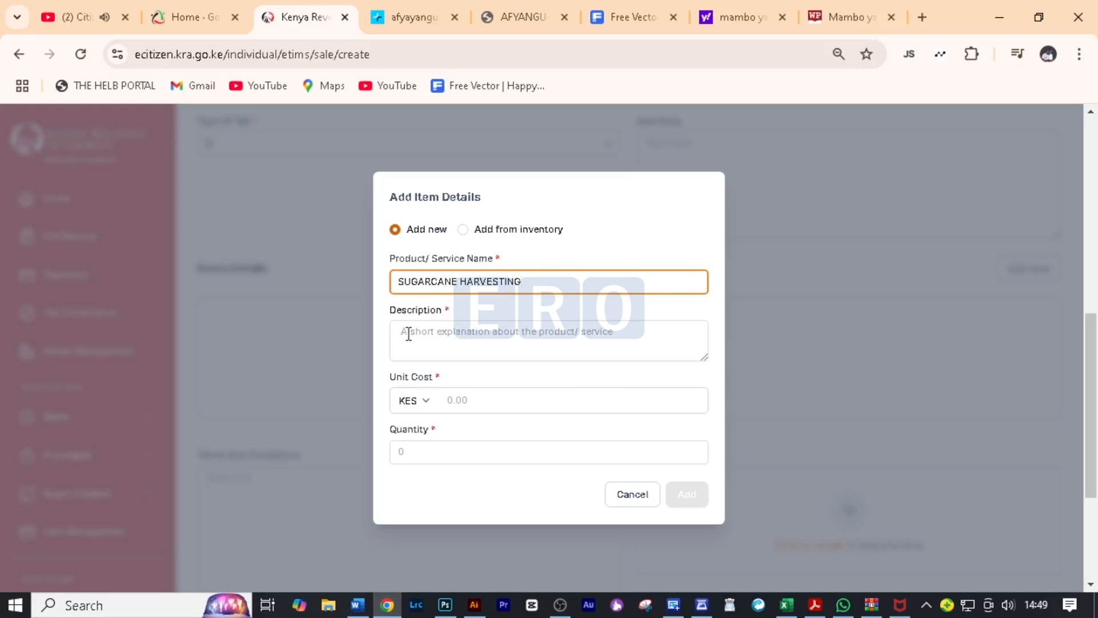
Give the item a sugarcane harvesting invoice description, unit cost 5000 and quantity 24.25.
click(549, 341)
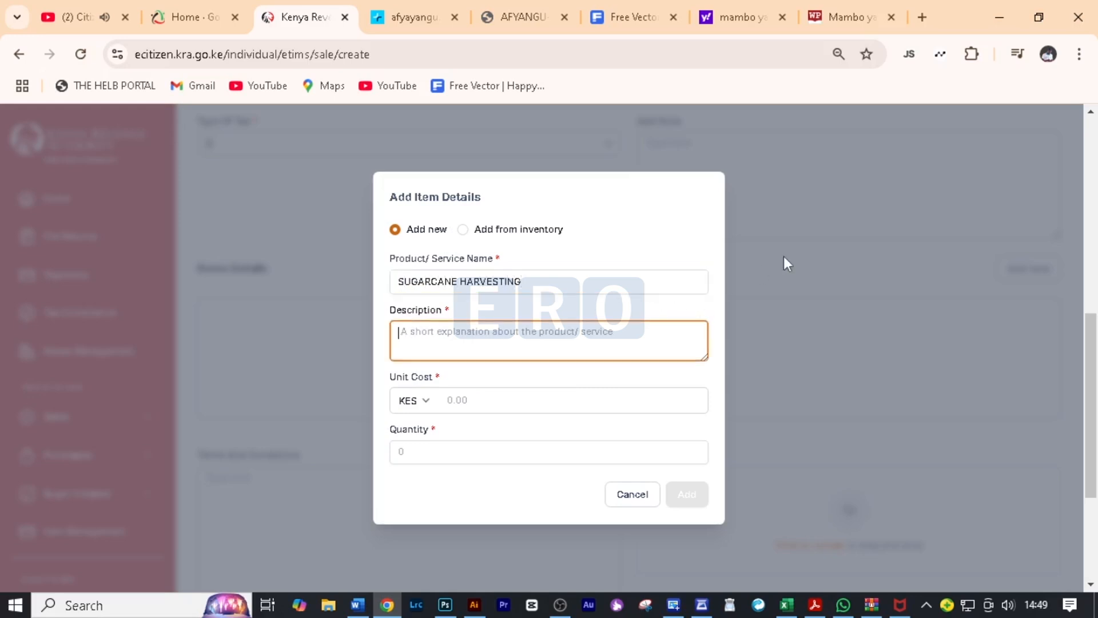
text(SUGARCANE HARV)
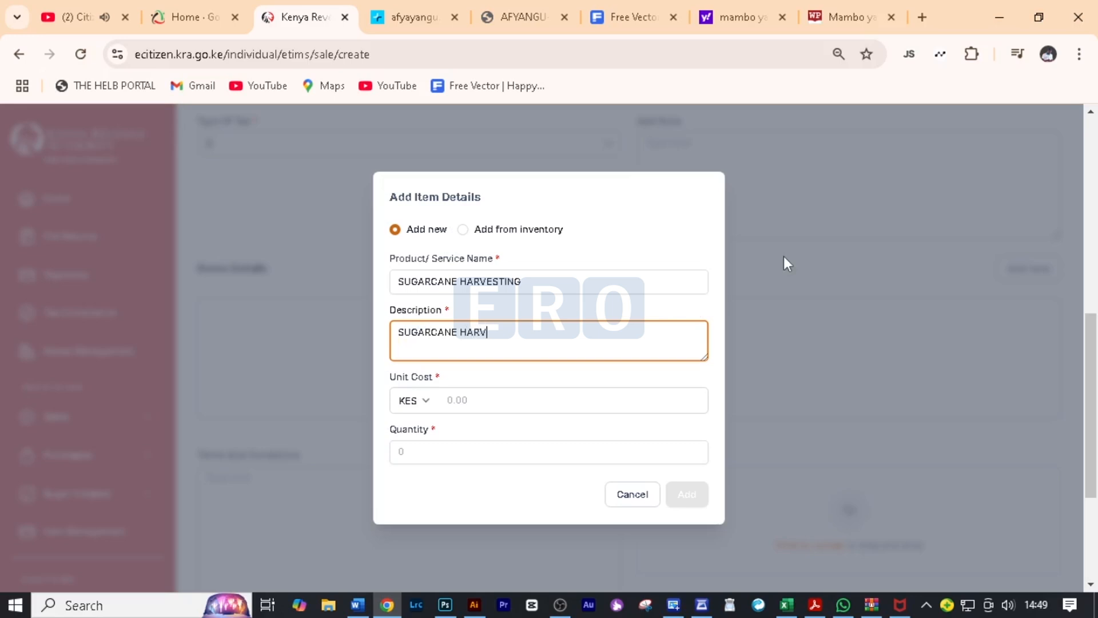
text(ESTING)
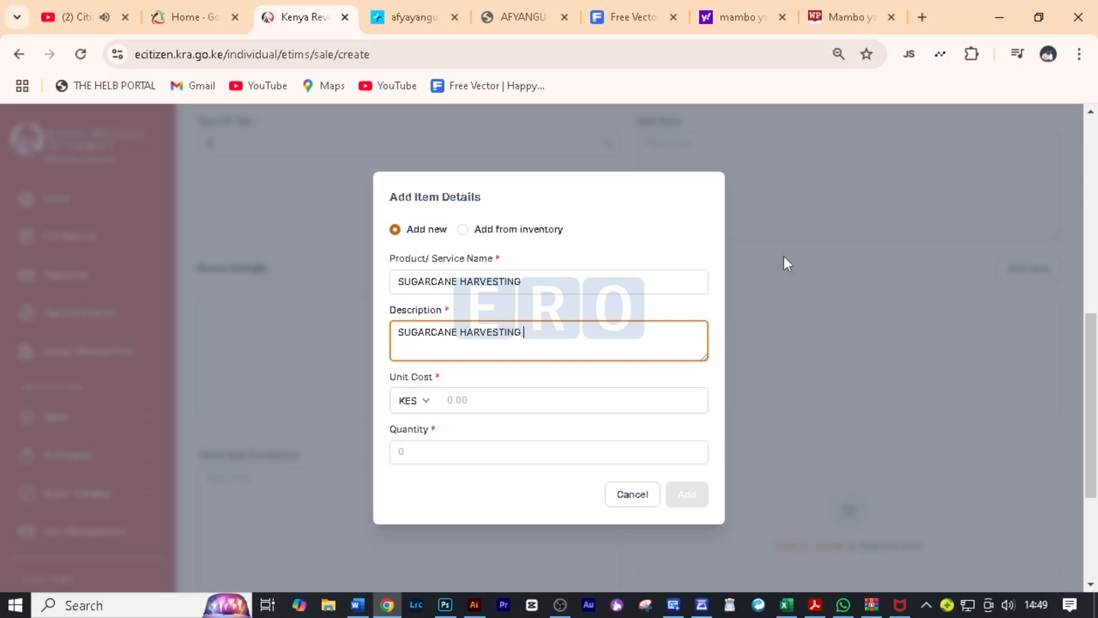
text(INVOICE)
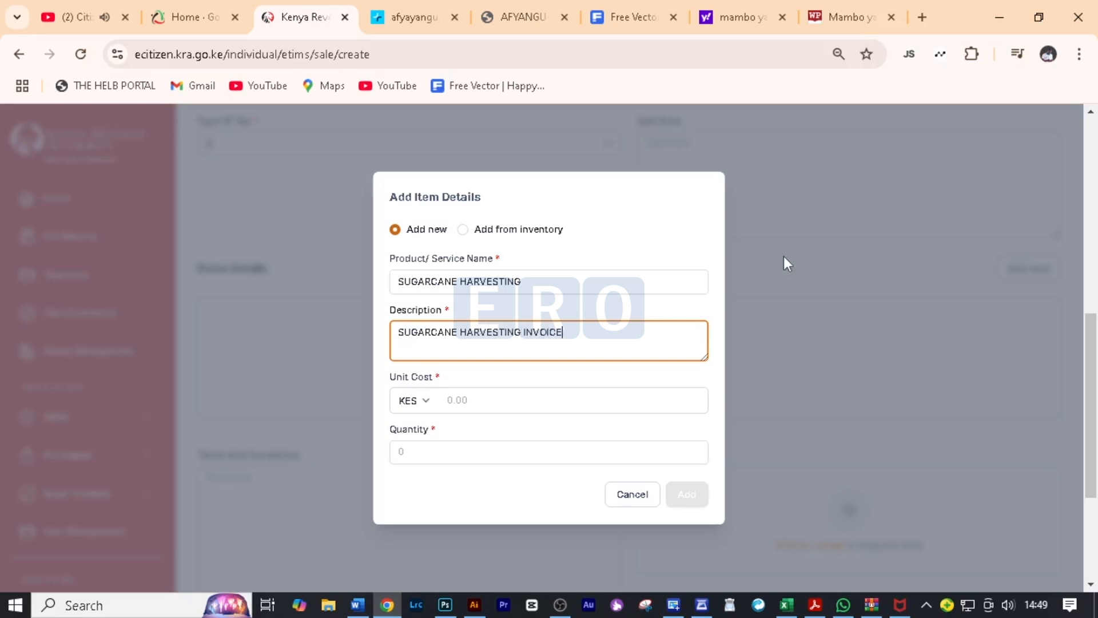
click(490, 400)
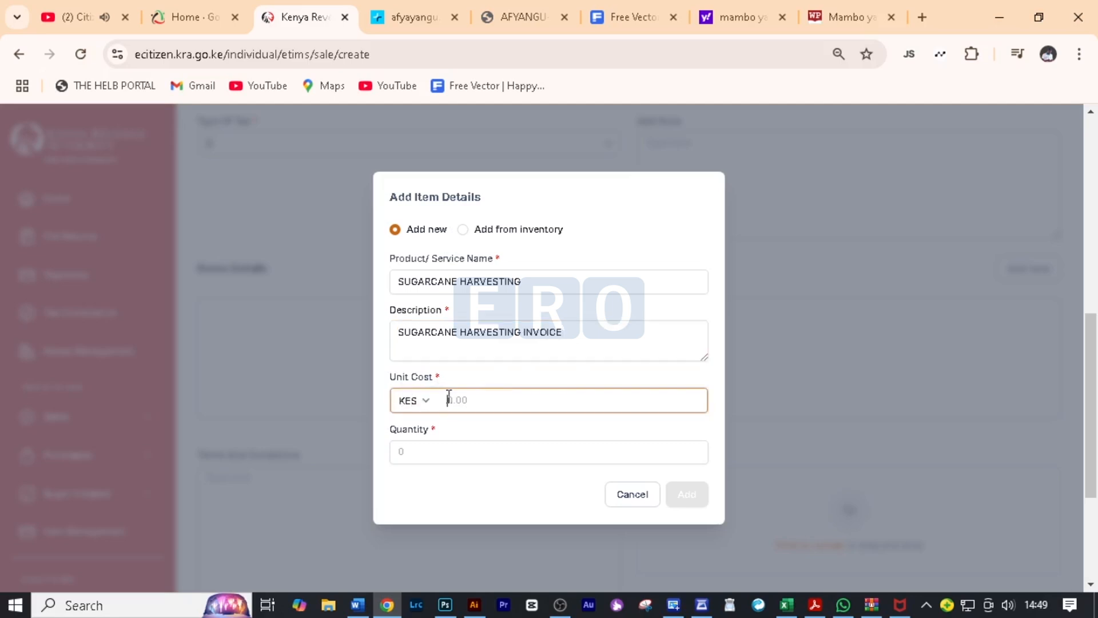
text(5000)
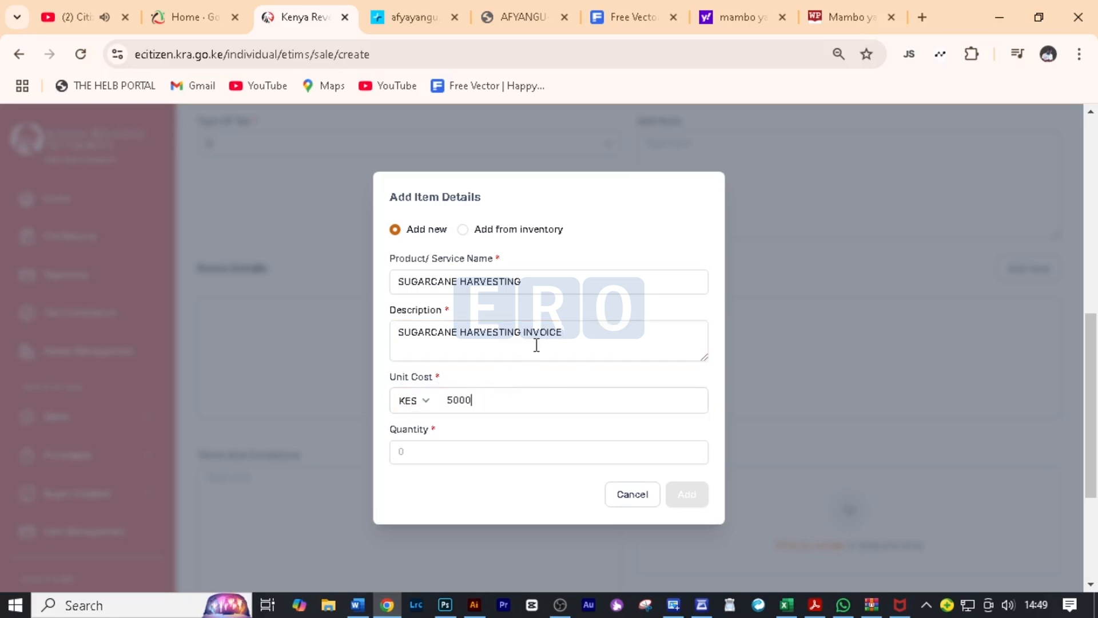
click(548, 451)
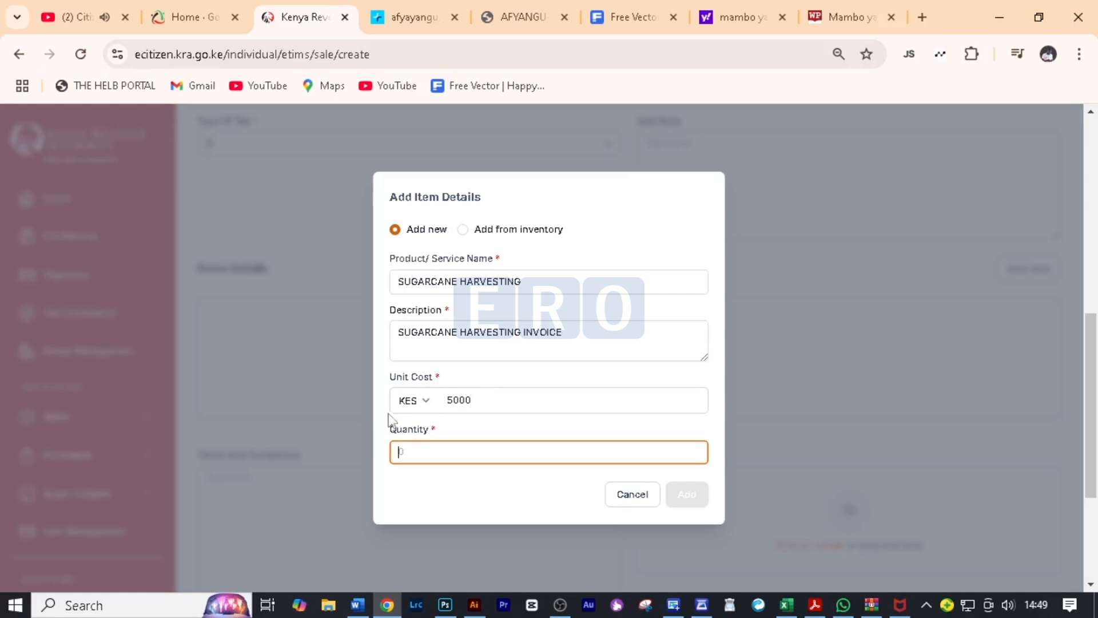
mouse_move(365, 390)
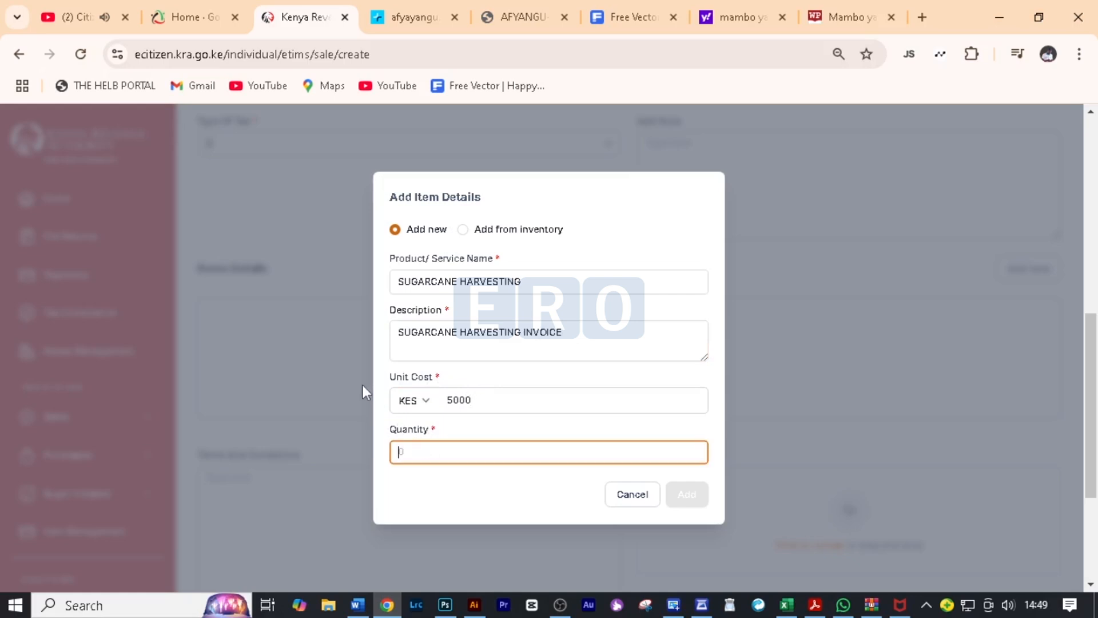
text(24.)
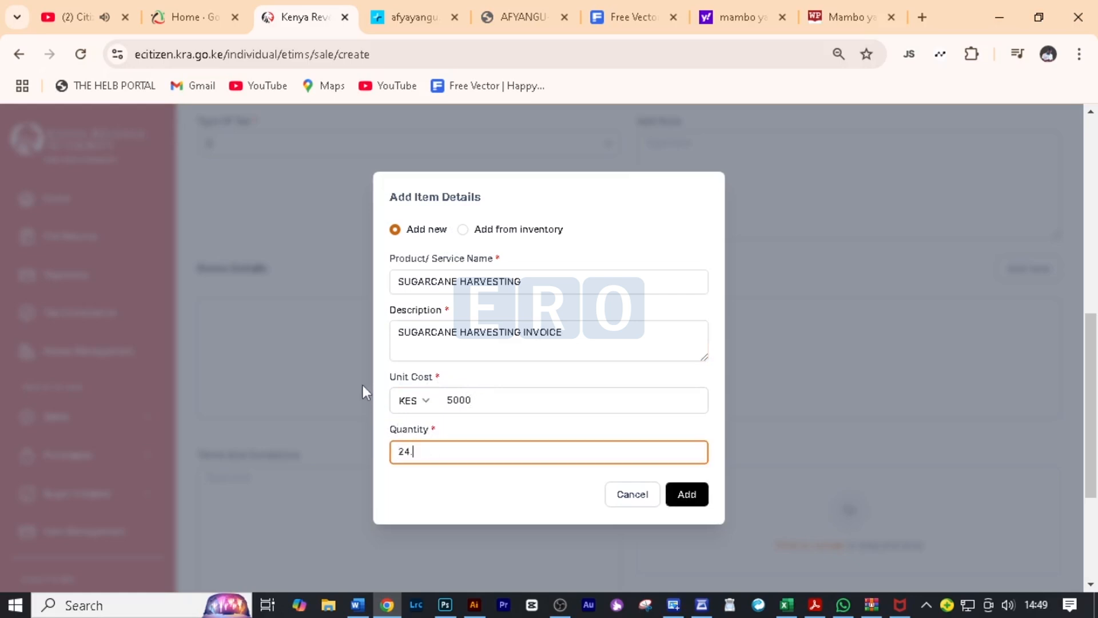
text(25)
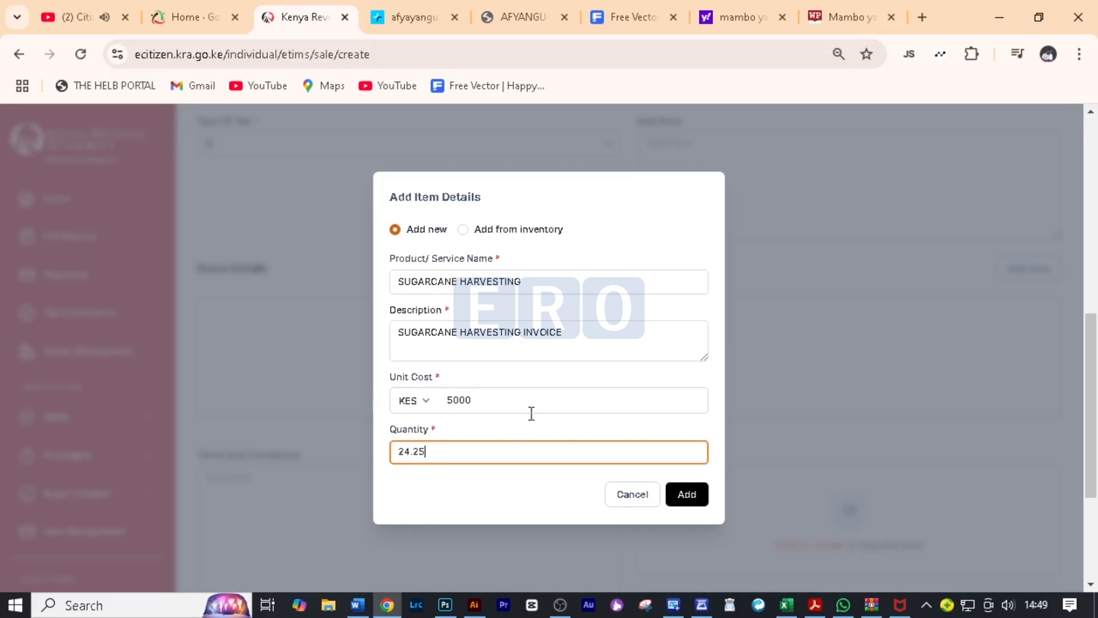
Add the SUGARCANE HARVESTING line for a KES 121,250 total and scroll to payment methods.
click(686, 493)
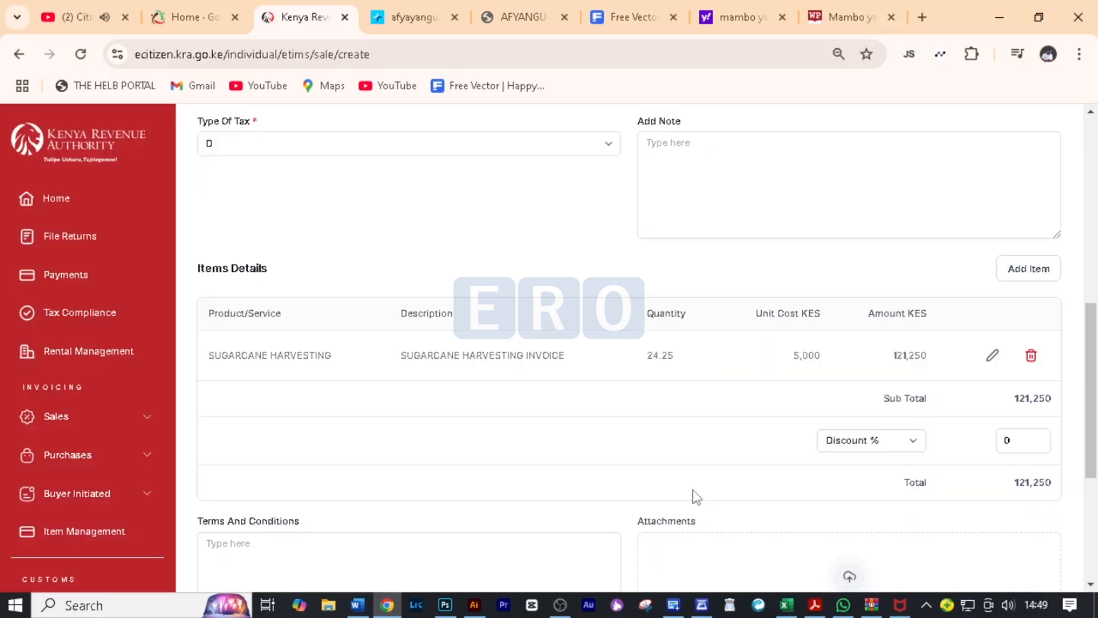
mouse_move(399, 371)
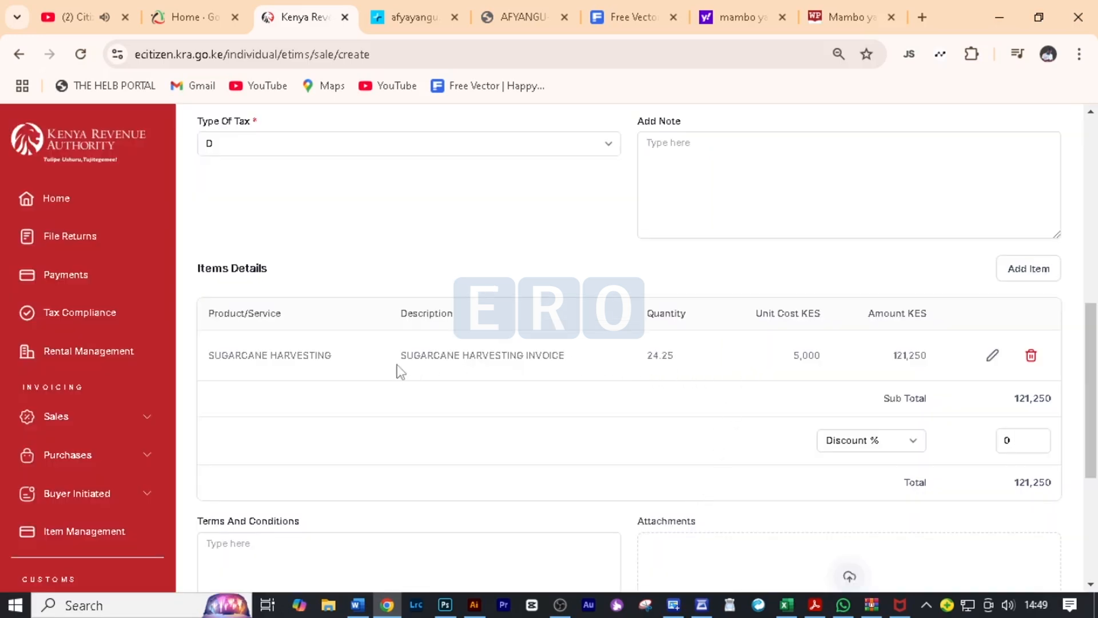
mouse_move(627, 361)
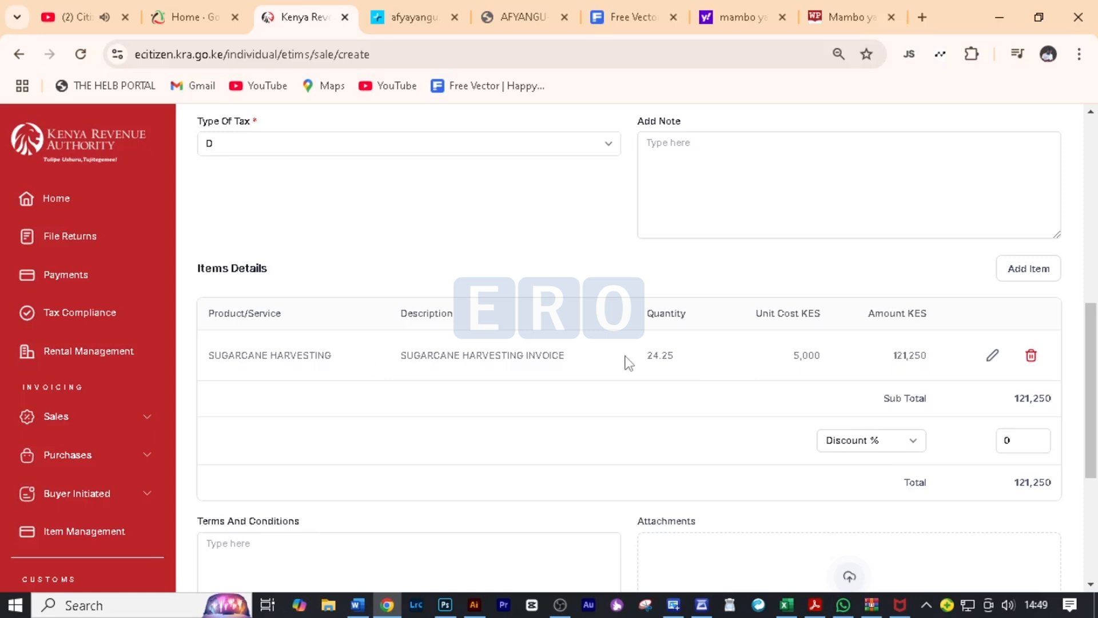
mouse_move(849, 374)
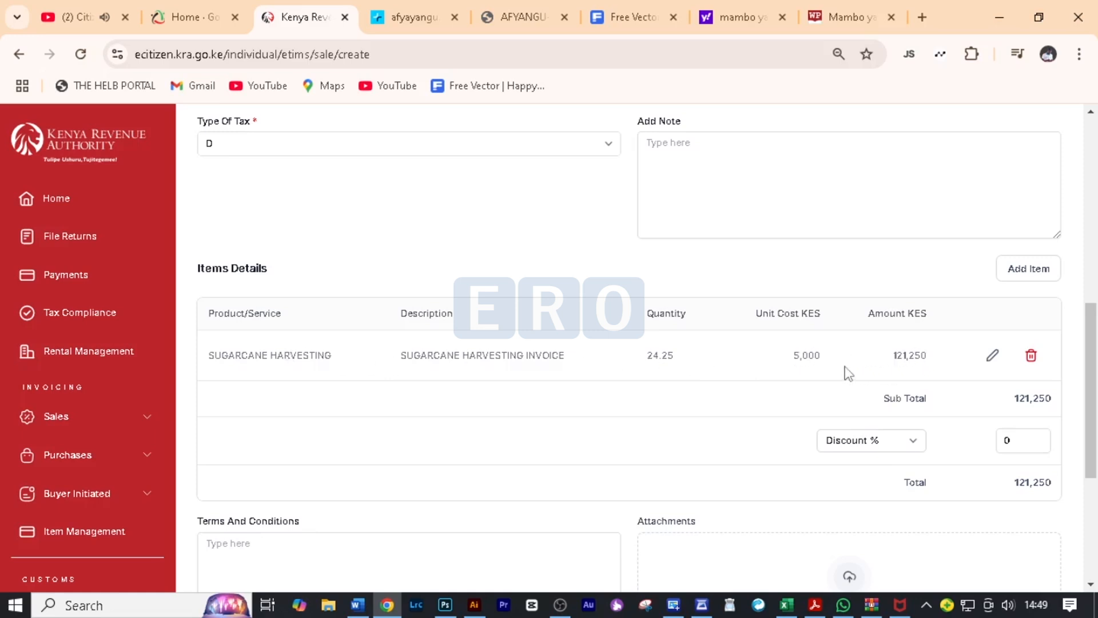
scroll(down, 3)
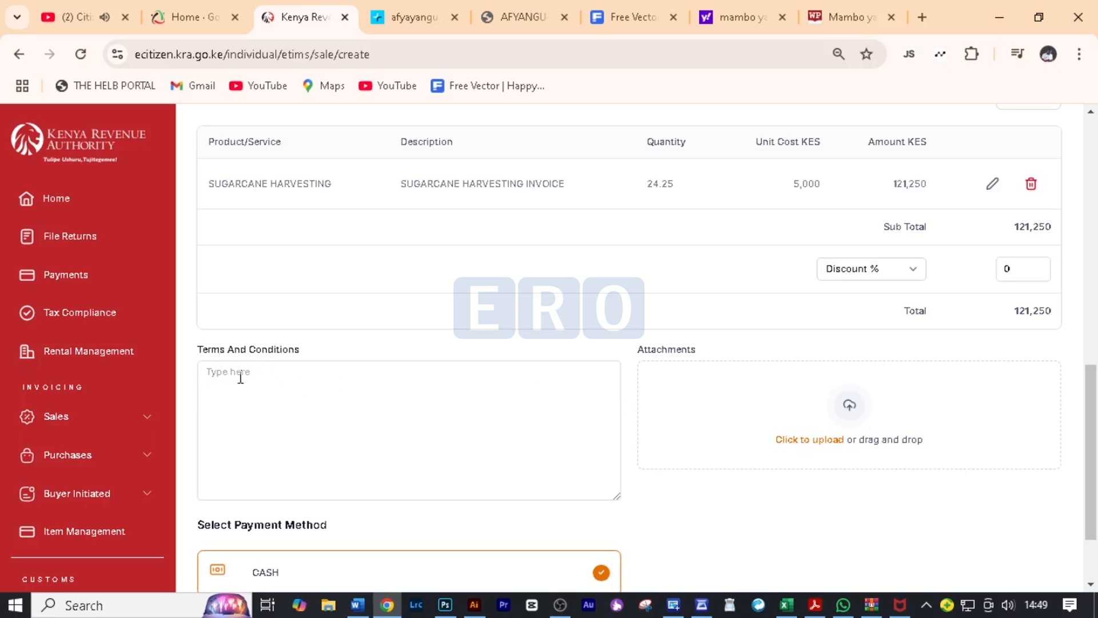
mouse_move(700, 439)
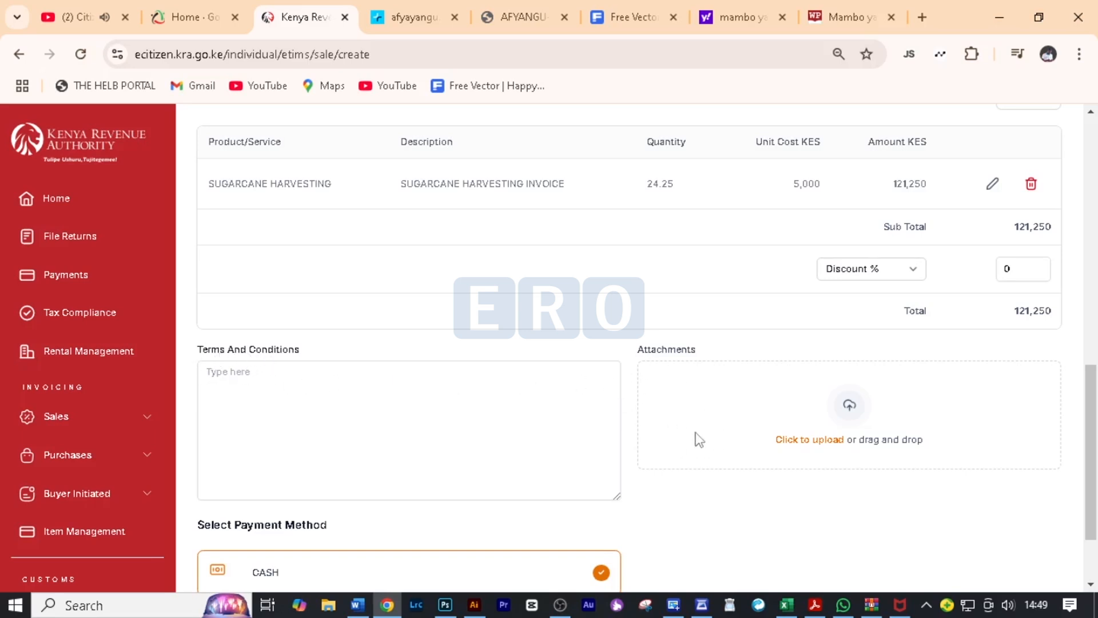
scroll(down, 3)
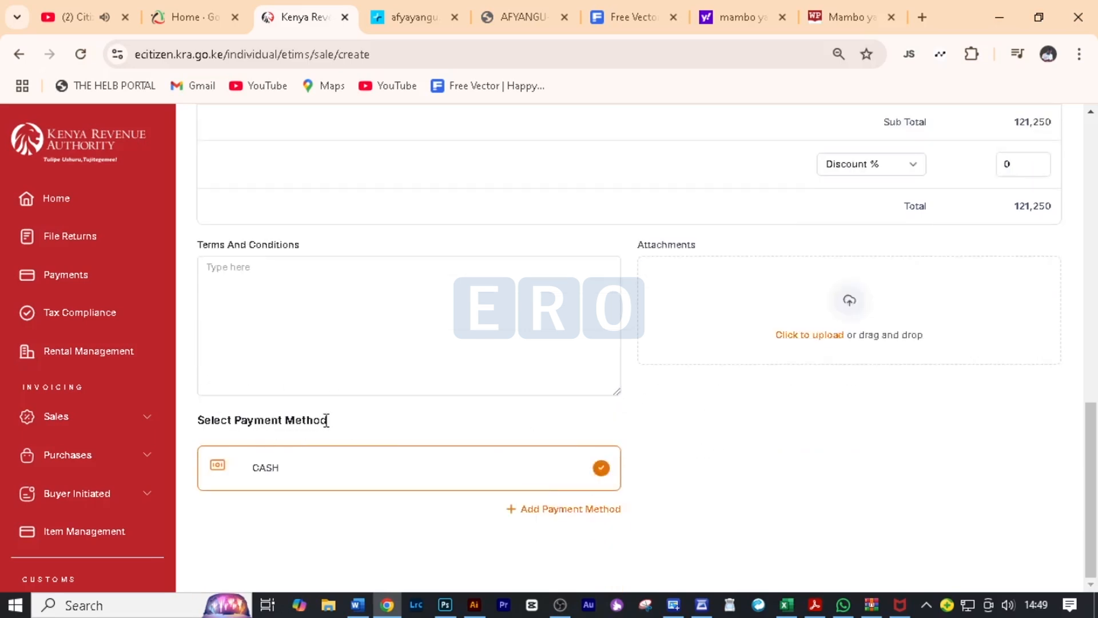
mouse_move(543, 509)
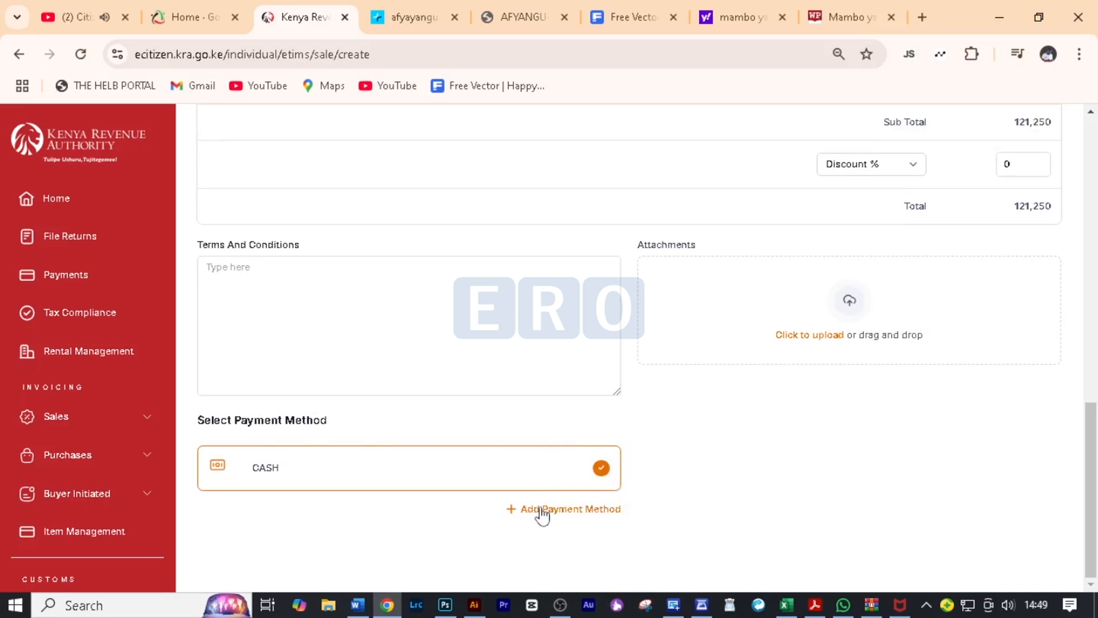
Add a cheque payment method with bank name COOPERATIVE.
click(570, 509)
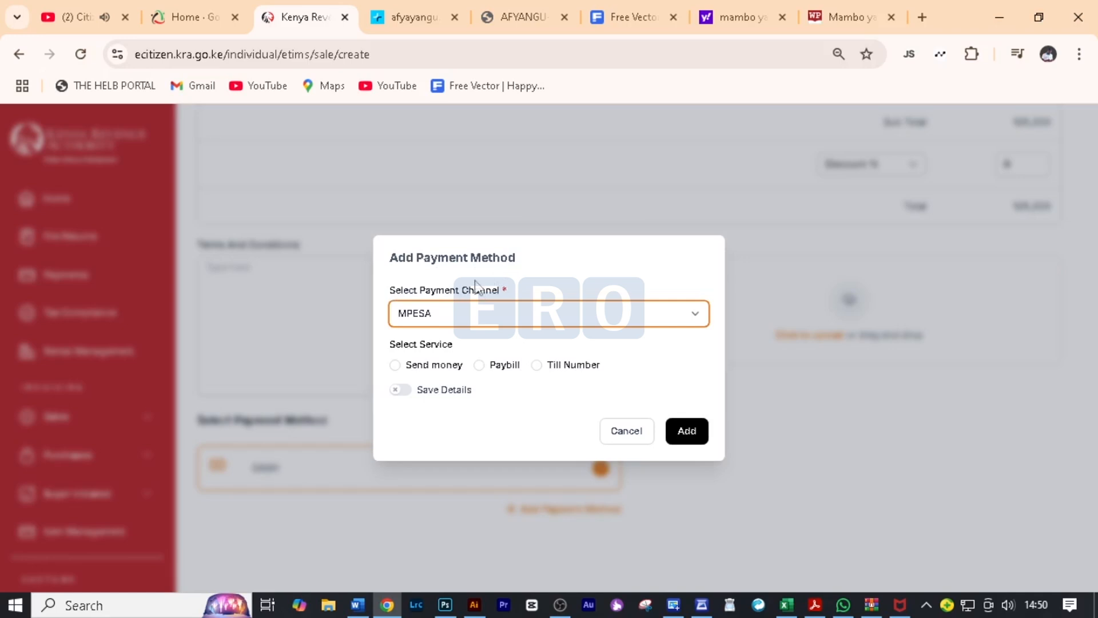
click(548, 313)
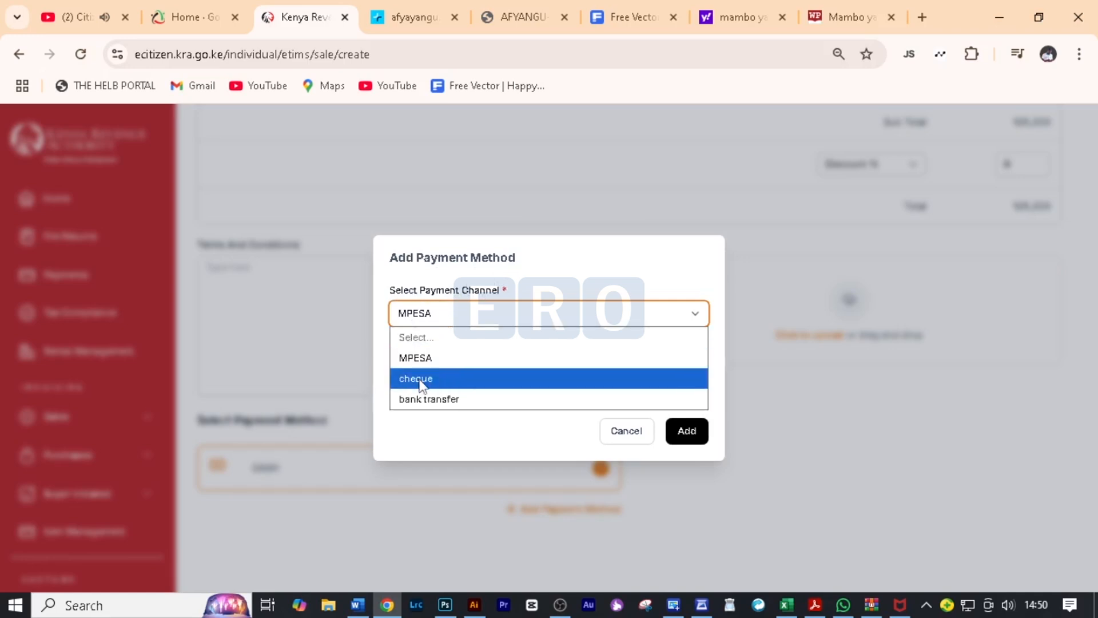
click(415, 357)
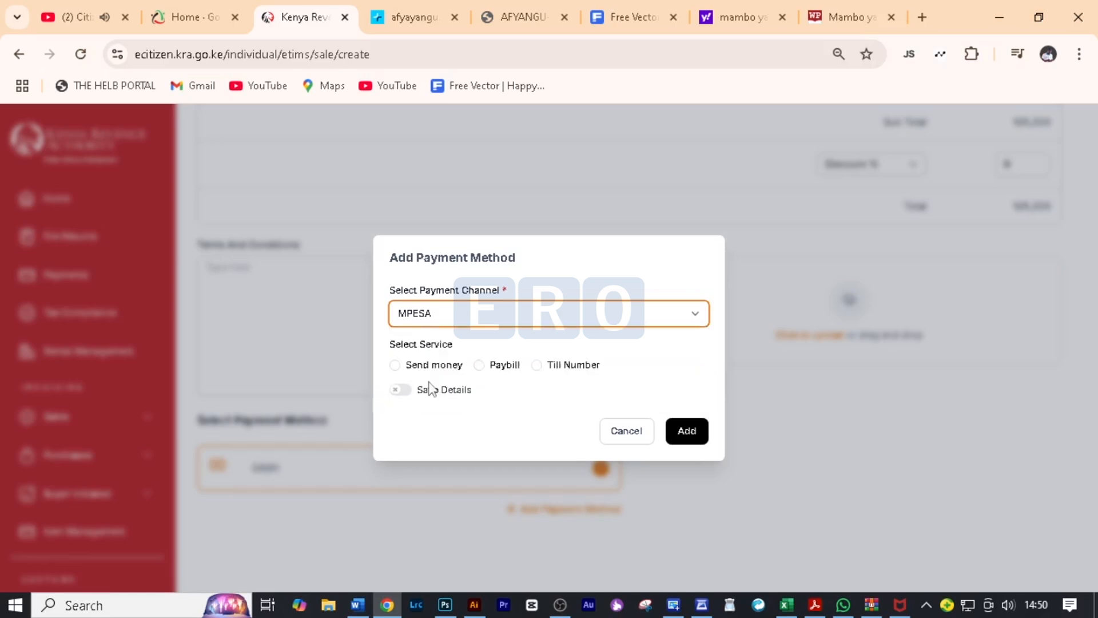
click(548, 313)
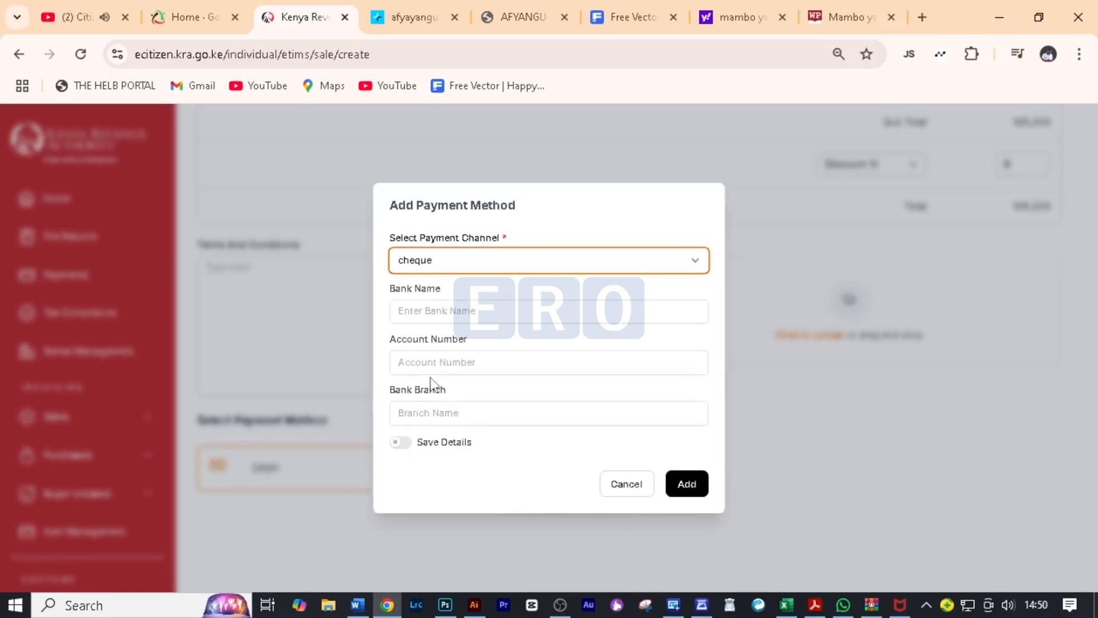
text(COOP)
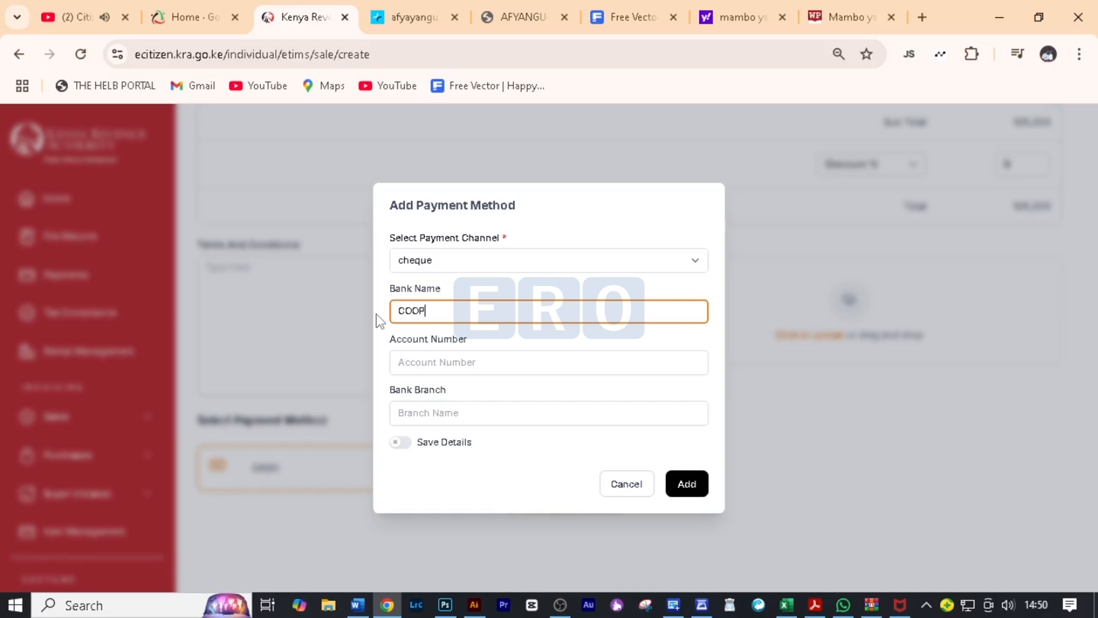
text(ERATIVE)
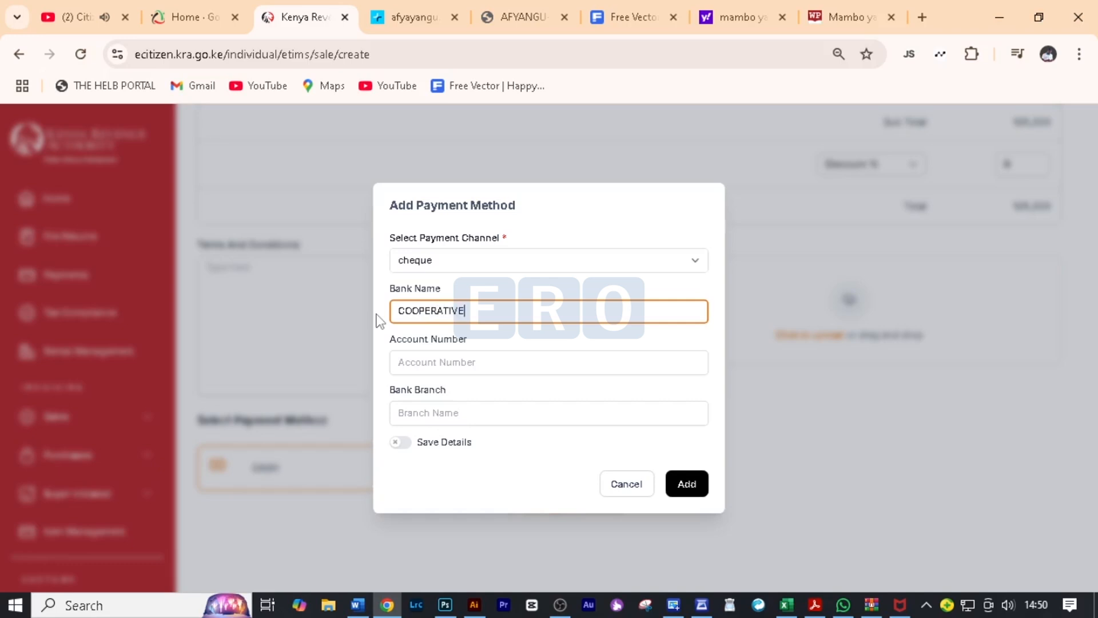
mouse_move(420, 362)
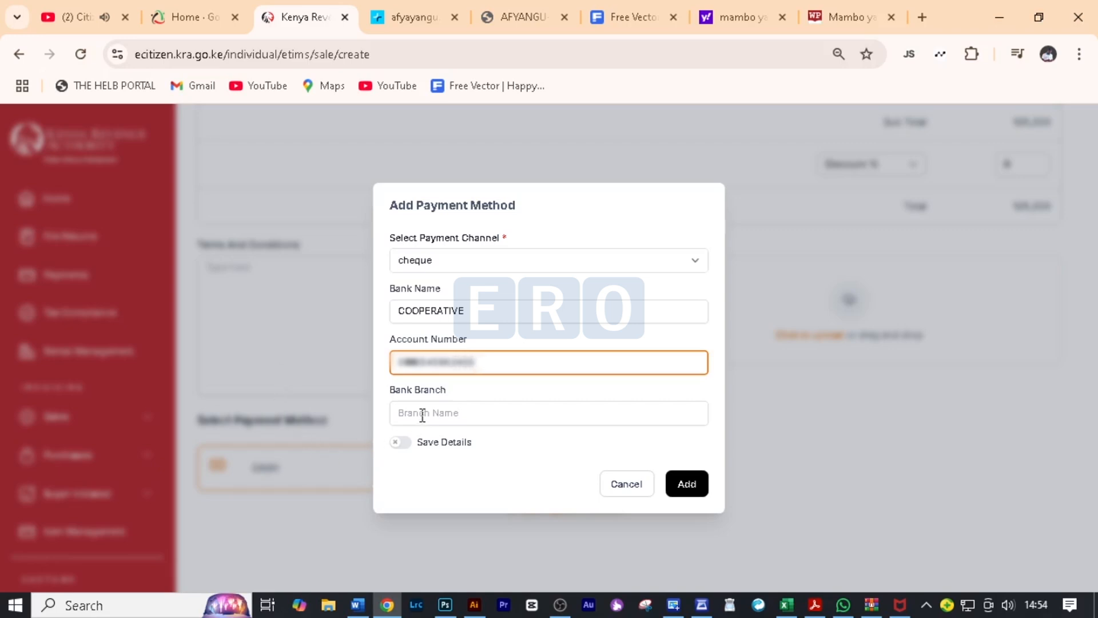
Set the branch to KAKAMEGA, turn on Save Details, and add the cheque option.
click(548, 413)
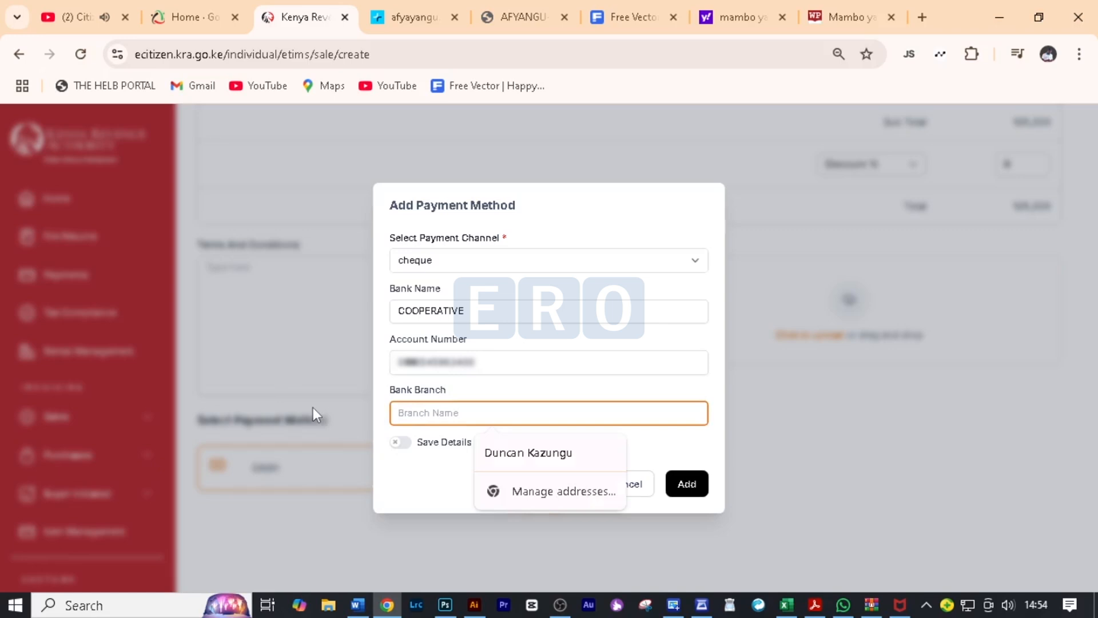
text(KAKAMEG)
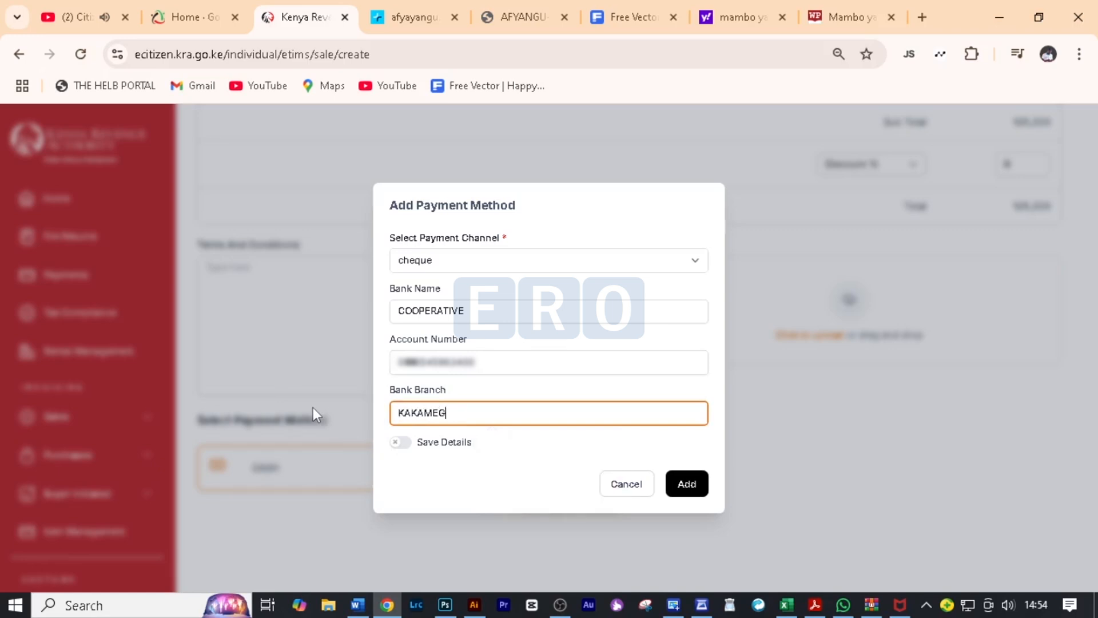
text(A)
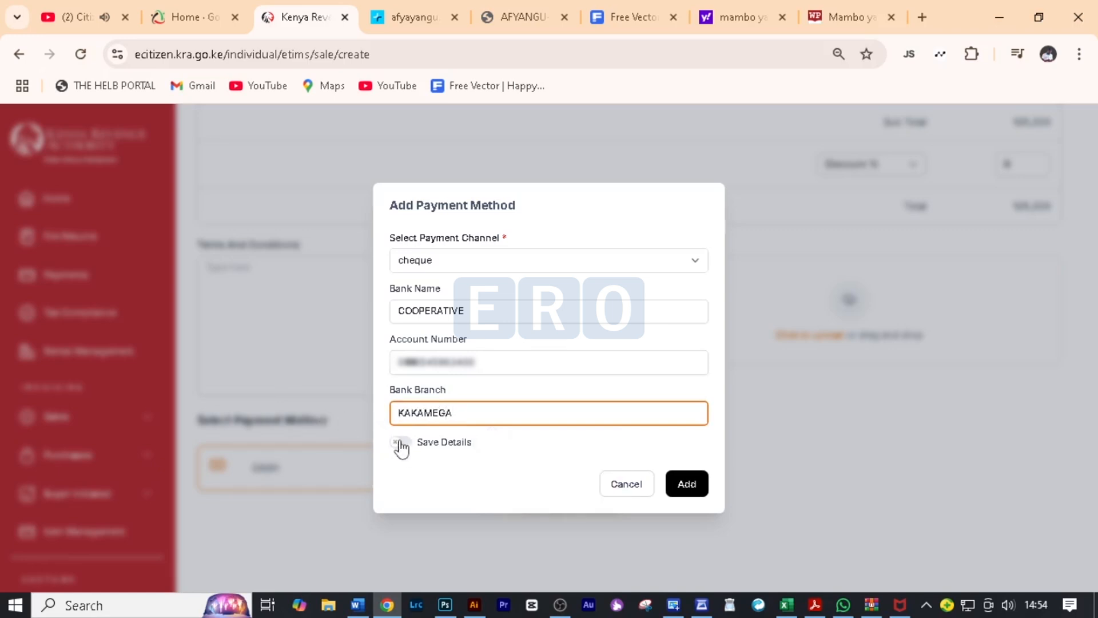
click(399, 446)
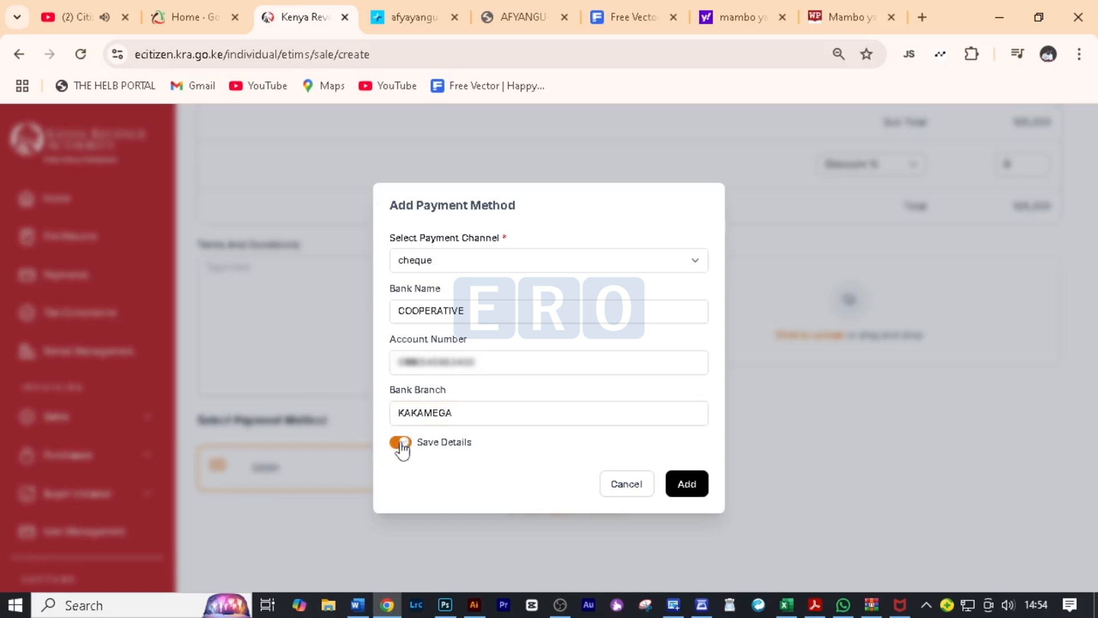
click(399, 443)
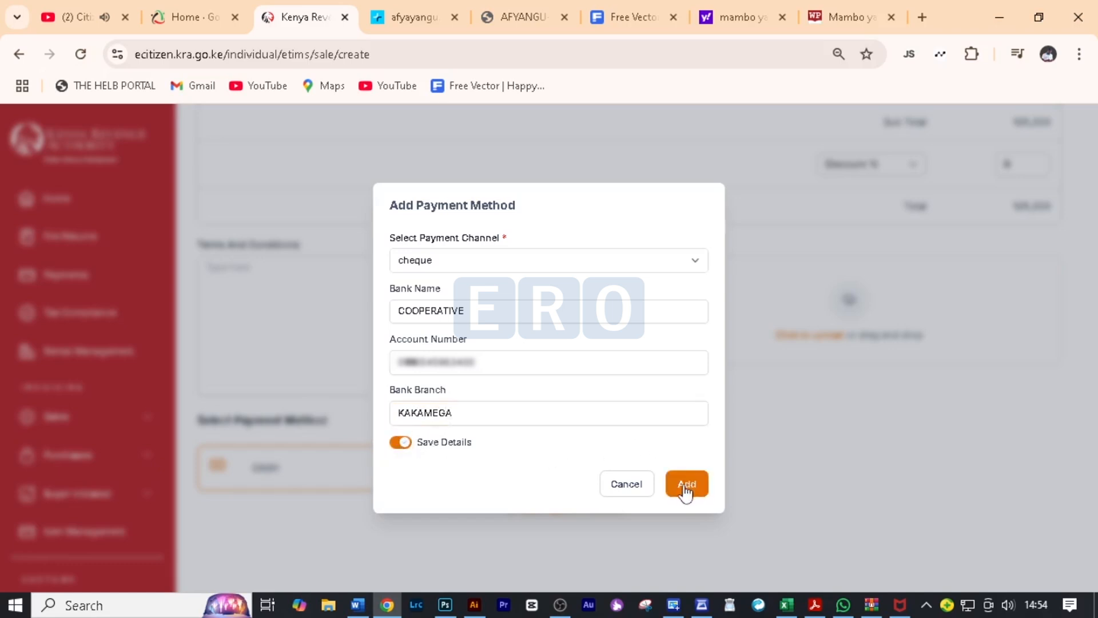
click(685, 484)
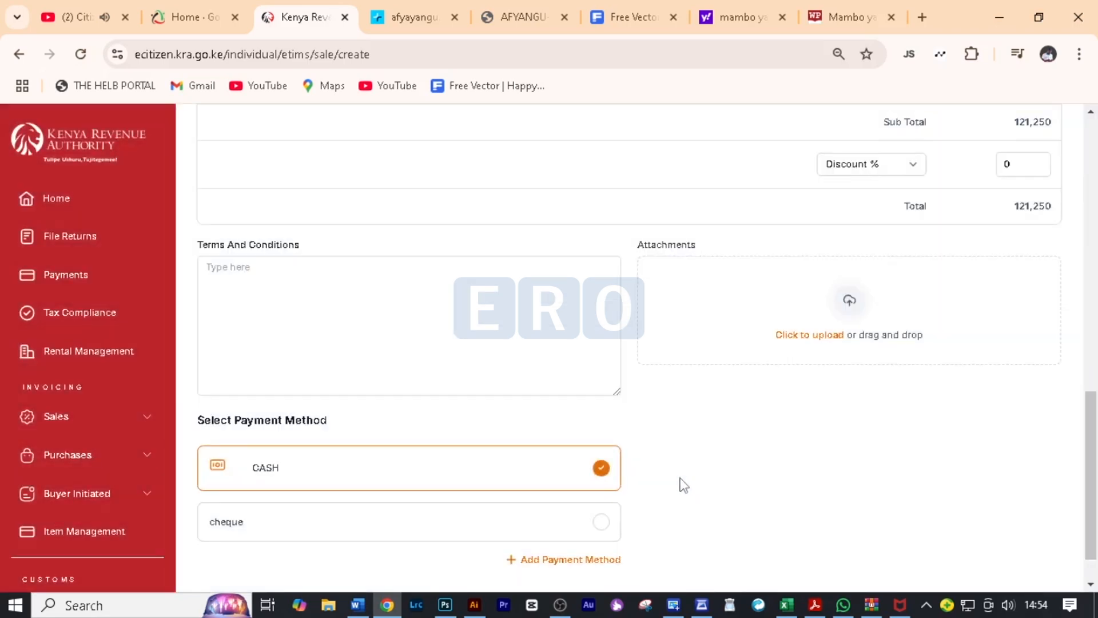
Select cheque as the payment method, then Save And Send the invoice.
scroll(down, 3)
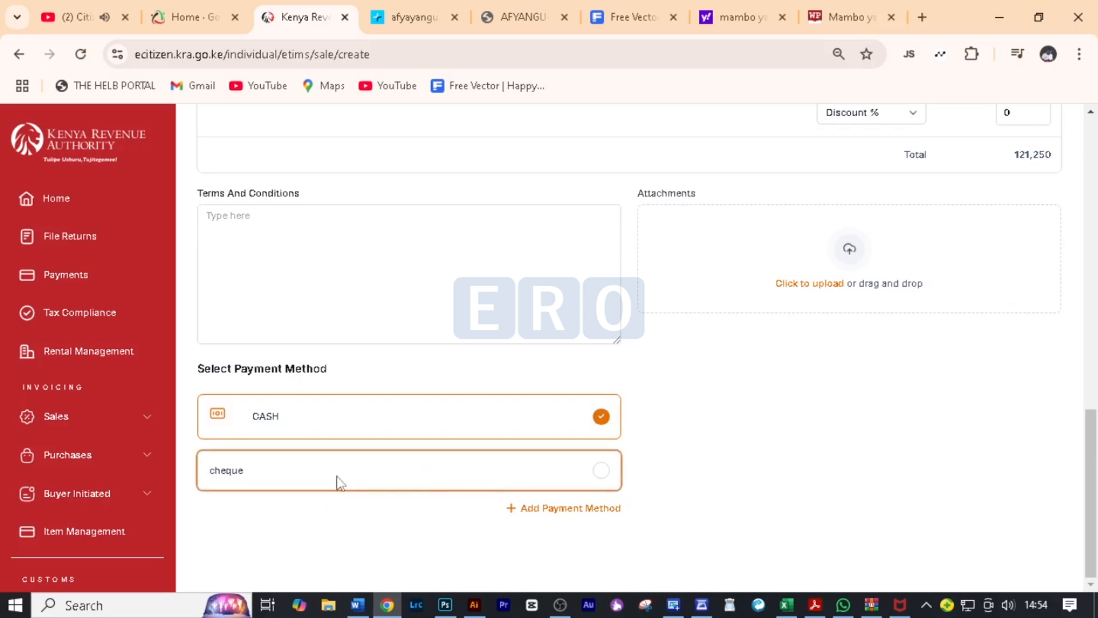
click(600, 470)
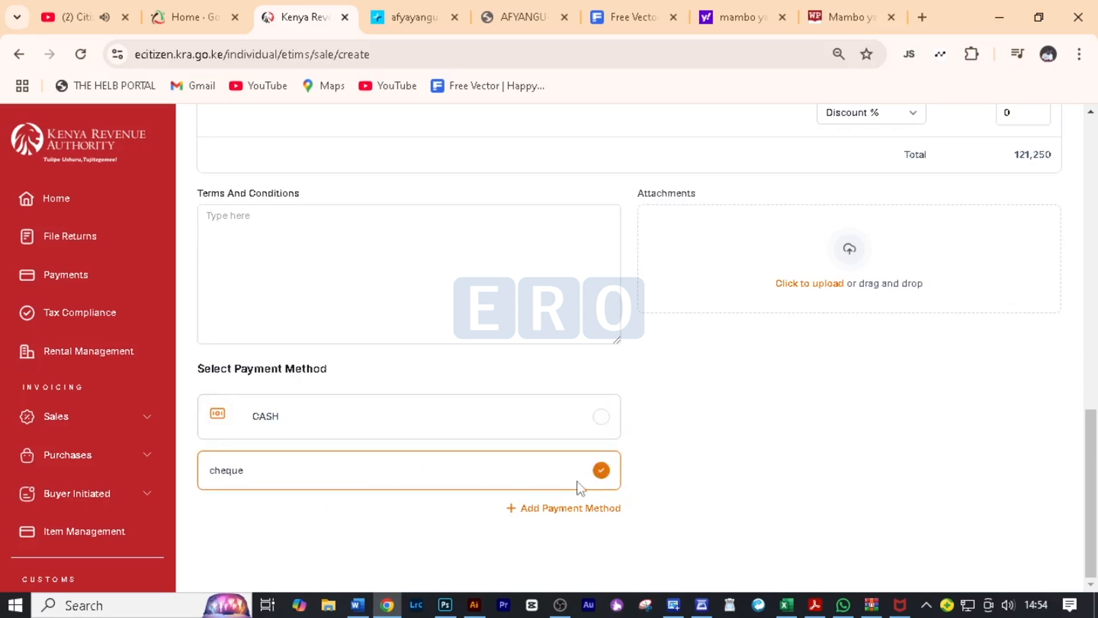
scroll(up, 3)
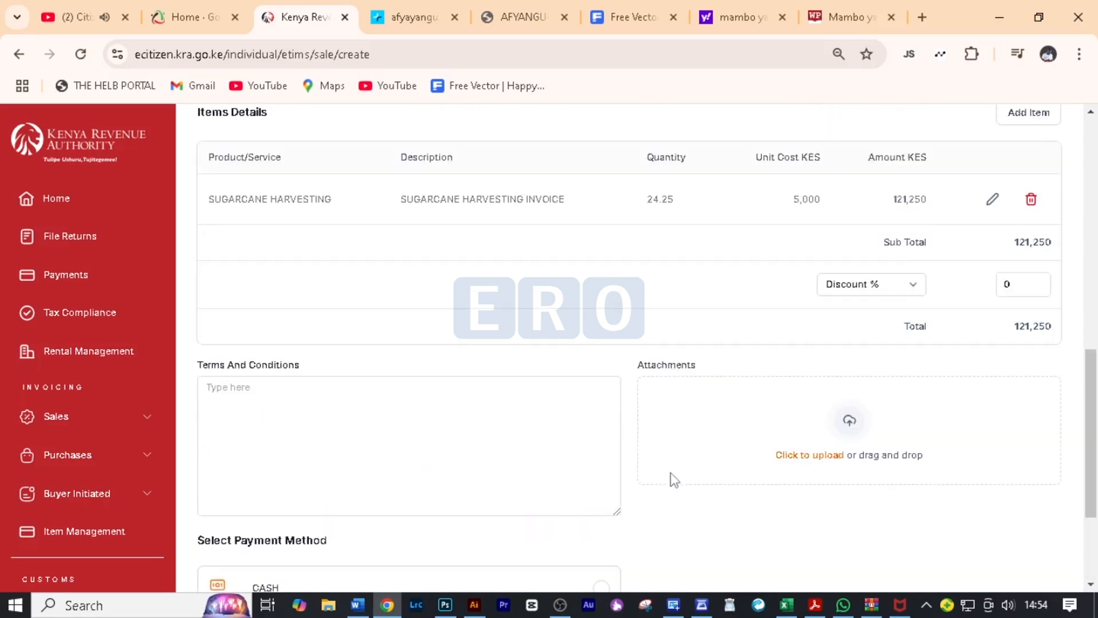
scroll(up, 3)
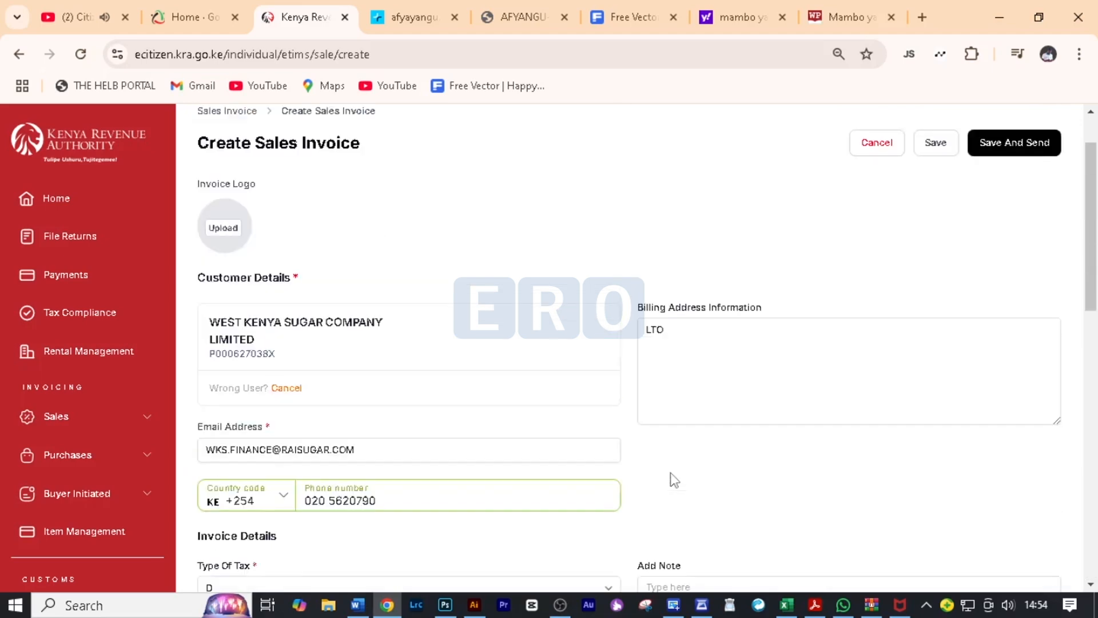
scroll(up, 3)
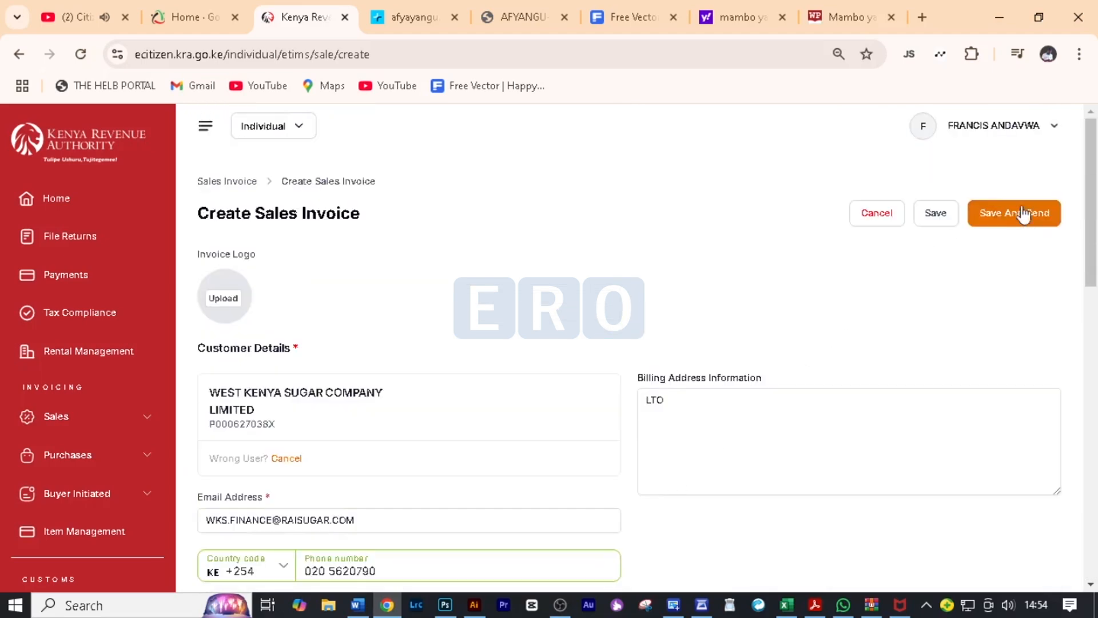
click(1014, 213)
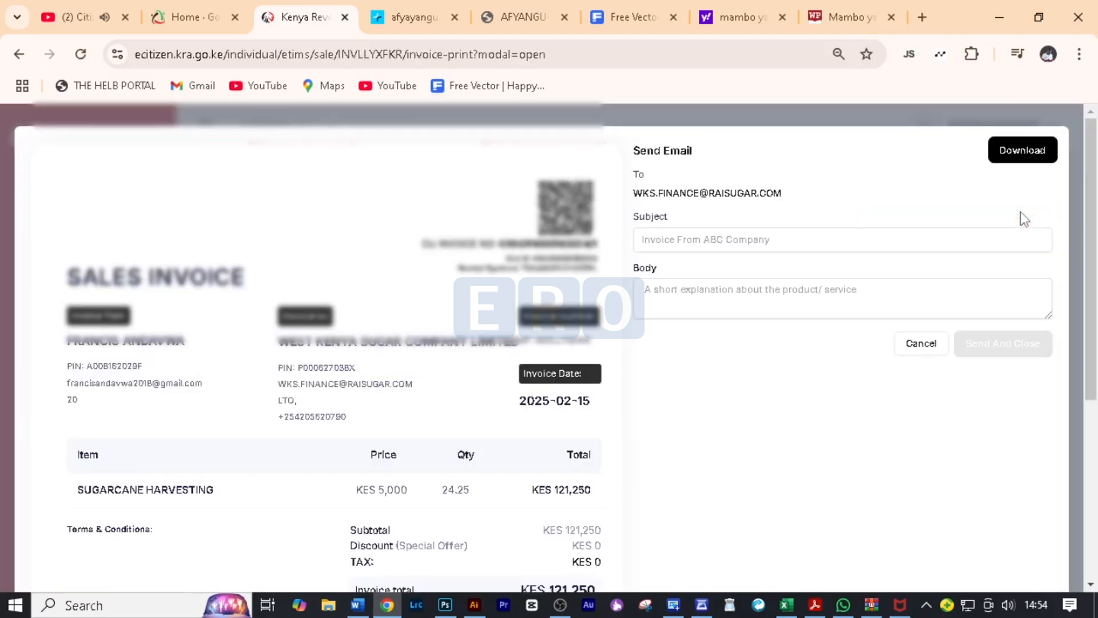
scroll(down, 3)
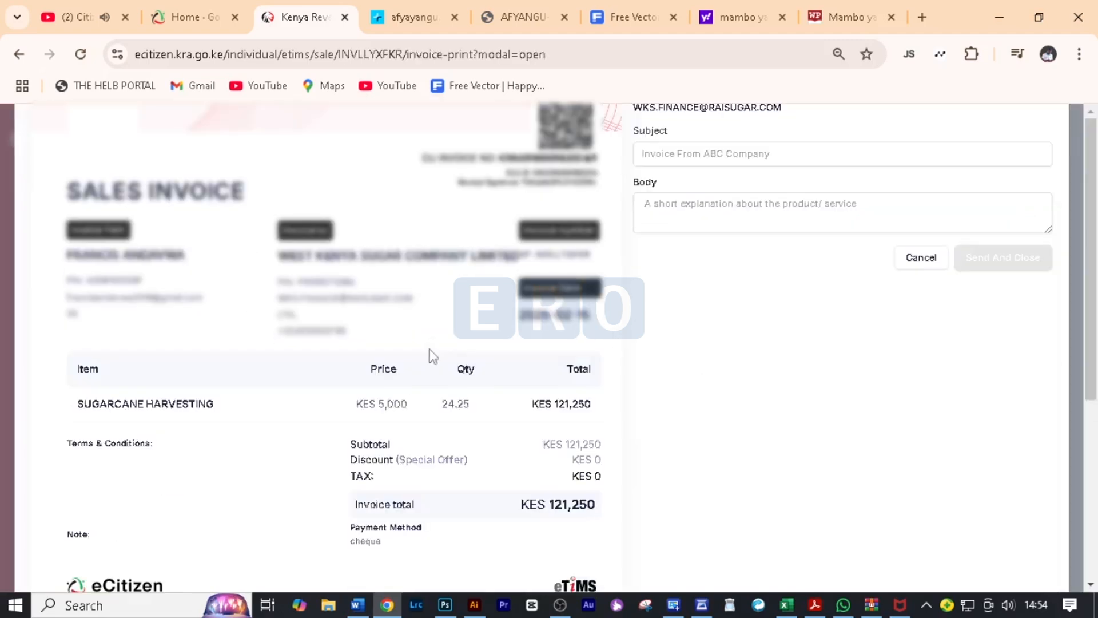
scroll(down, 3)
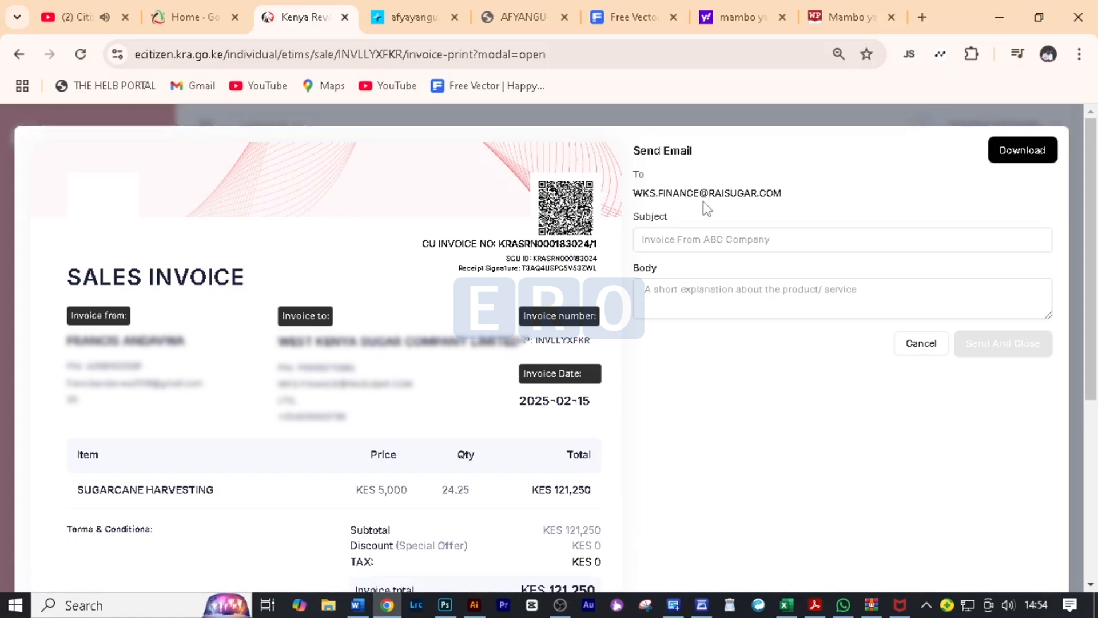
mouse_move(731, 211)
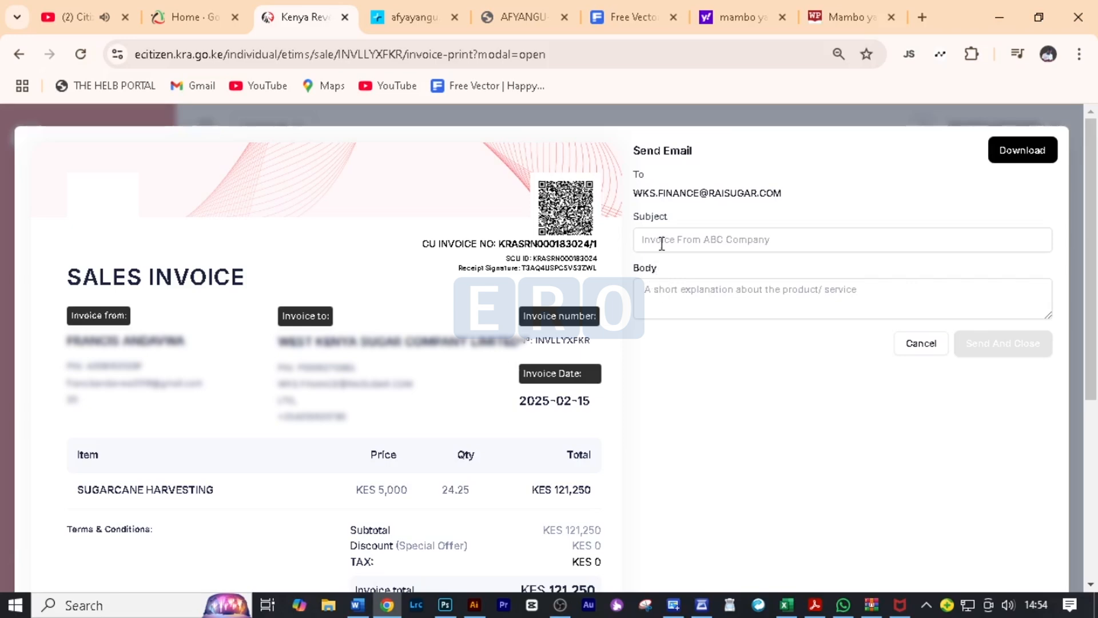
Enter the email subject SUGARCANE HARVESTING INVOICE.
click(841, 239)
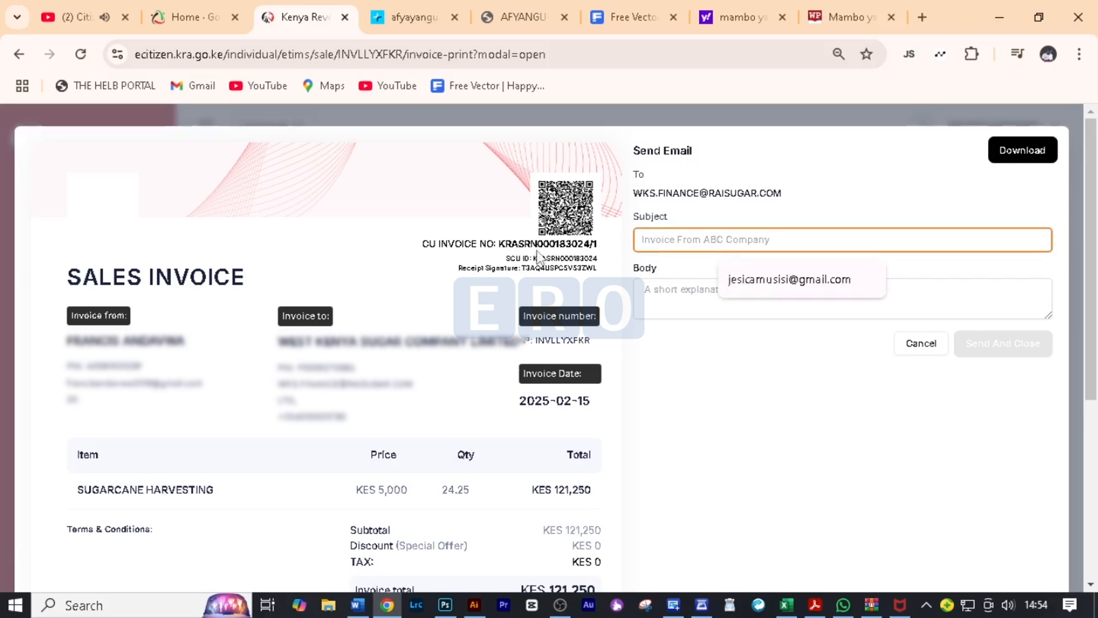
text(SUGAR)
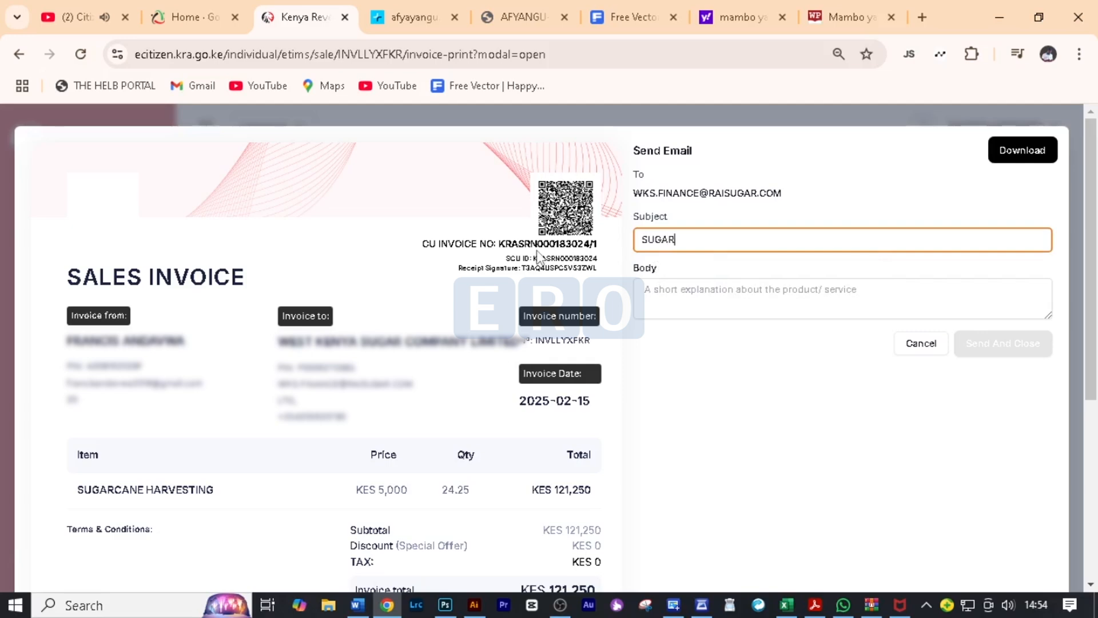
text(CANE)
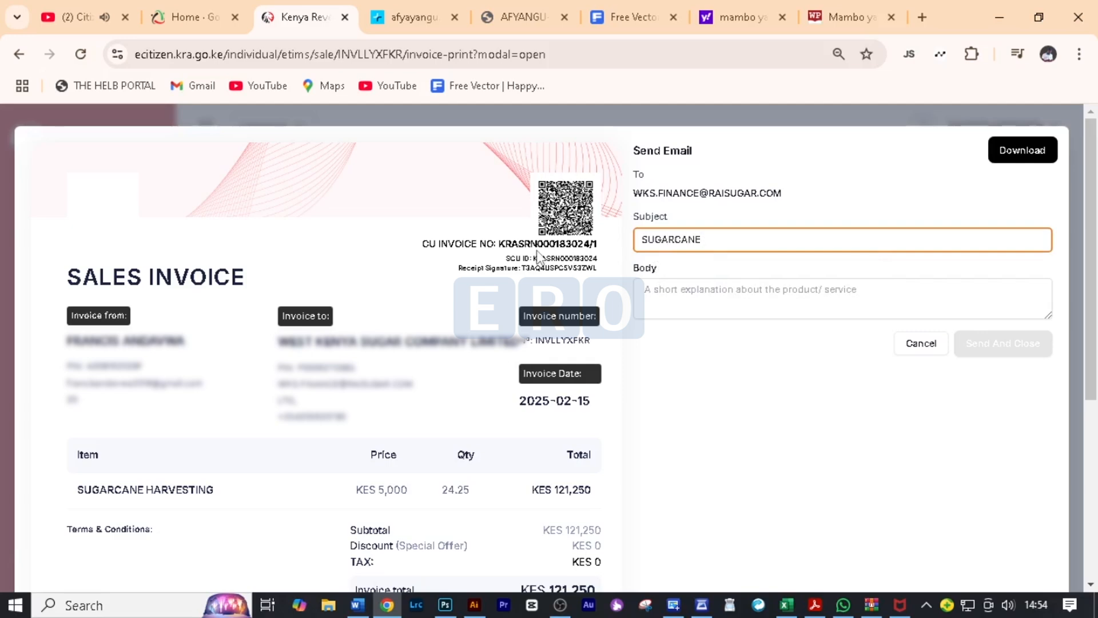
text(HARVESTING)
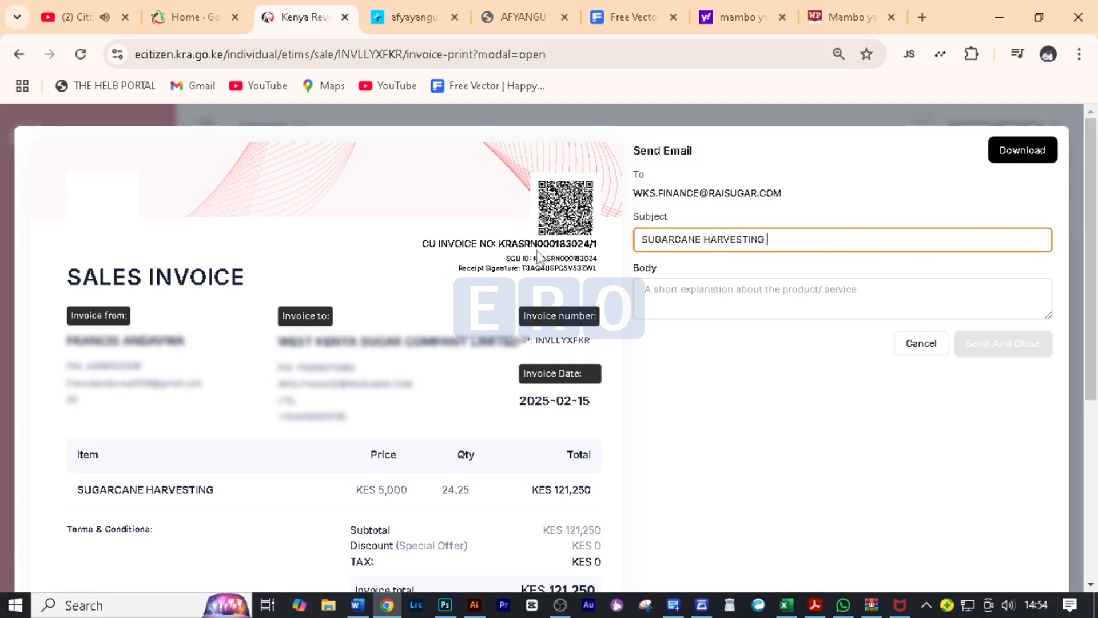
text(INVO)
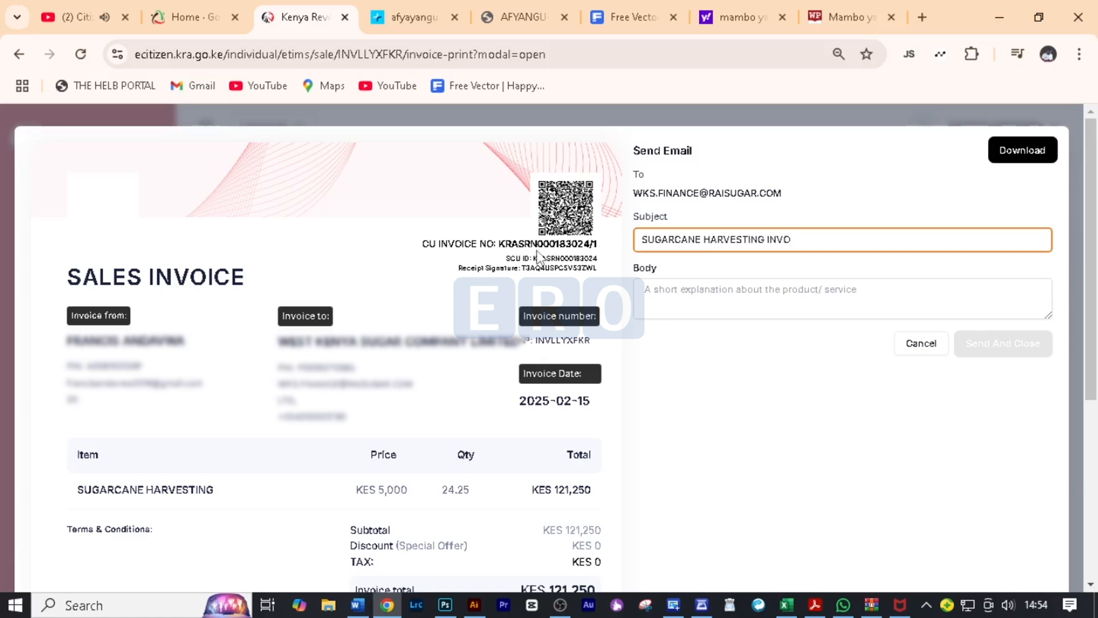
text(ICE)
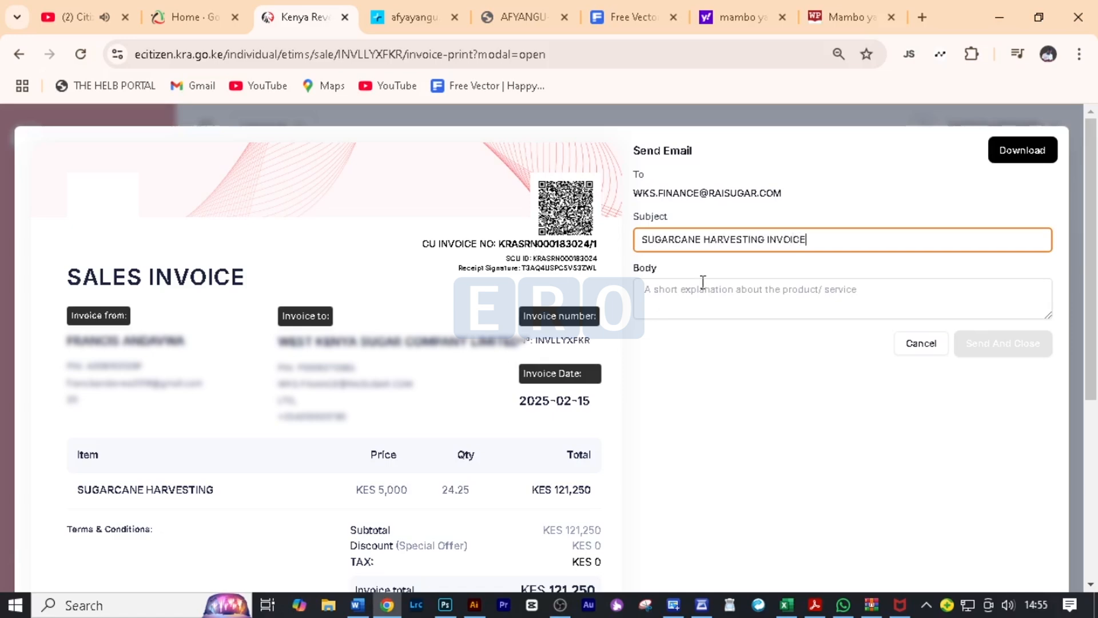
Write a body message saying the sugarcane harvesting invoice is attached.
text(Please find)
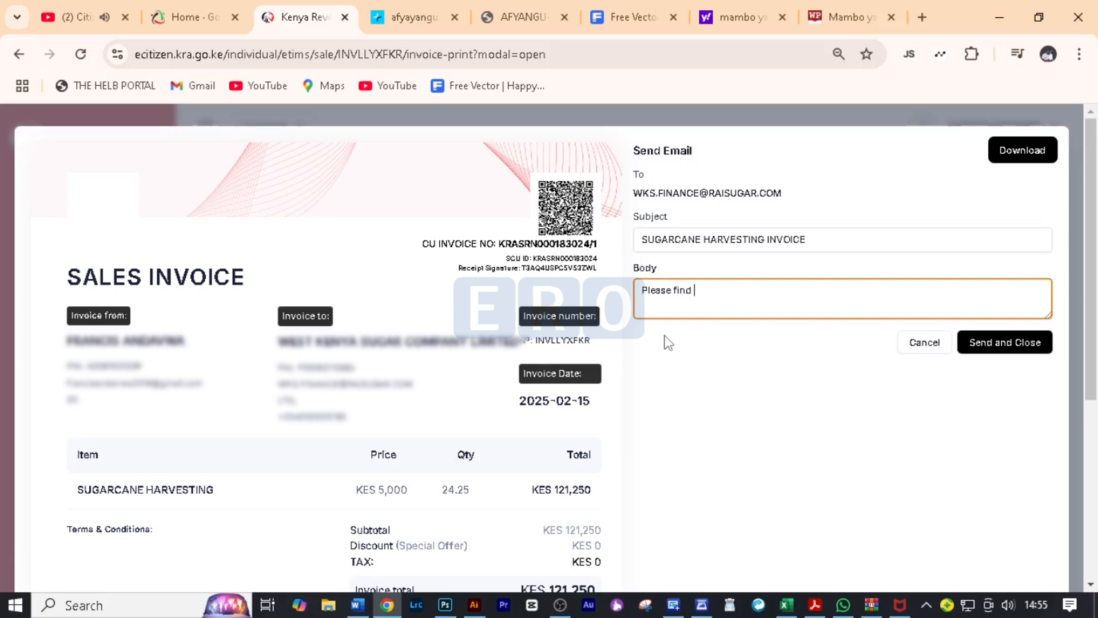
text(attached y)
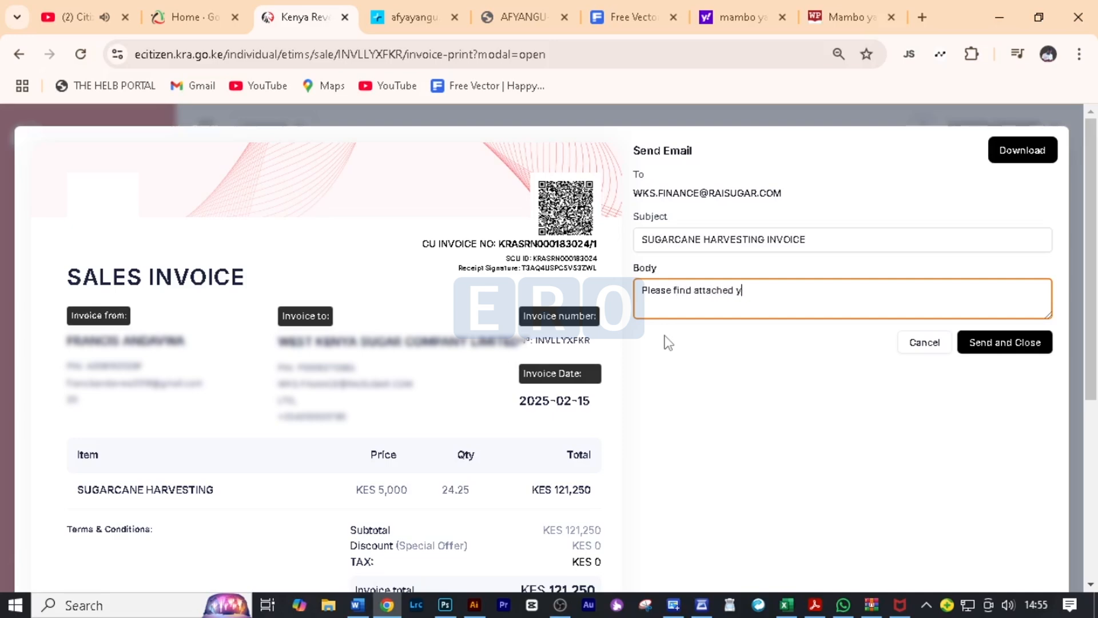
text(our)
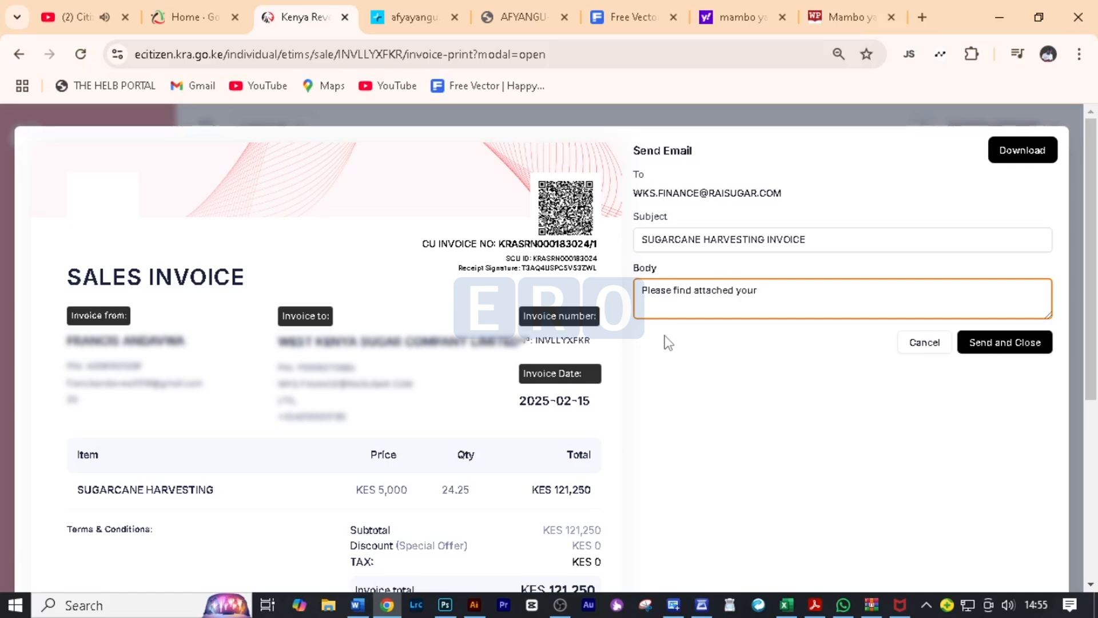
text(suga)
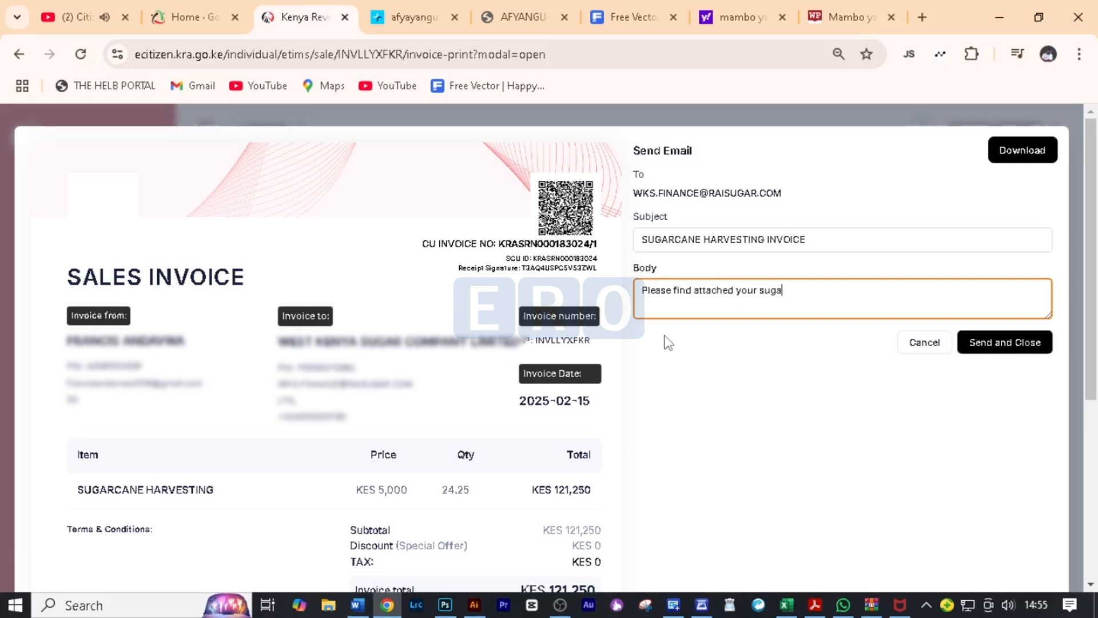
text(cane)
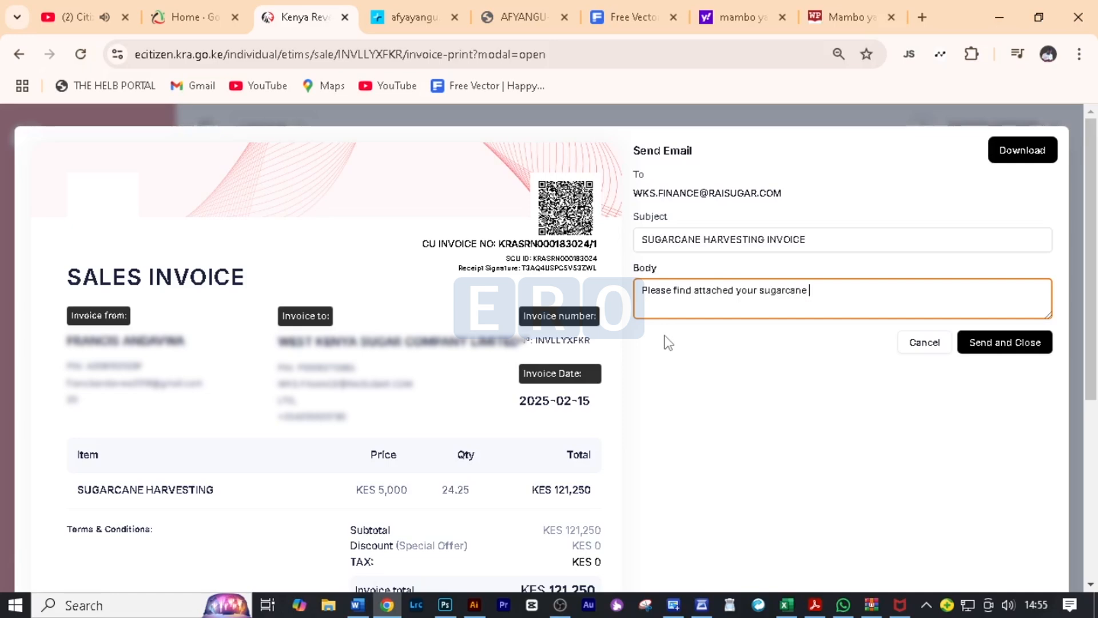
text(harvesi)
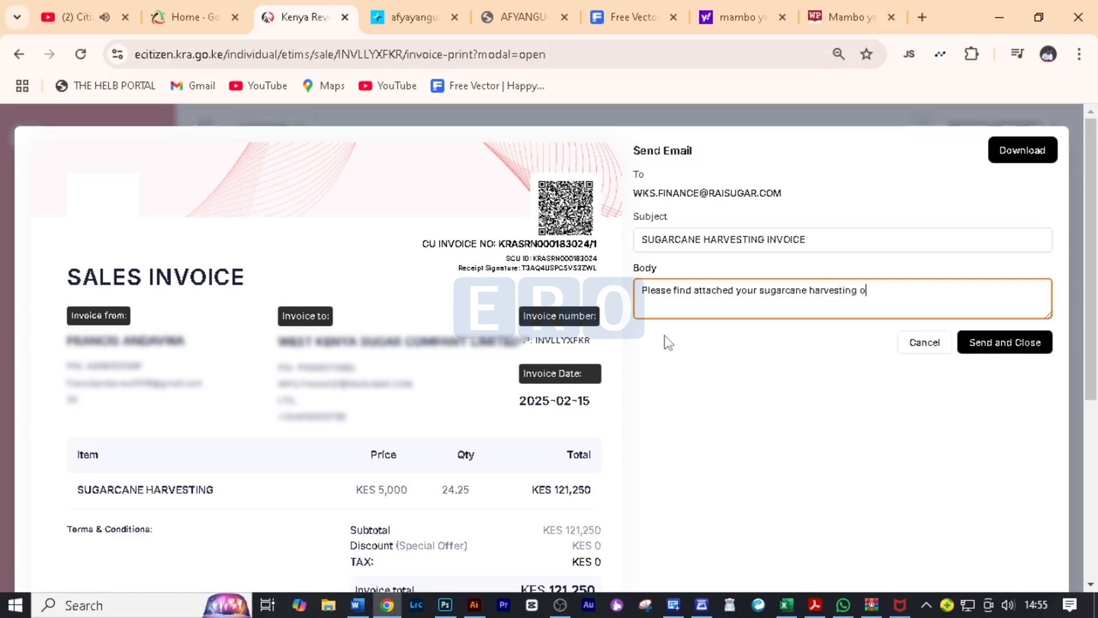
text(invoi)
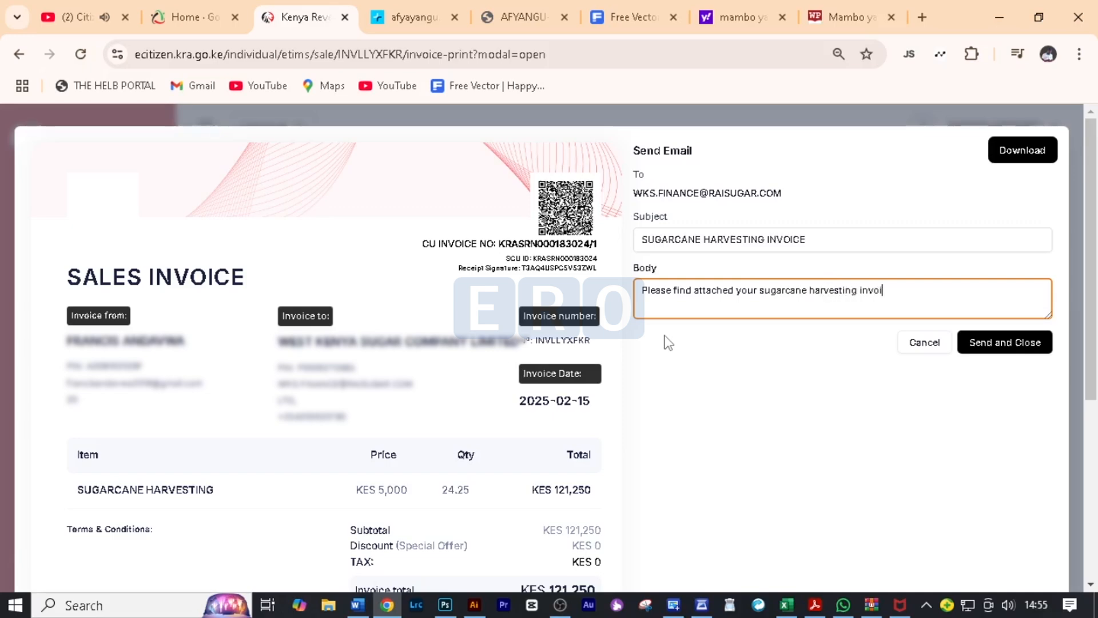
text(ce)
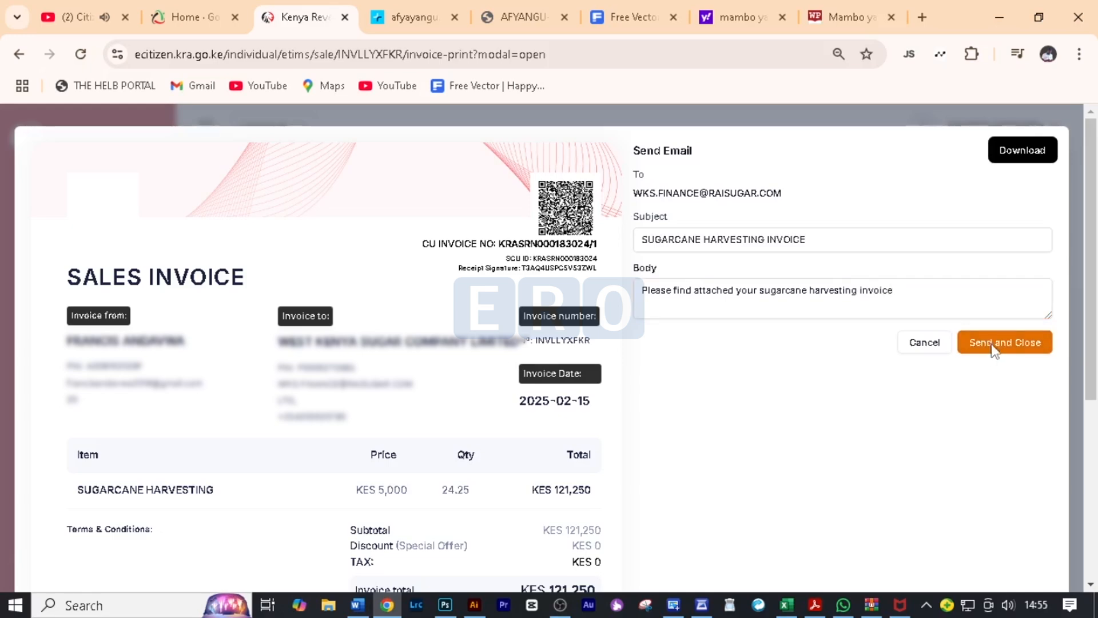
Email the invoice to West Kenya Sugar Company and open the downloaded INVLLYXFKR.pdf.
click(1004, 342)
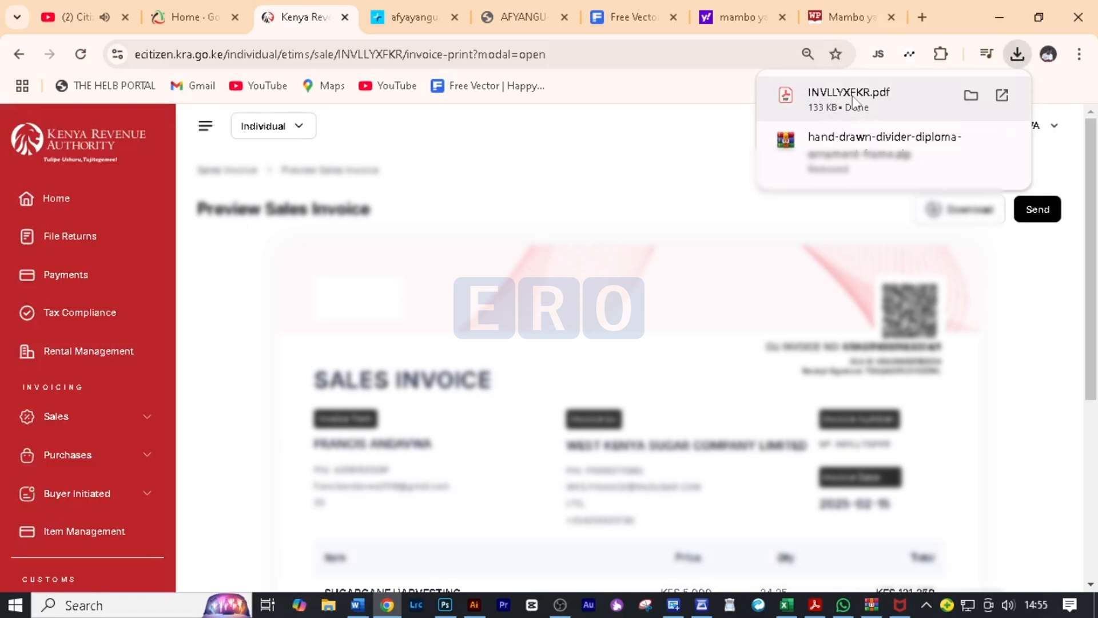
click(1001, 95)
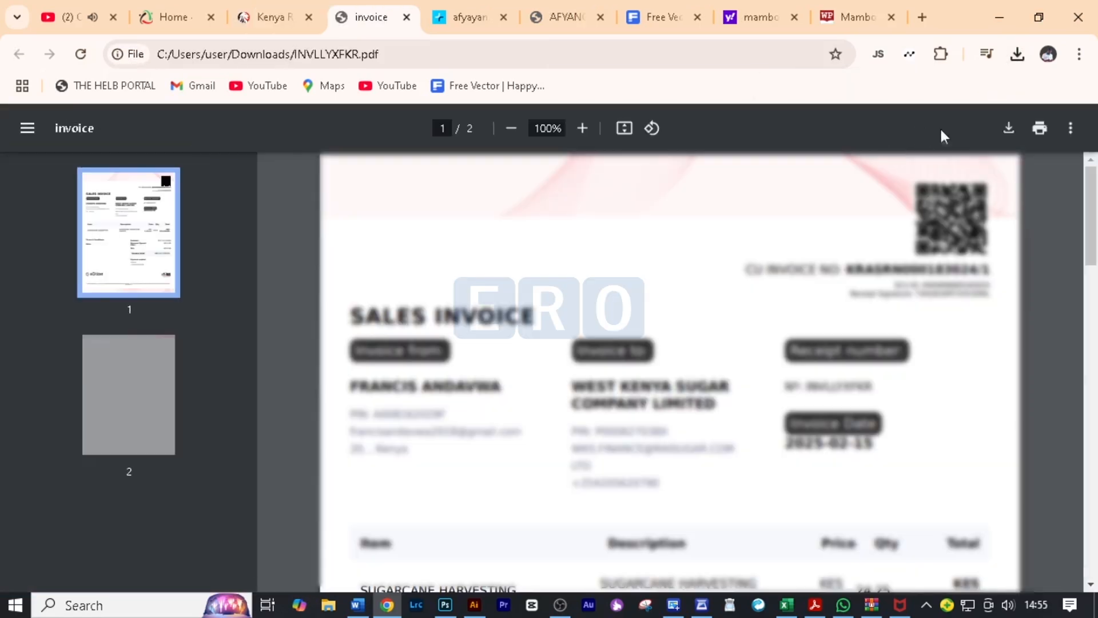
scroll(down, 3)
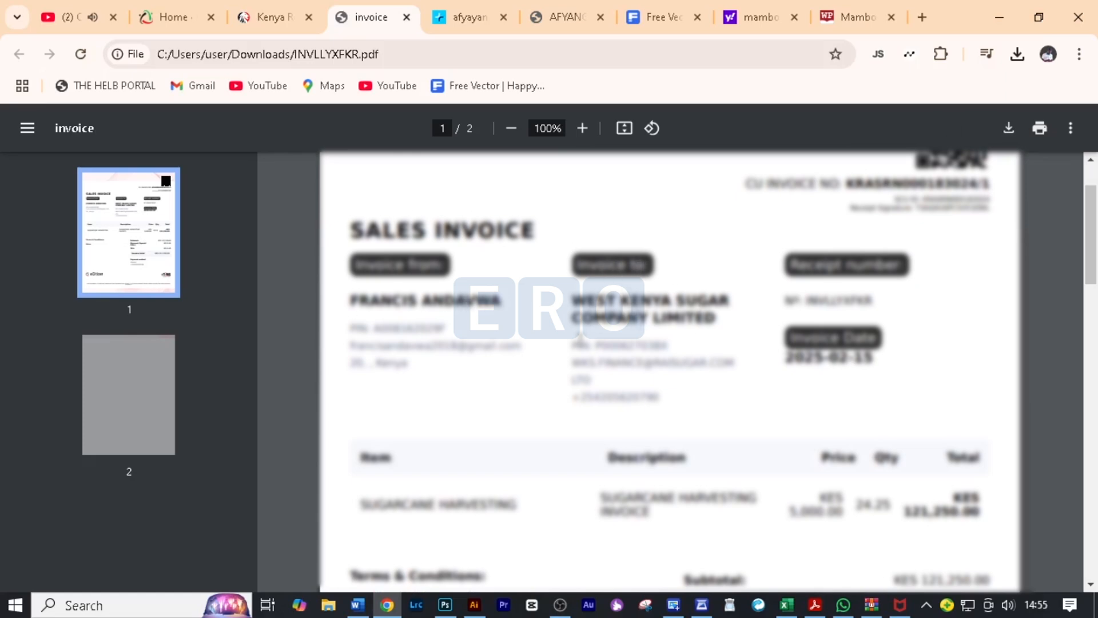
scroll(down, 3)
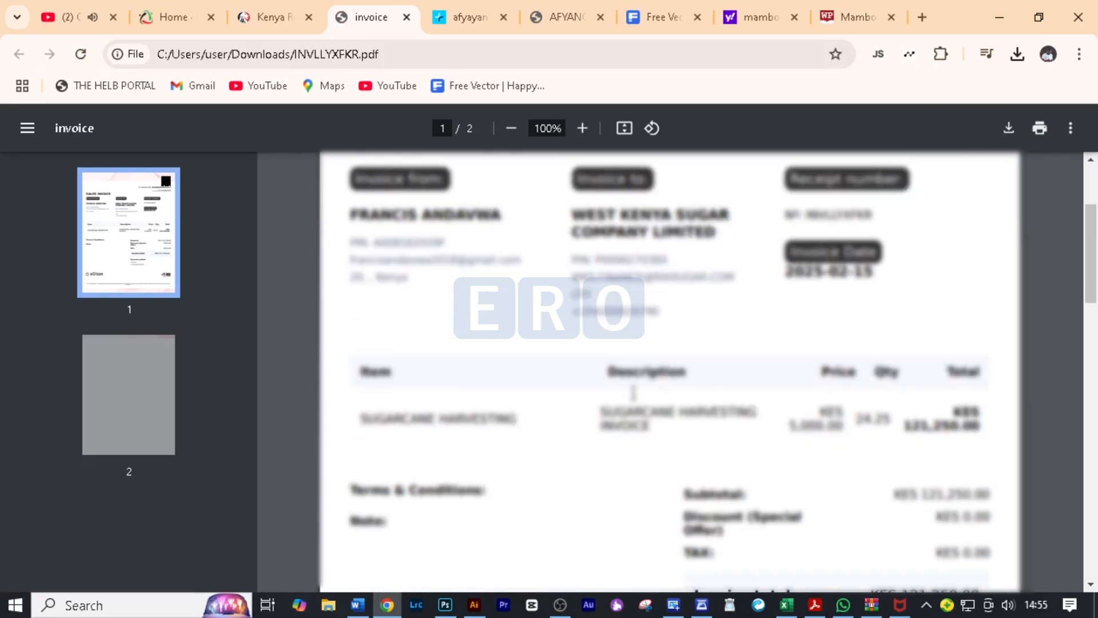
scroll(down, 3)
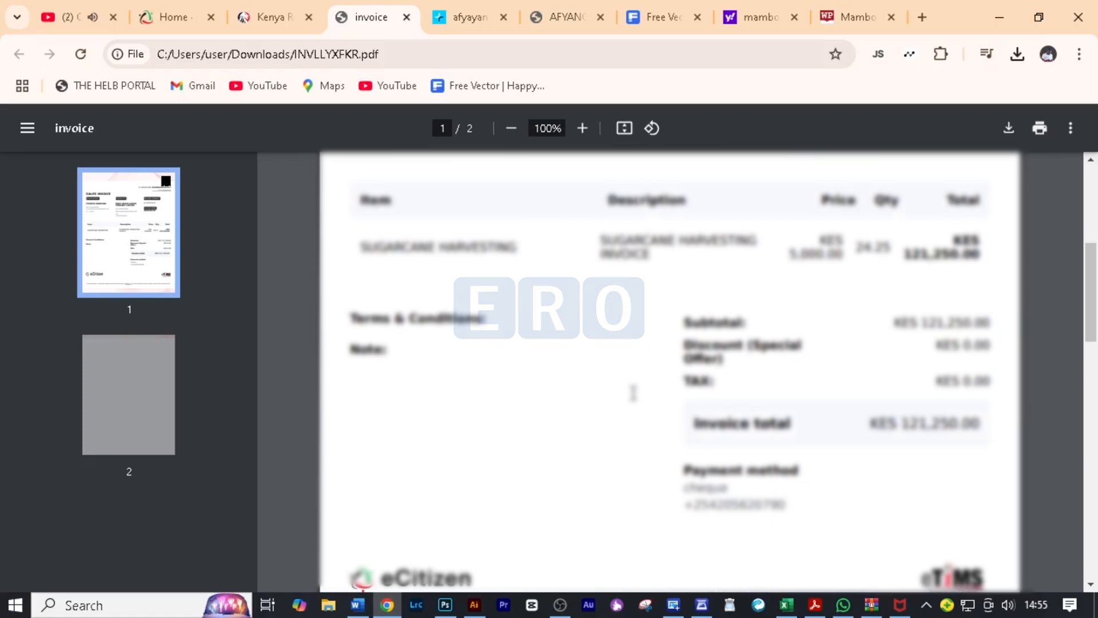